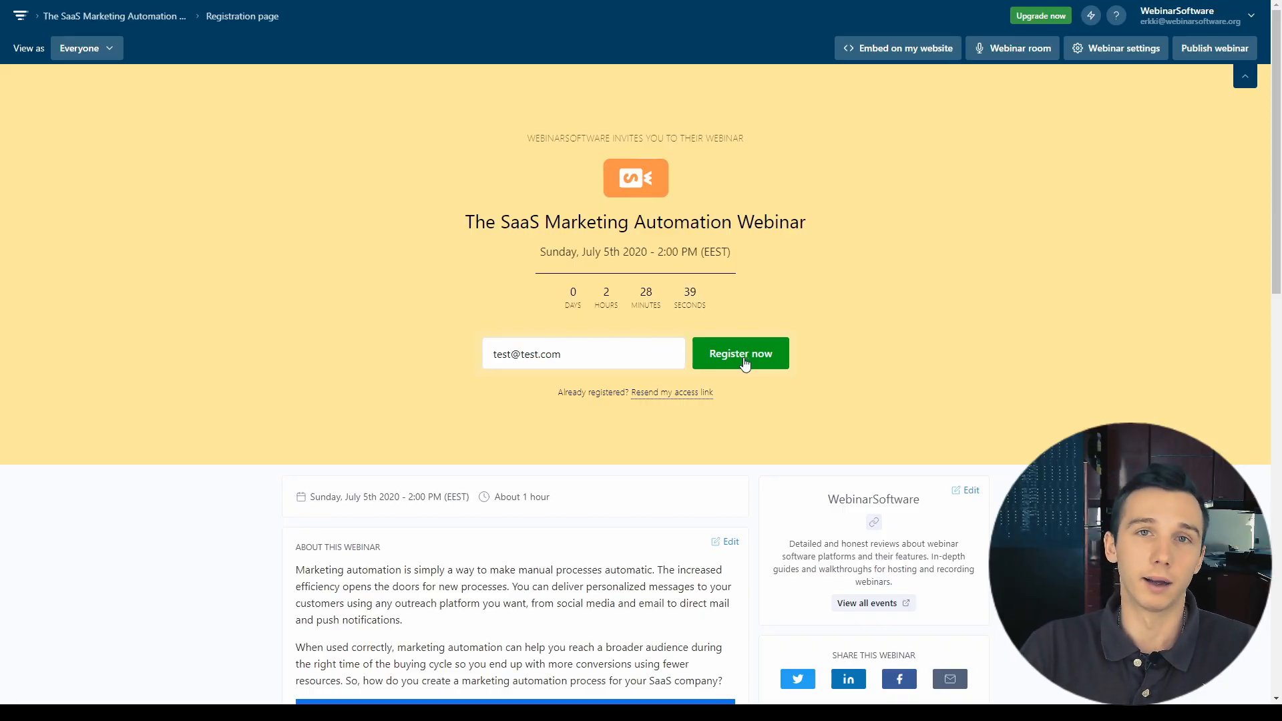
Register the test email for The SaaS Marketing Automation Webinar
left_click(1019, 48)
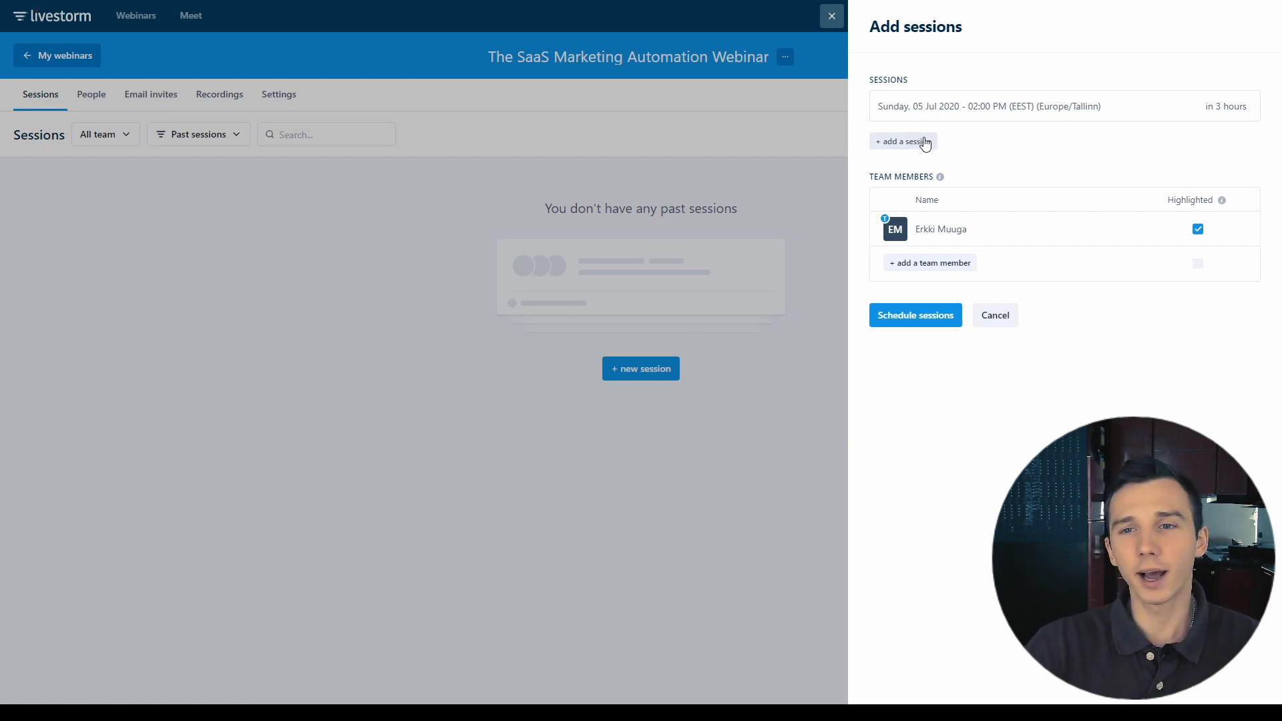
Leave the Add sessions panel and reach the Automation settings page
left_click(903, 140)
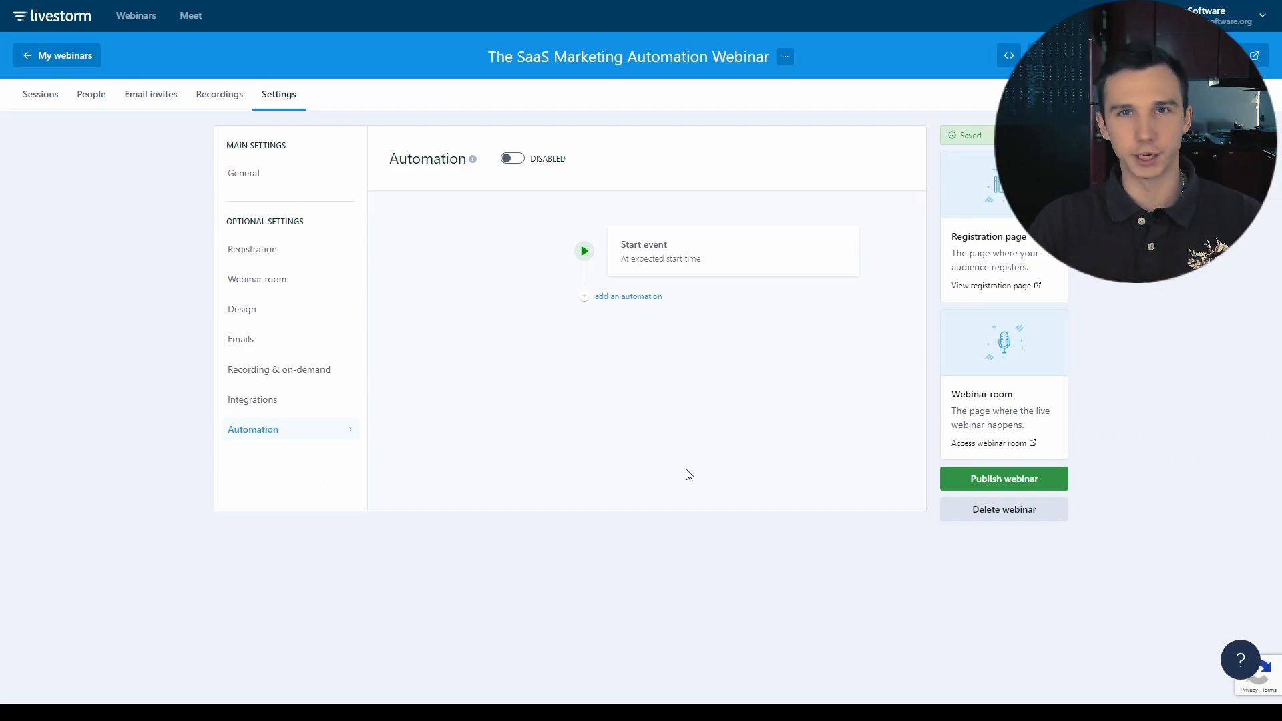
mouse_move(629, 304)
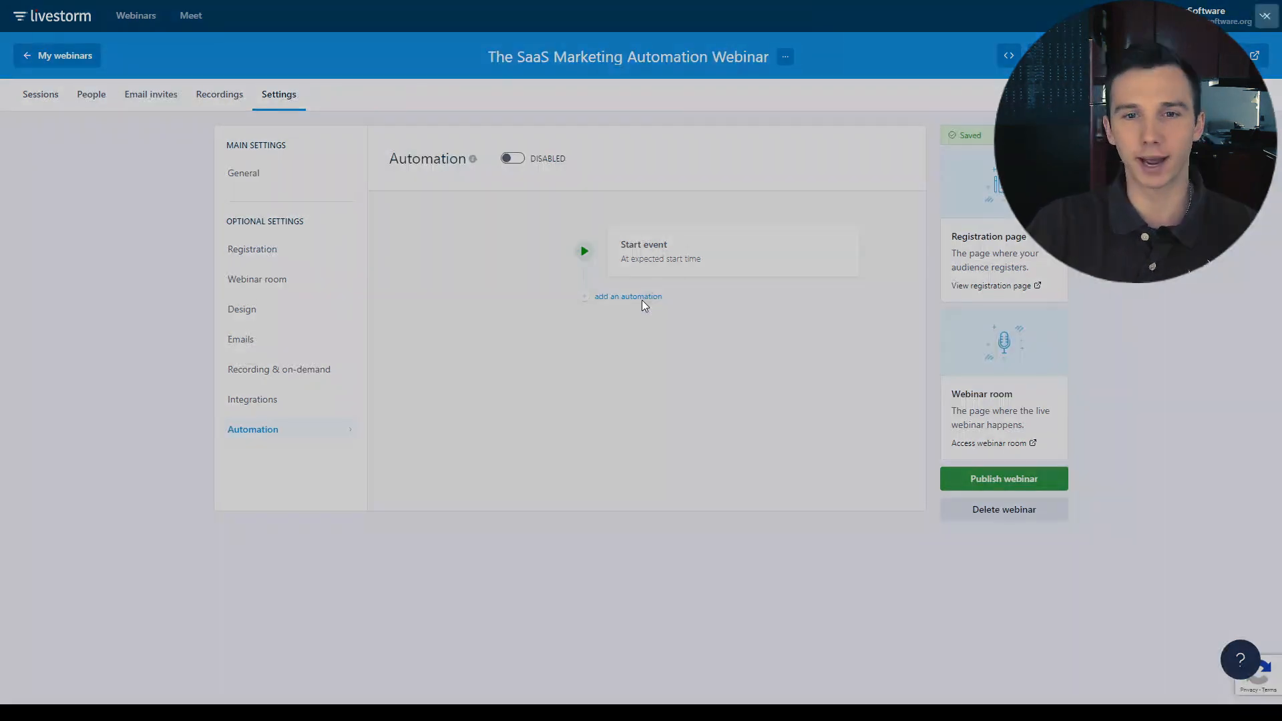
Add a Play a video automation using funnel0.mp4 at 2 minutes in
left_click(627, 296)
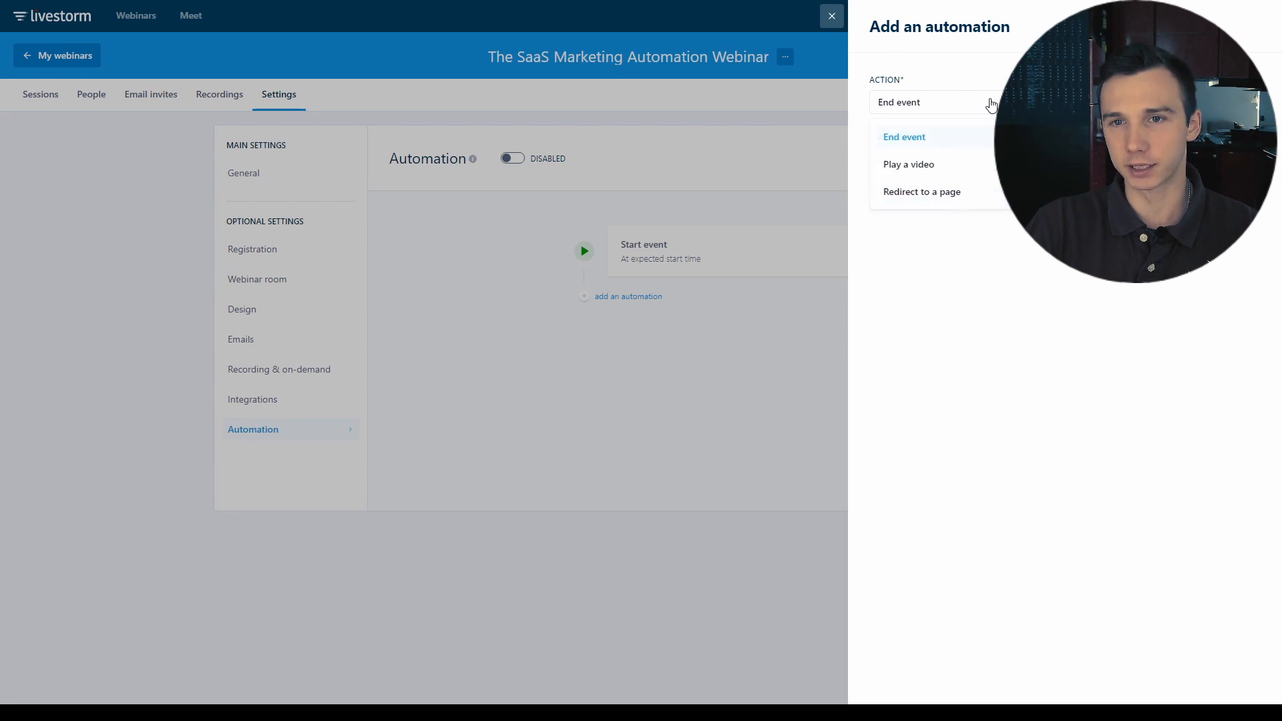
left_click(908, 165)
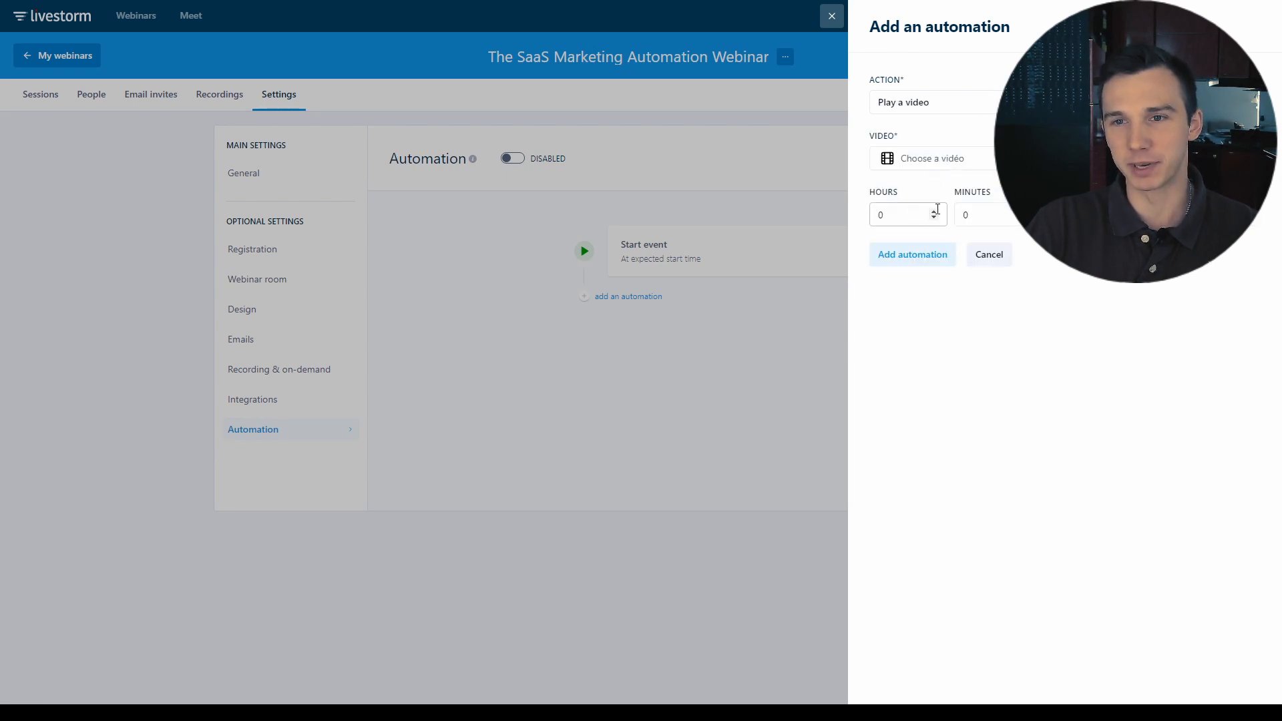
left_click(911, 254)
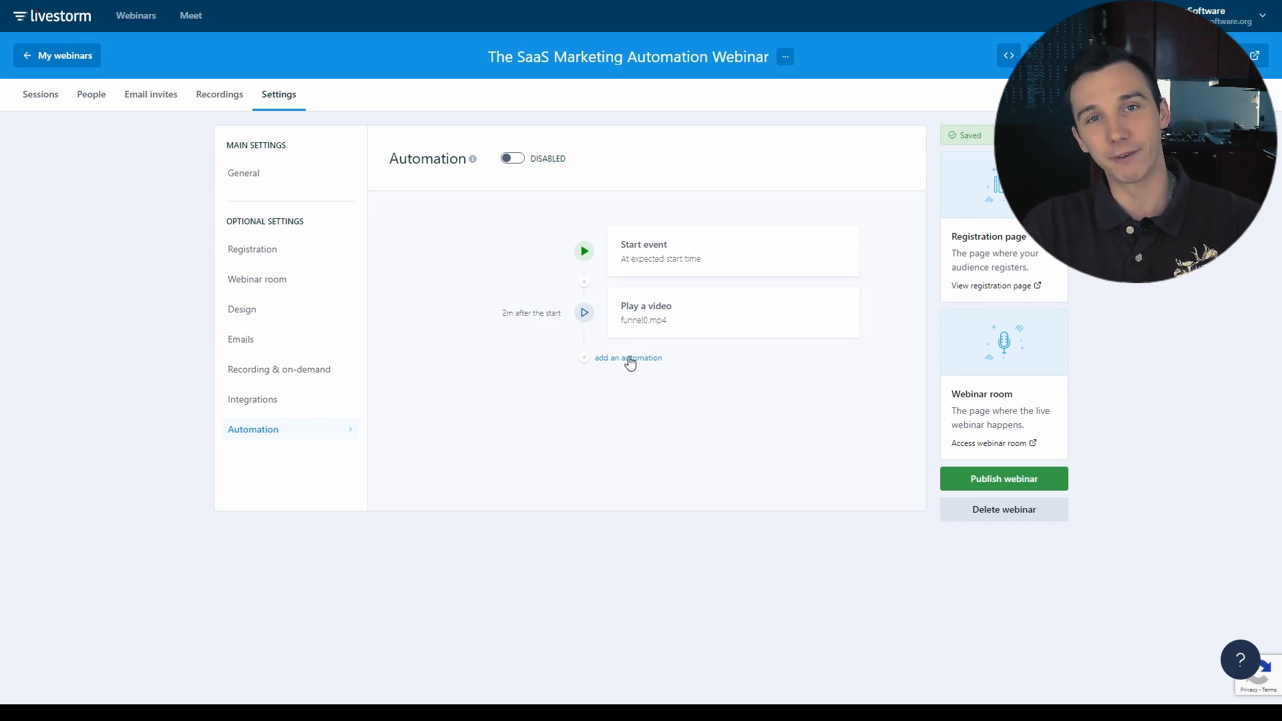
Add an End event at 50 minutes and a redirect to webinarsoftware.org after the end
left_click(628, 358)
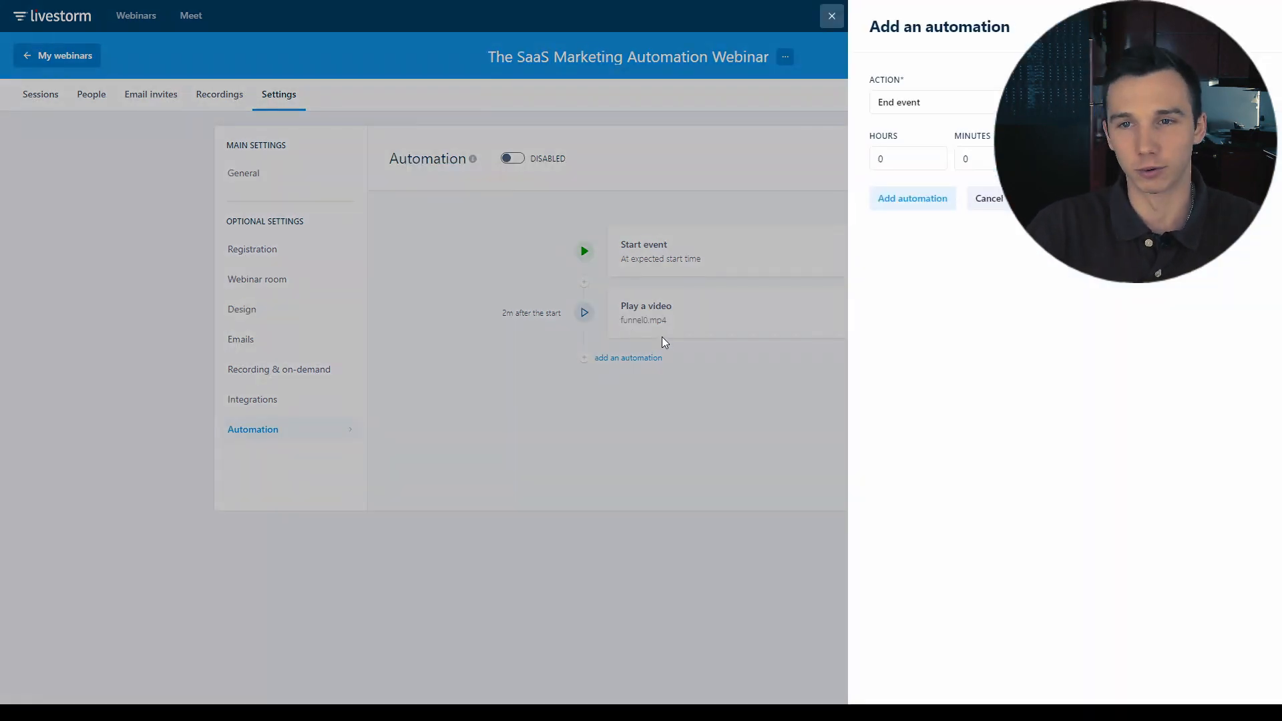
left_click(911, 198)
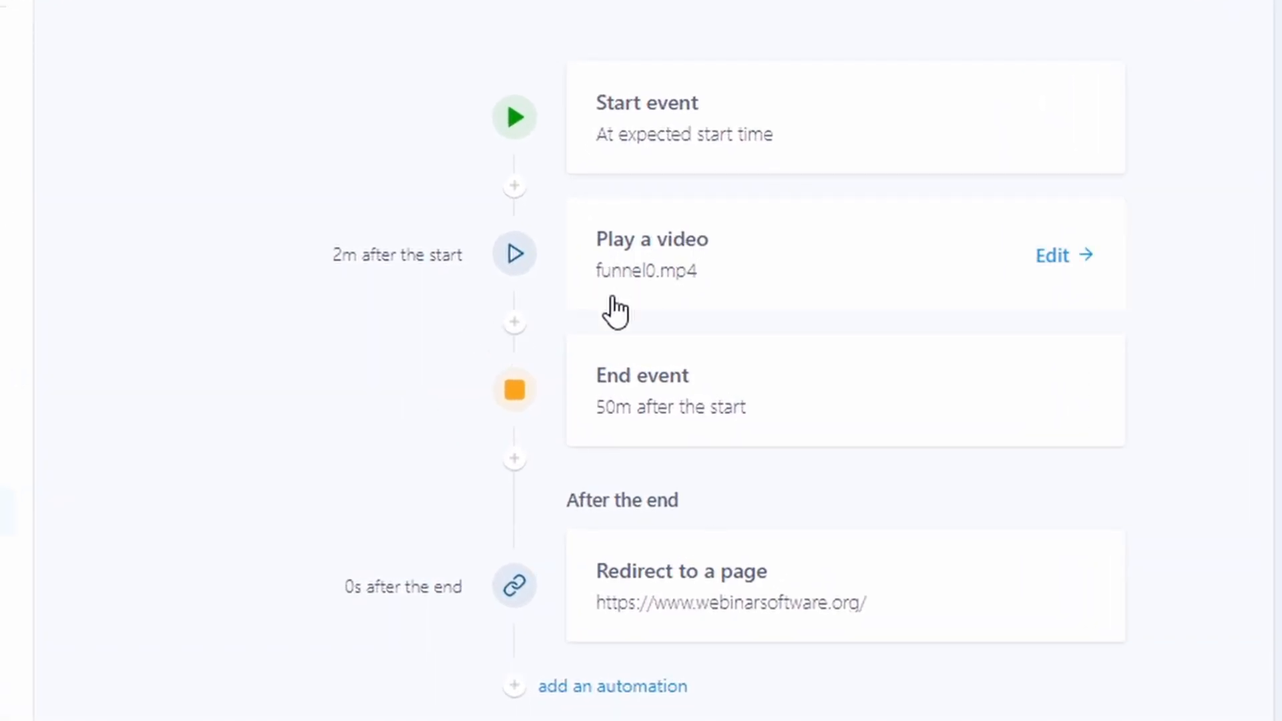
mouse_move(597, 613)
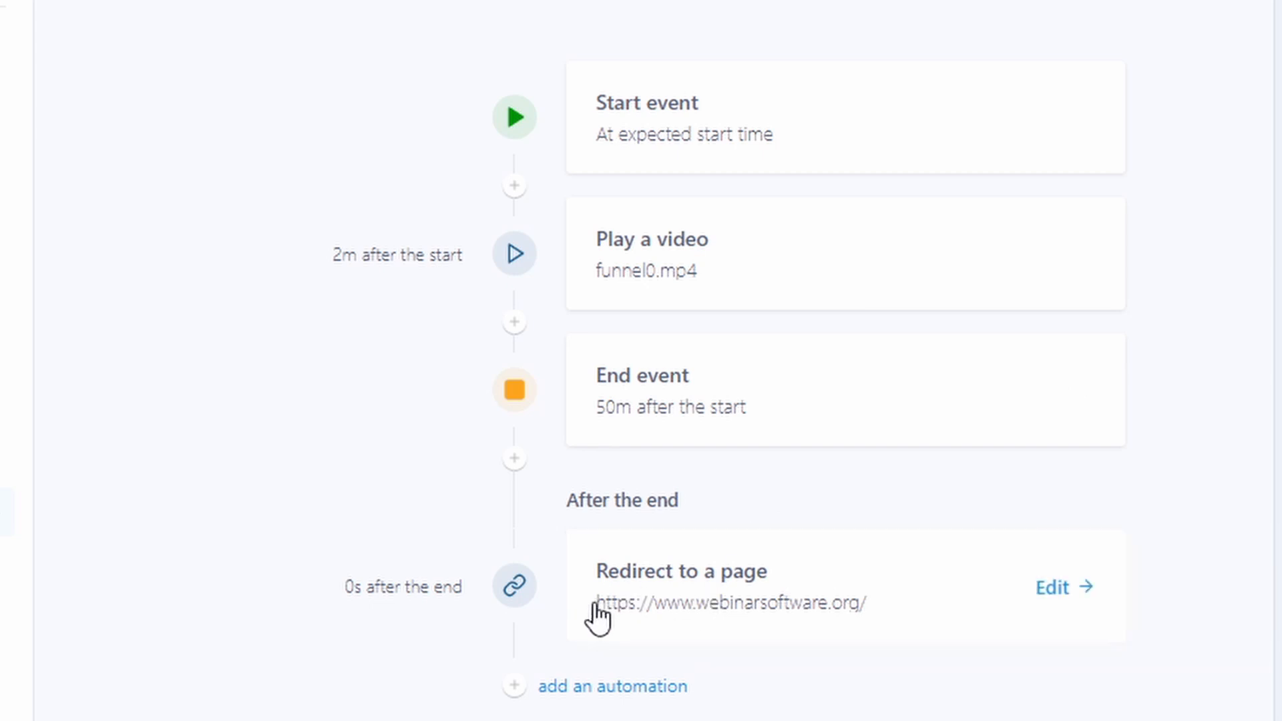
mouse_move(625, 633)
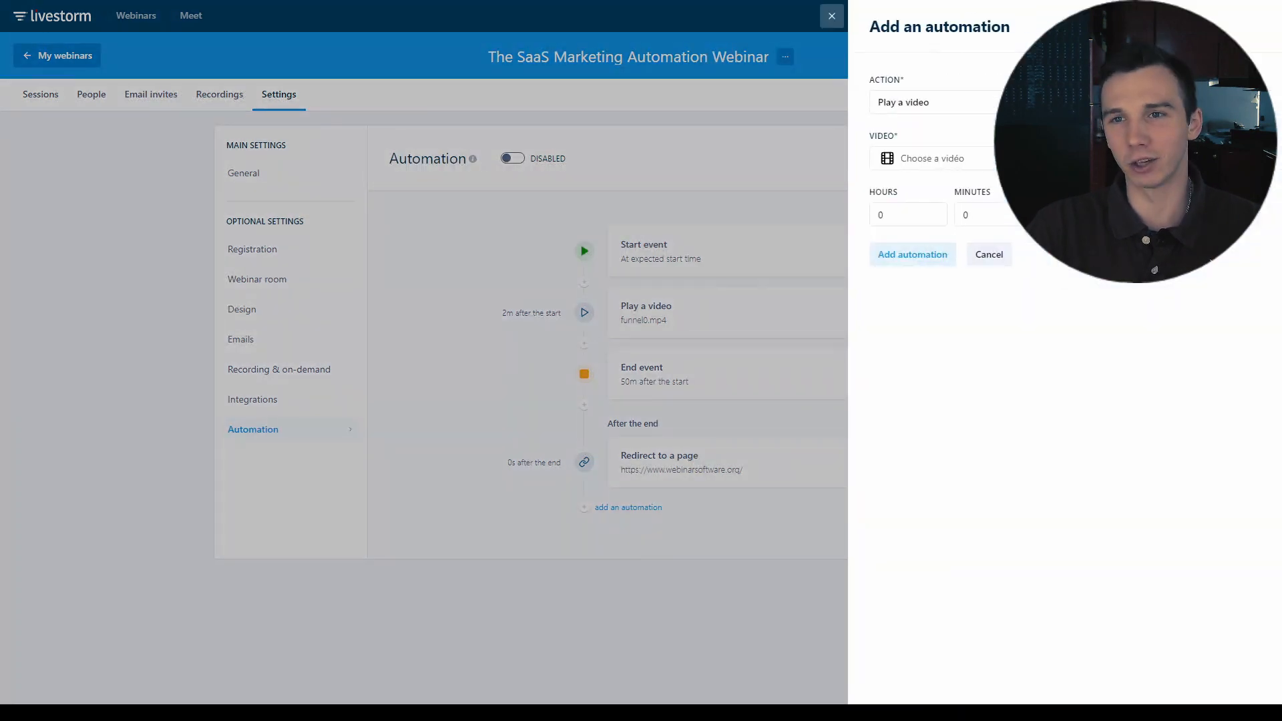
left_click(933, 103)
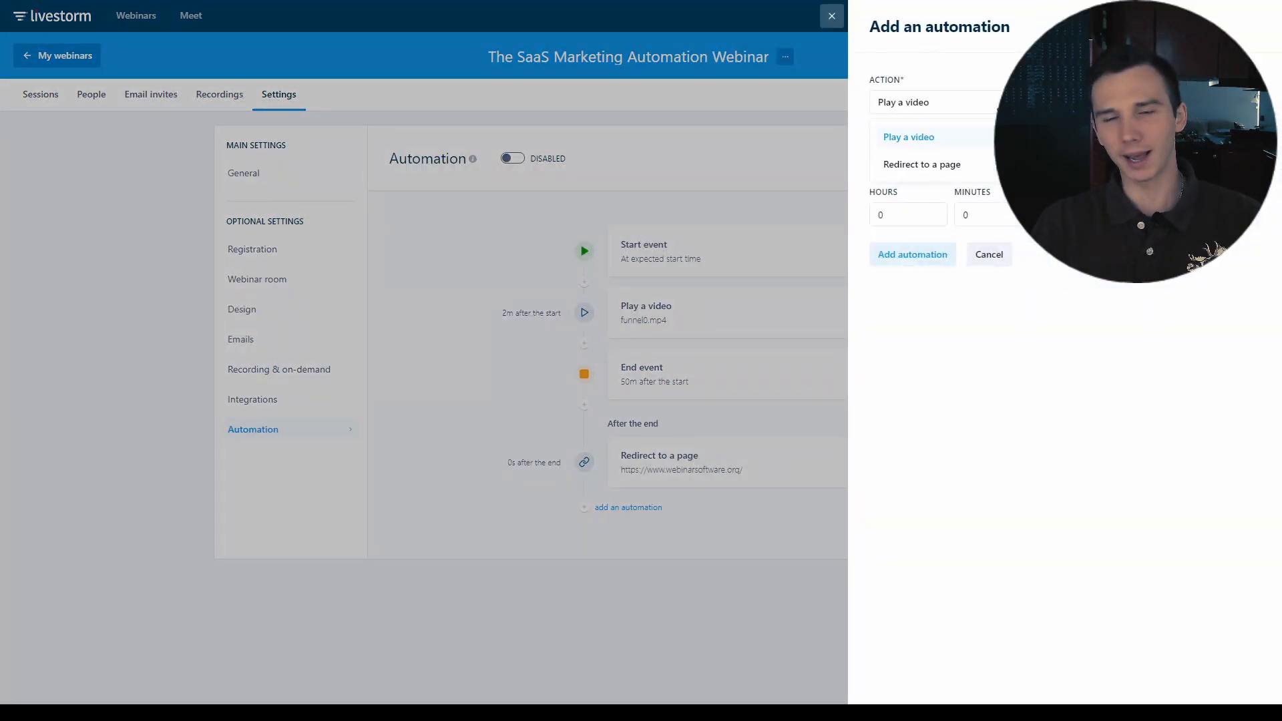
mouse_move(853, 27)
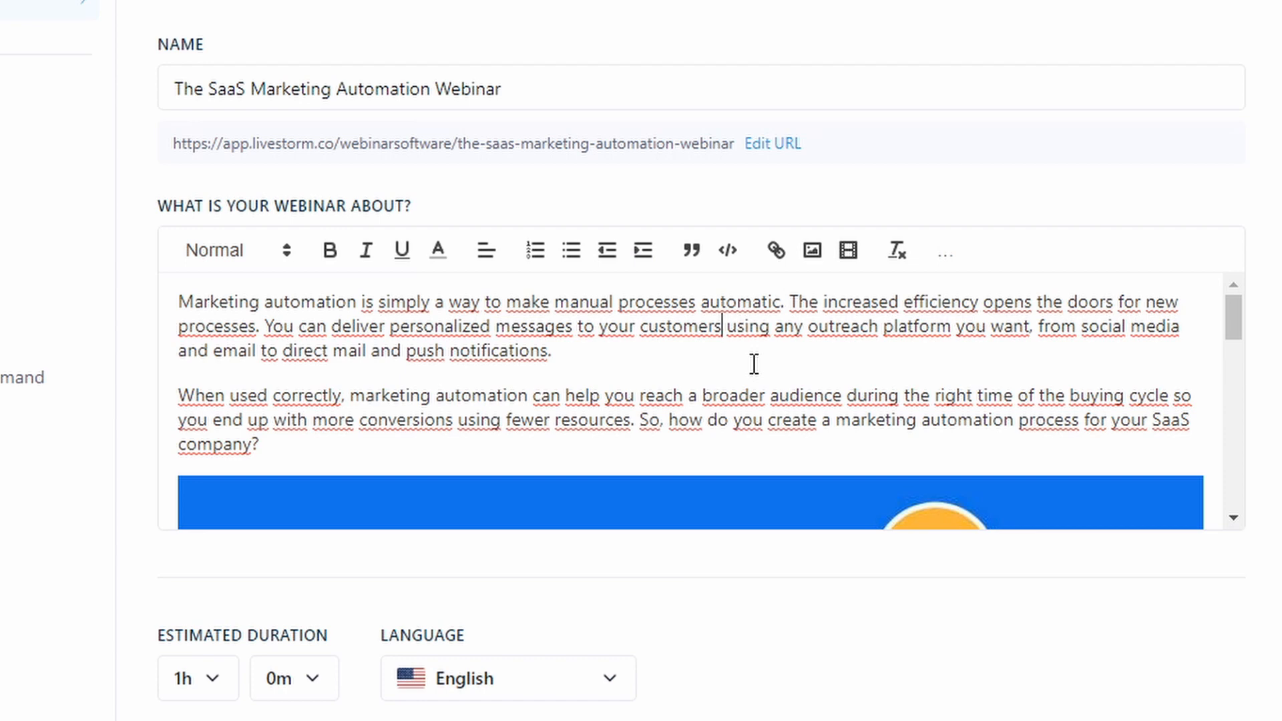
Review the General settings: name, description, 1-hour duration and English language
scroll("down", 3)
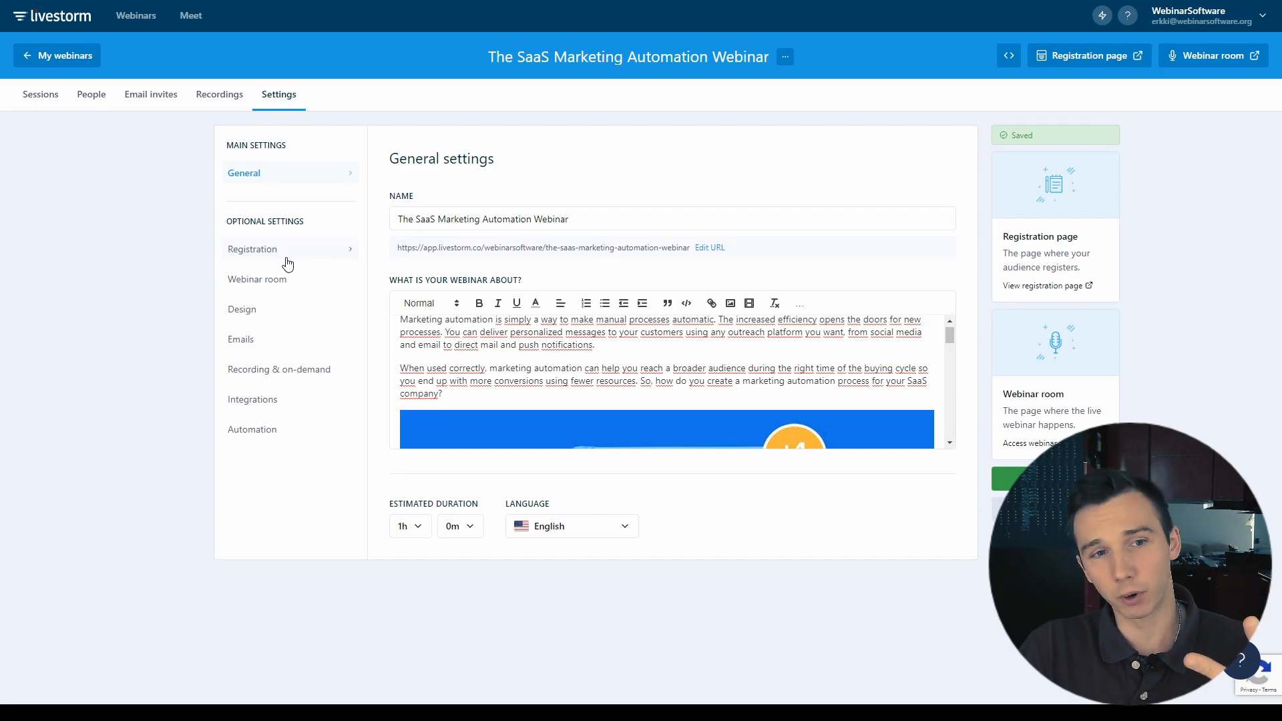
Review Registration settings: required fields, consents and work-email-only restriction
left_click(252, 249)
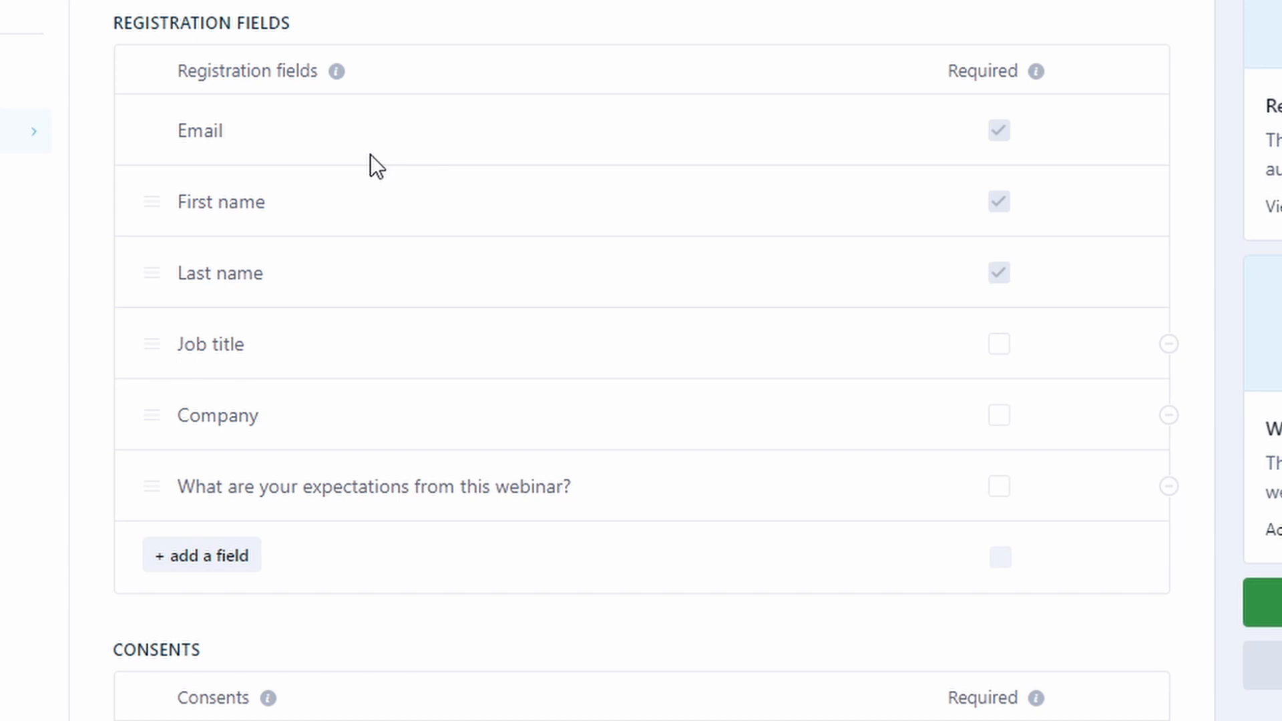
mouse_move(499, 496)
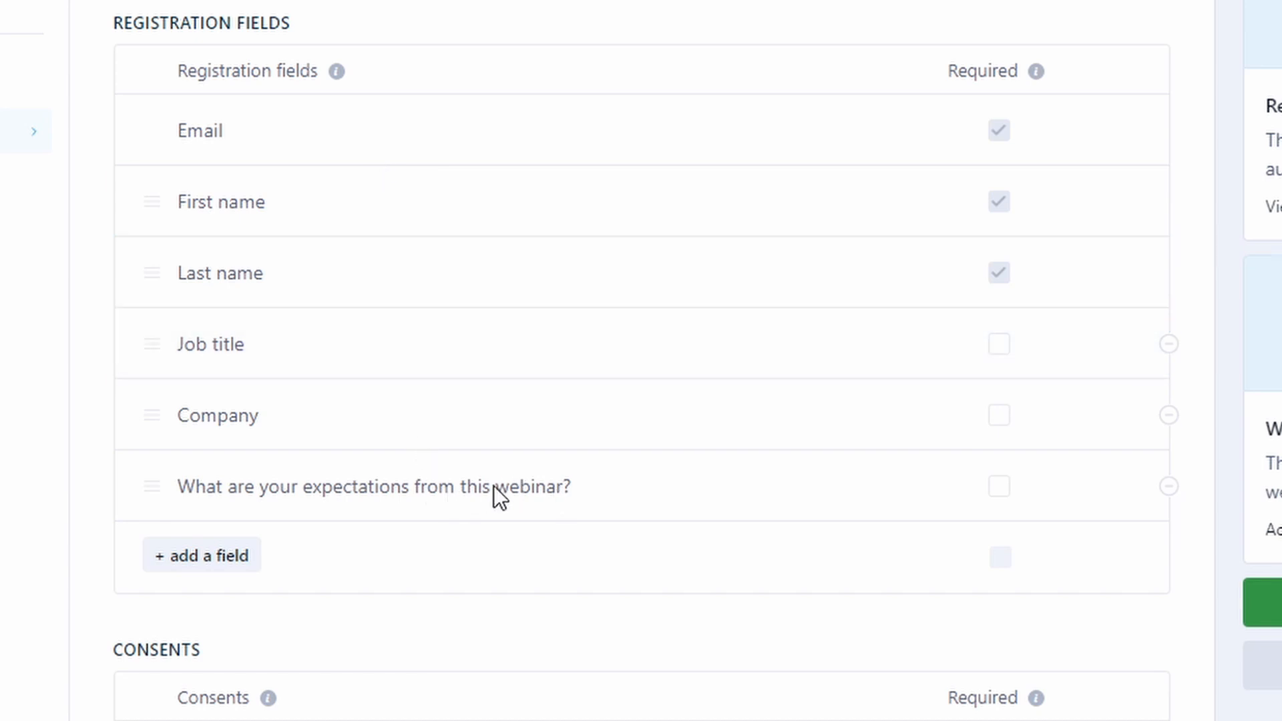
mouse_move(1037, 500)
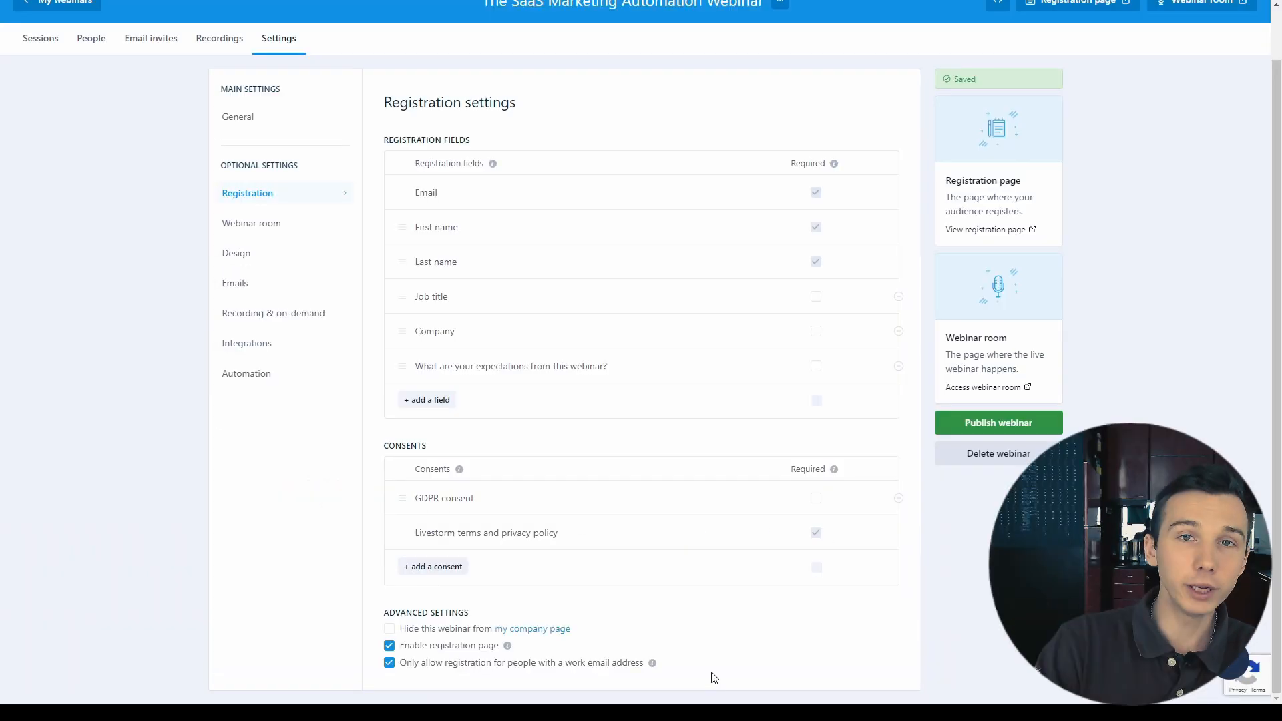
scroll("down", 3)
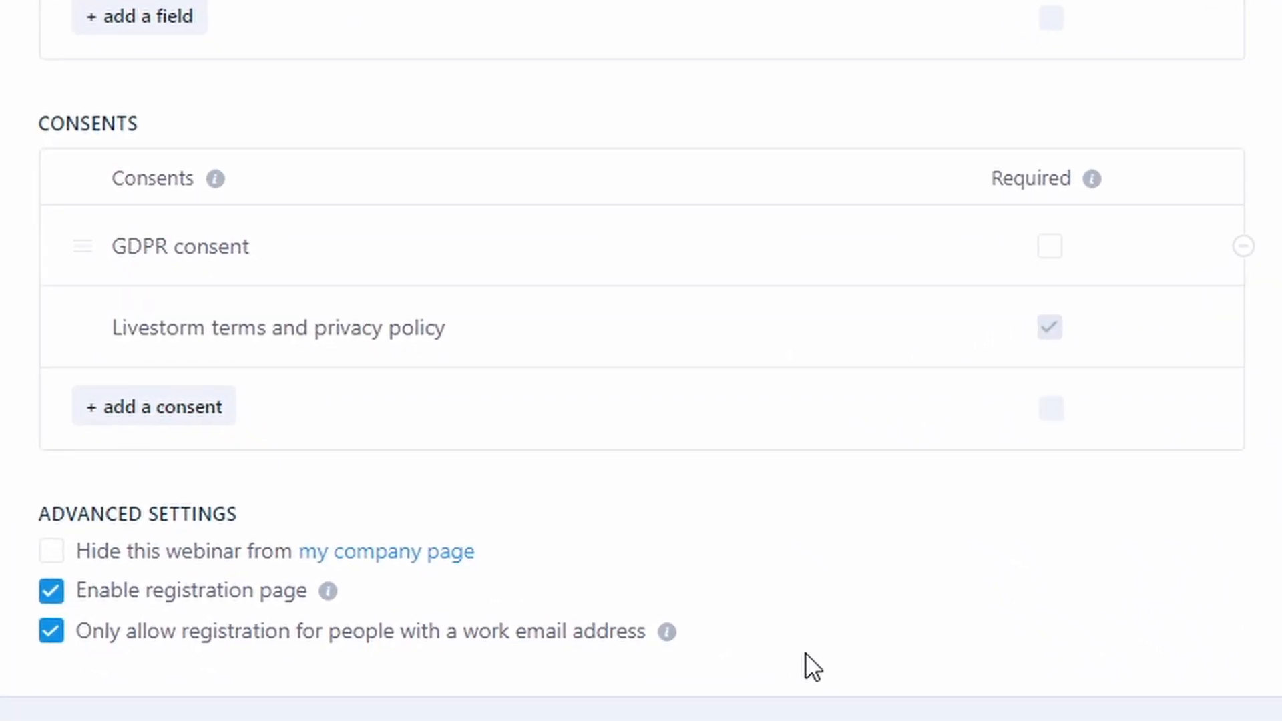
mouse_move(666, 630)
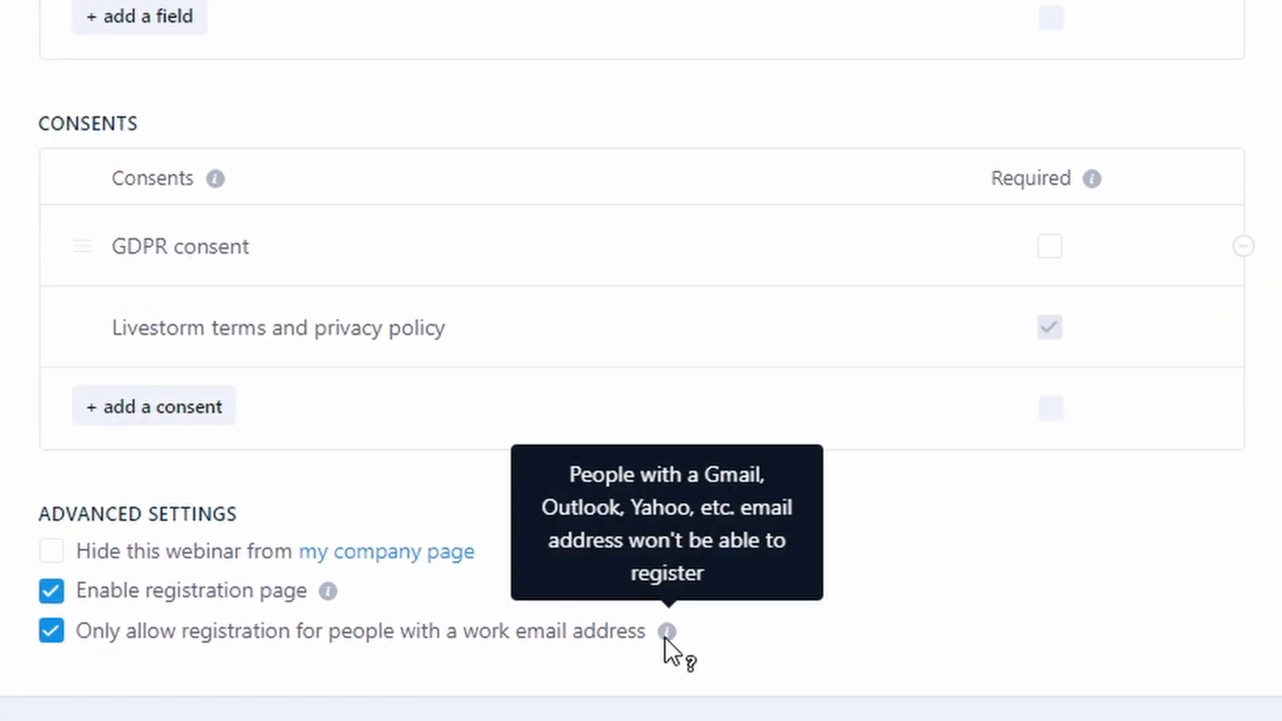
mouse_move(540, 26)
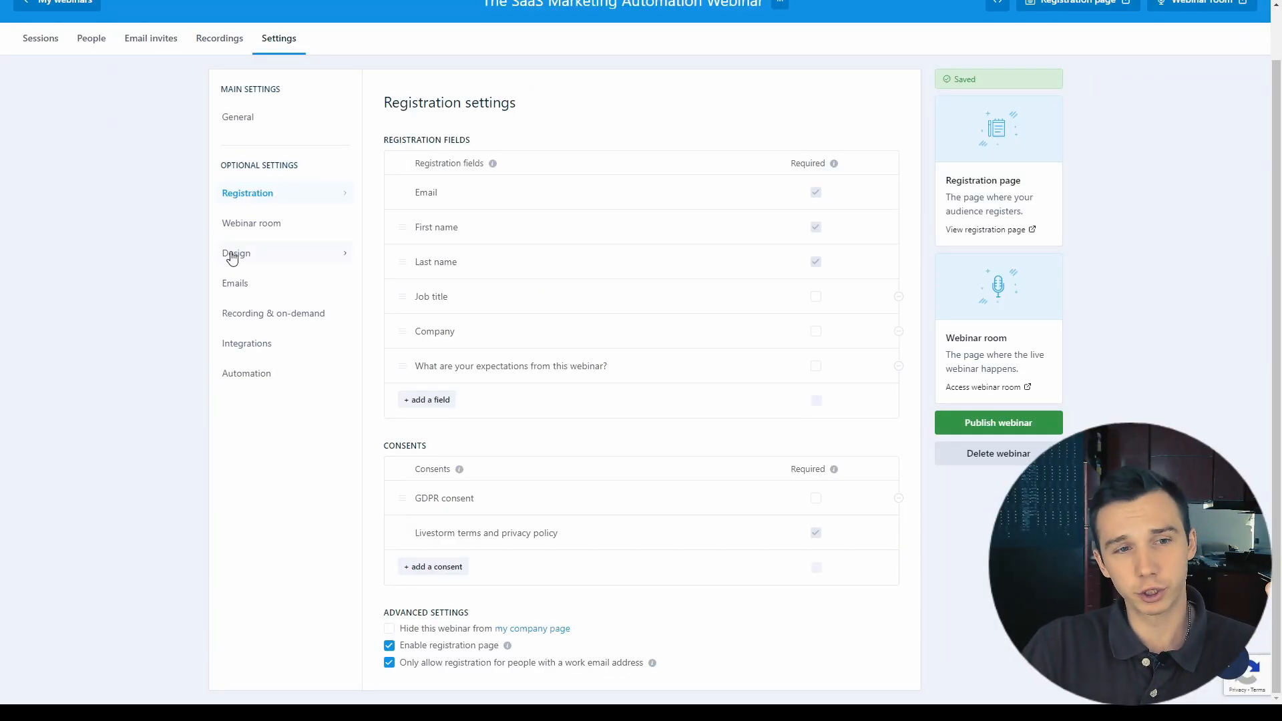
Review Design settings with background, text and button colours and the logo
left_click(237, 253)
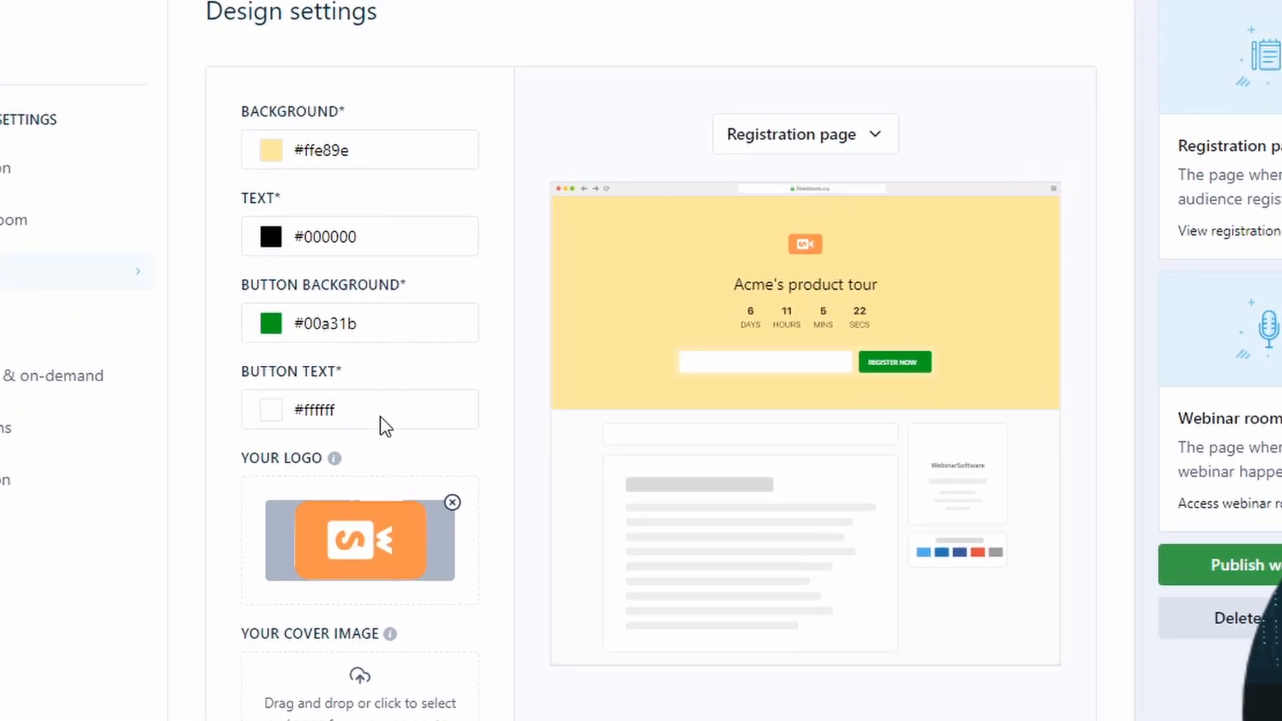
mouse_move(378, 555)
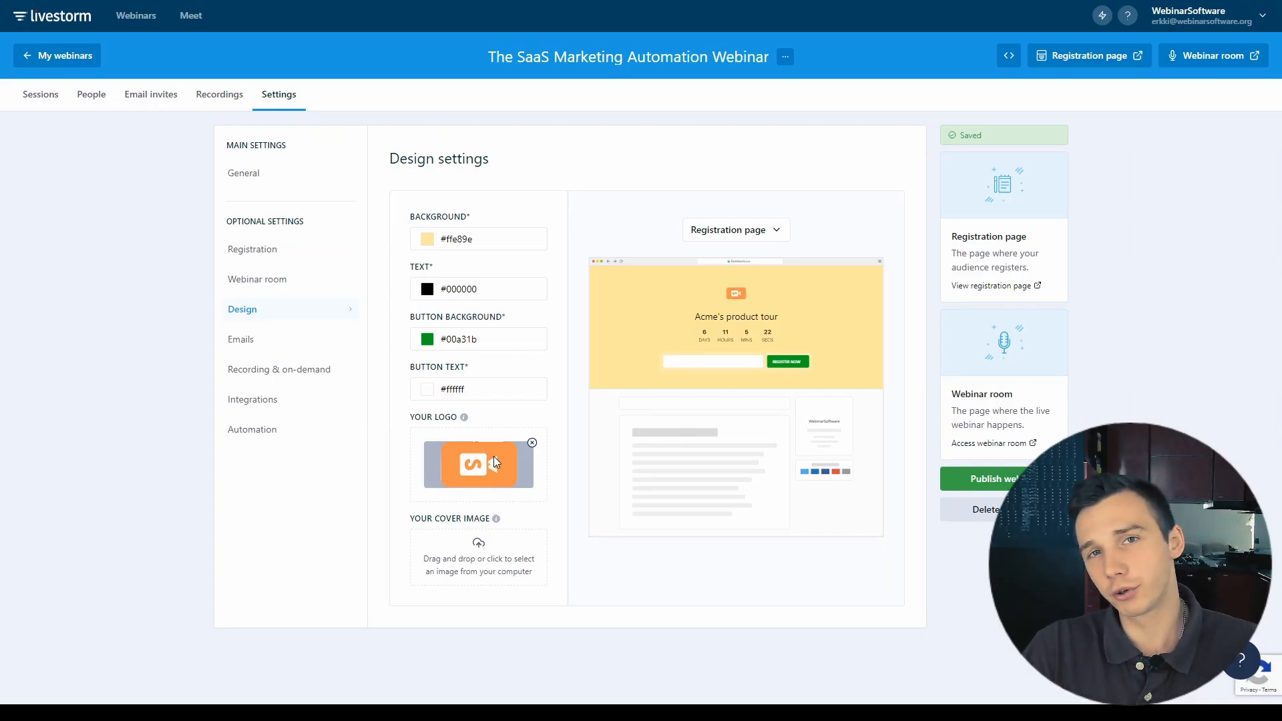
mouse_move(742, 347)
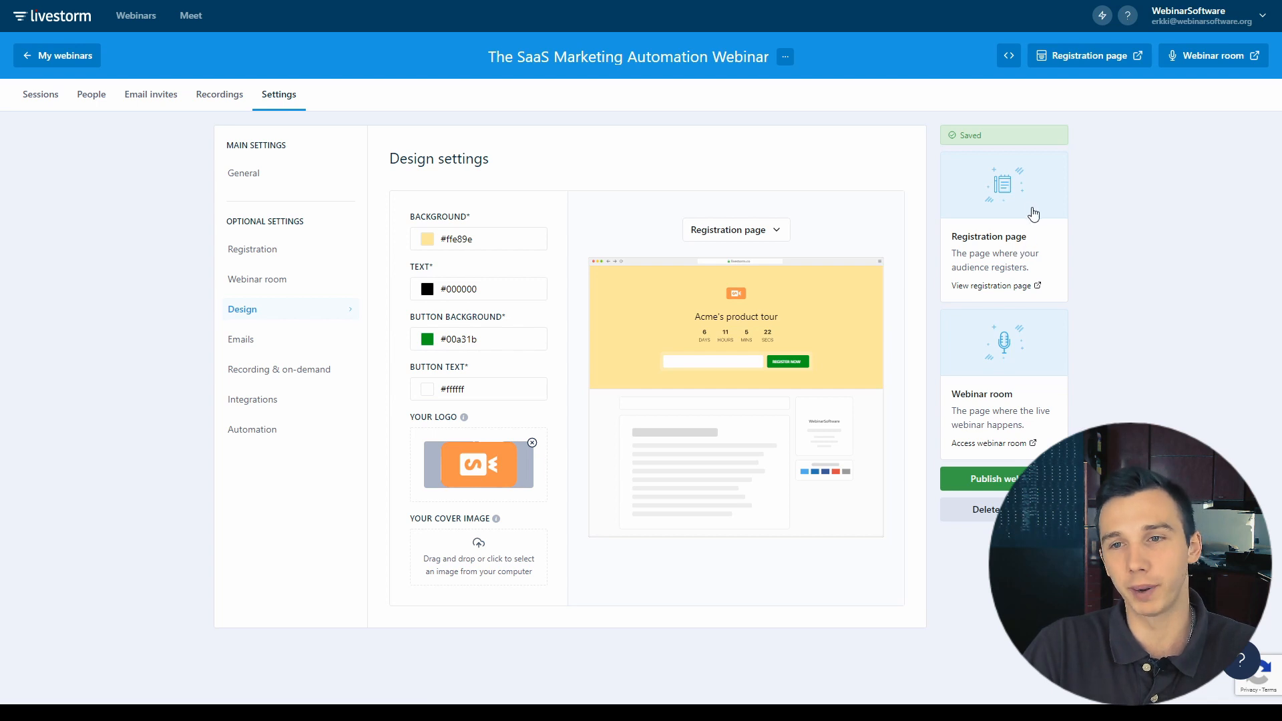
mouse_move(1024, 236)
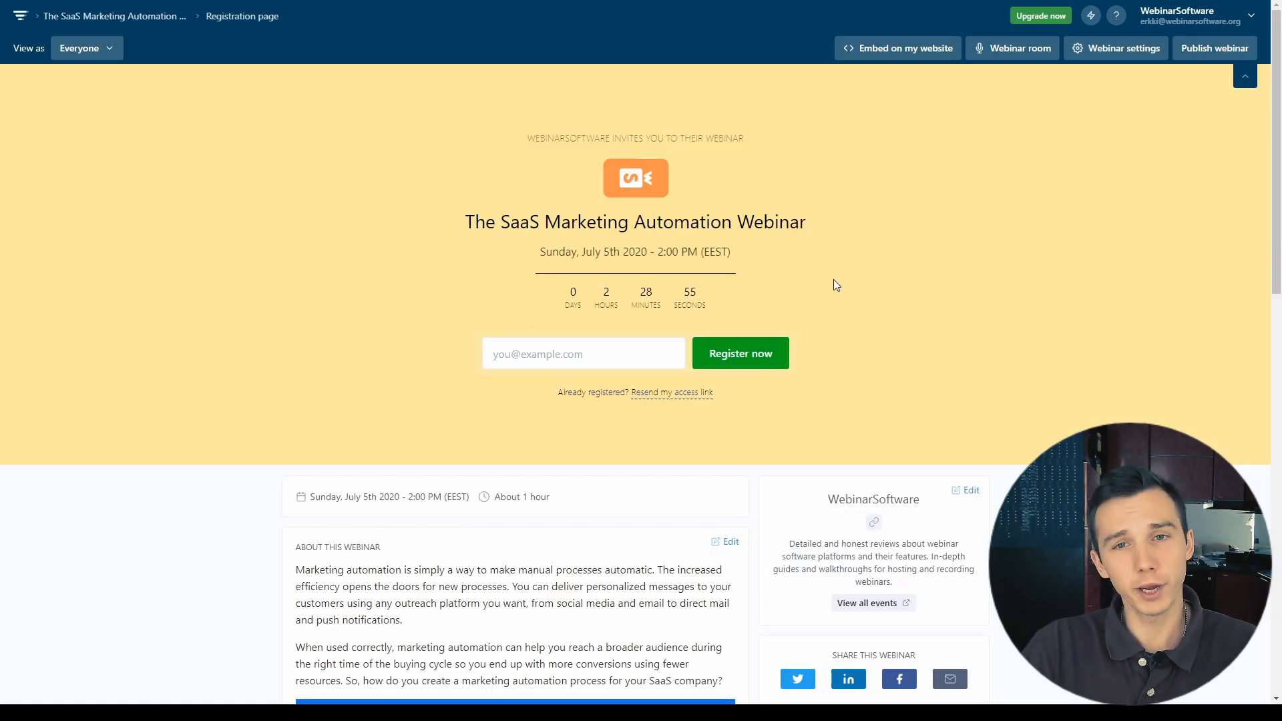
mouse_move(1034, 315)
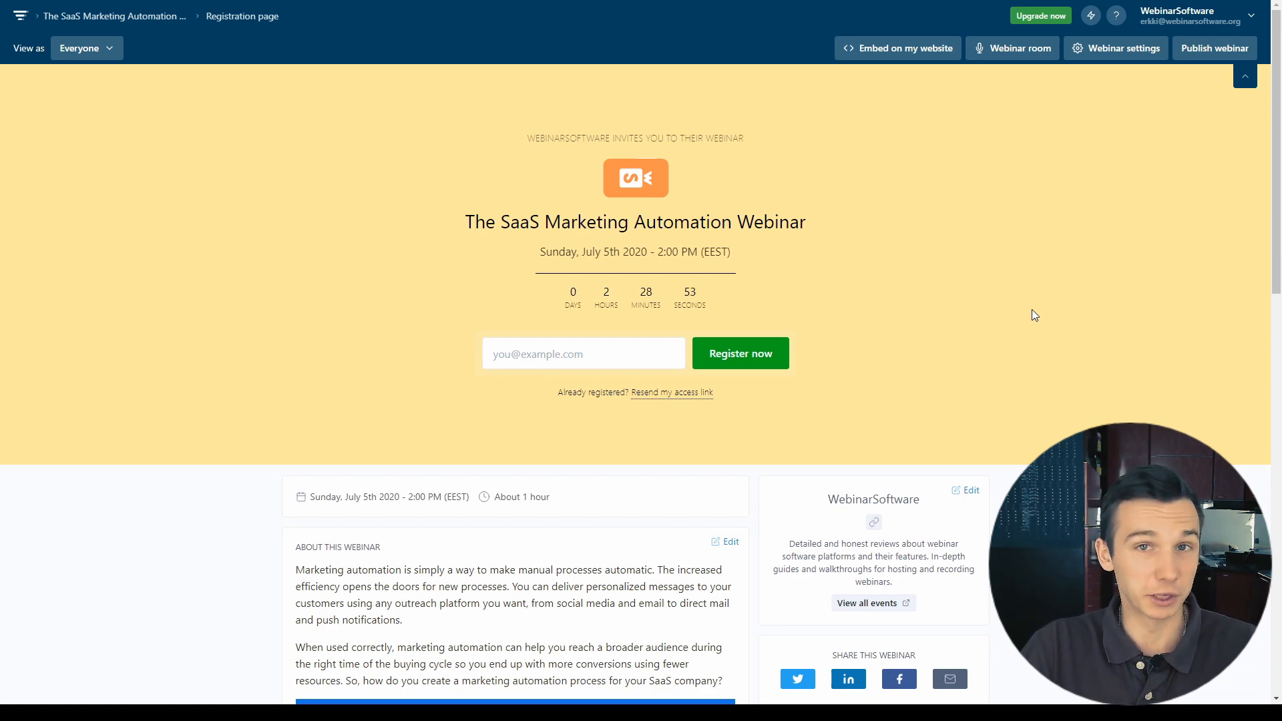
scroll("down", 3)
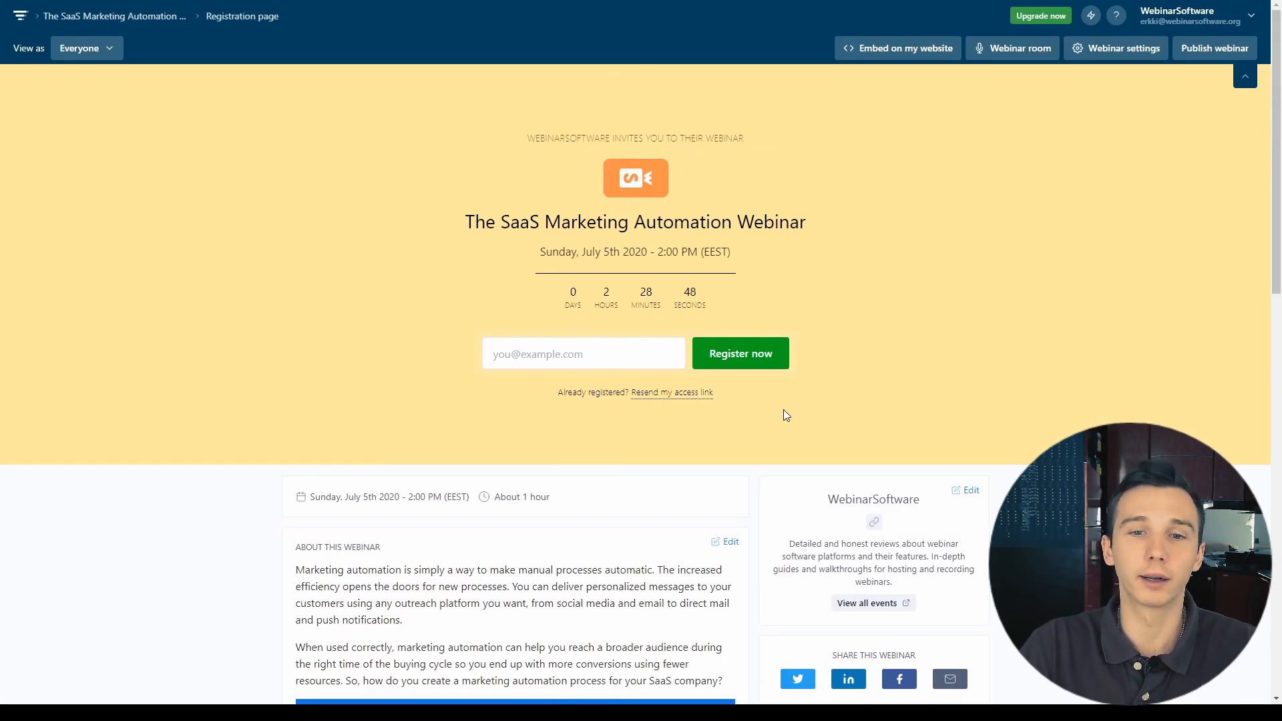
type("test@test.com")
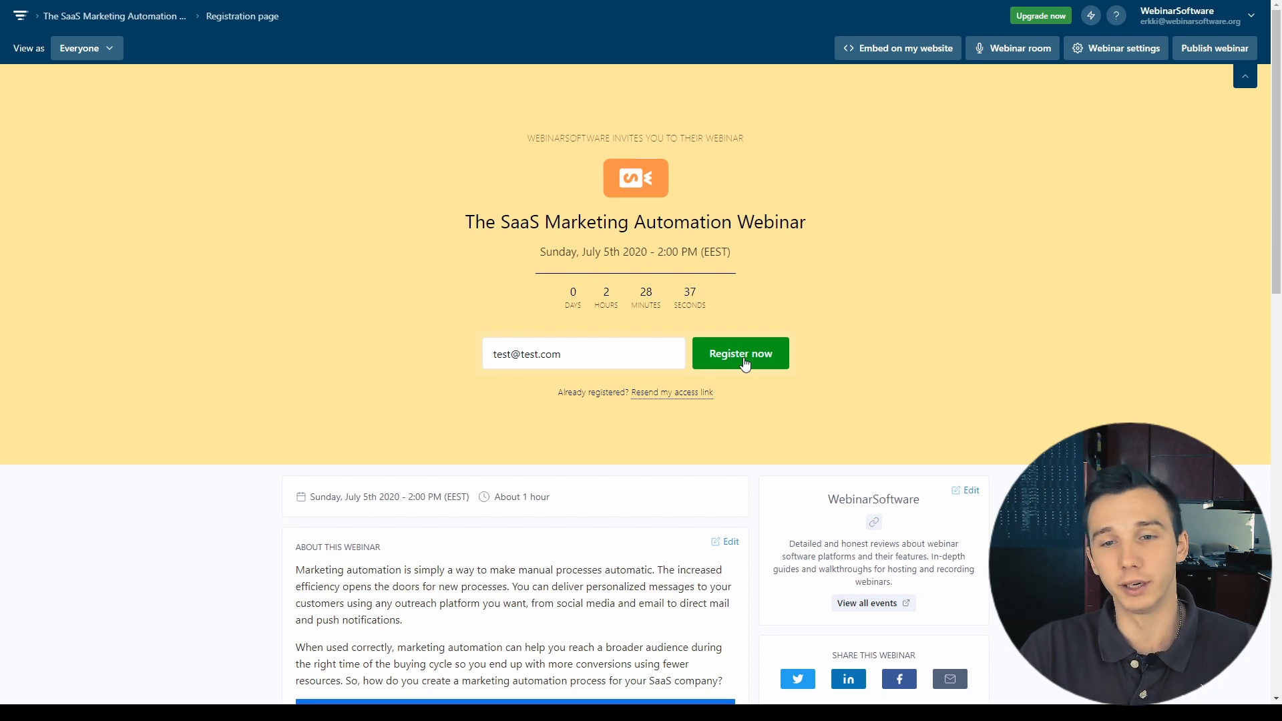
left_click(738, 353)
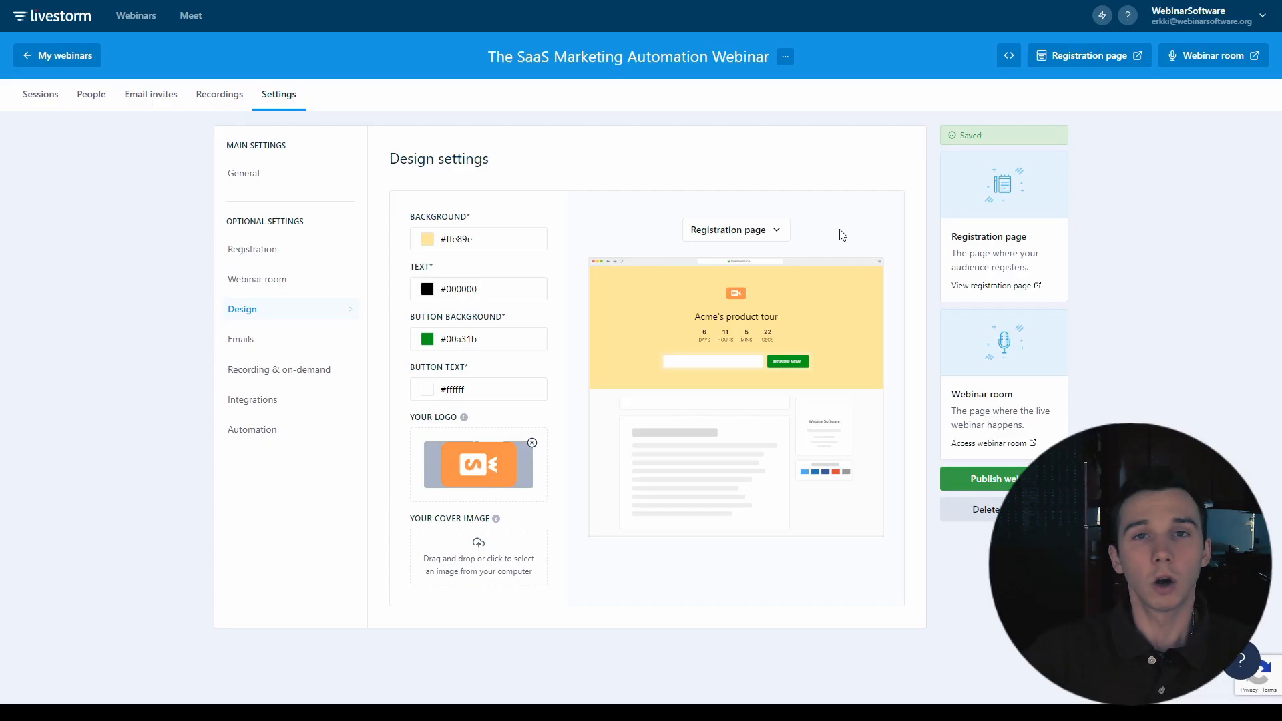
mouse_move(372, 223)
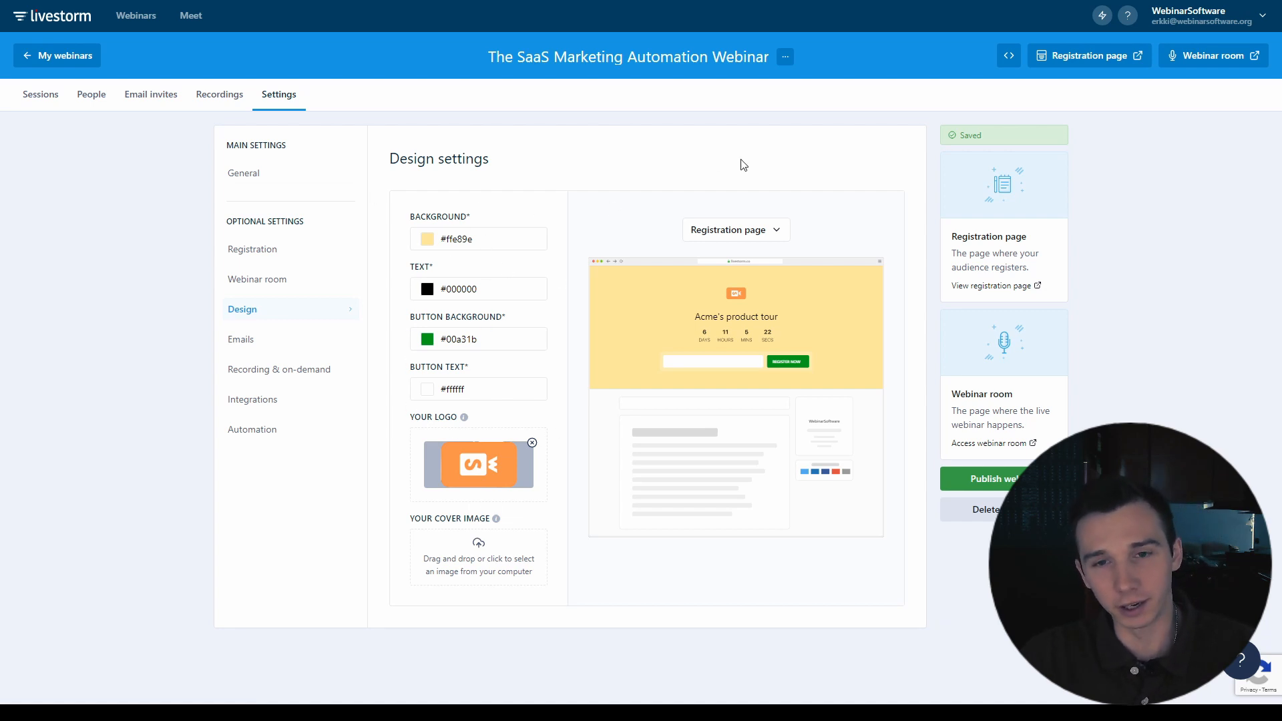
Choose the design preview, then move to the Emails settings listing attendee emails
left_click(734, 230)
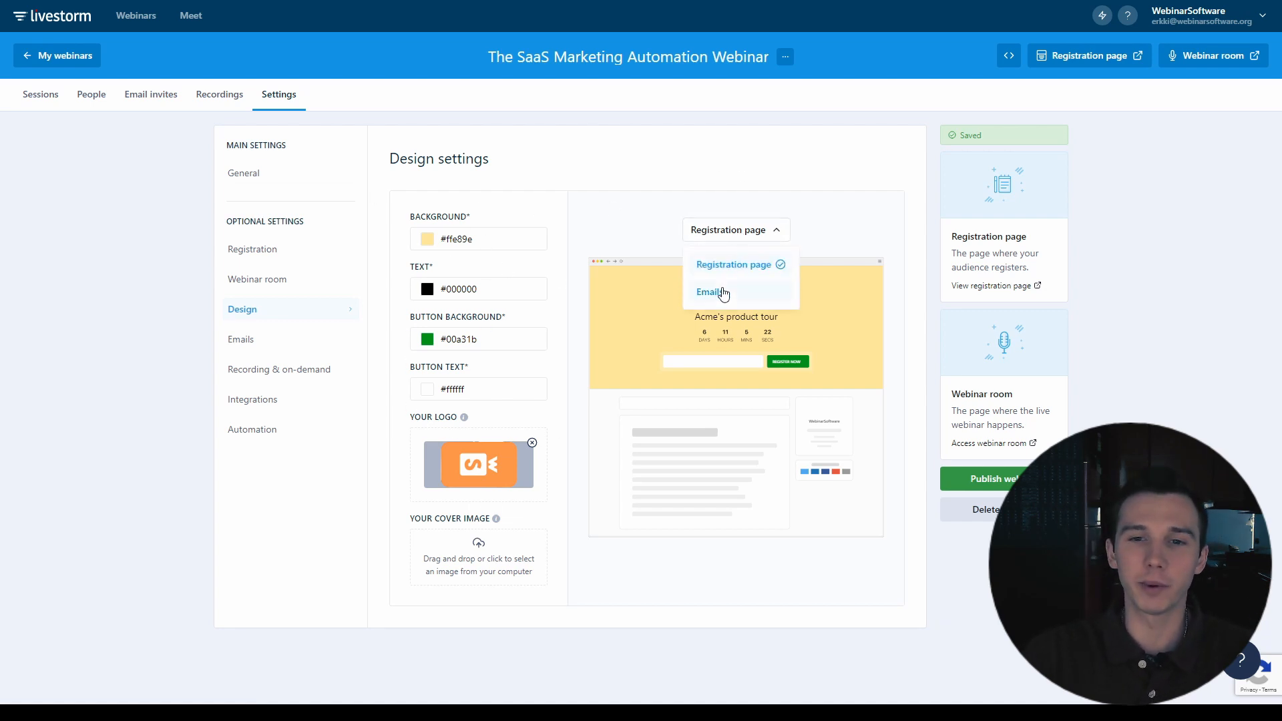
left_click(709, 293)
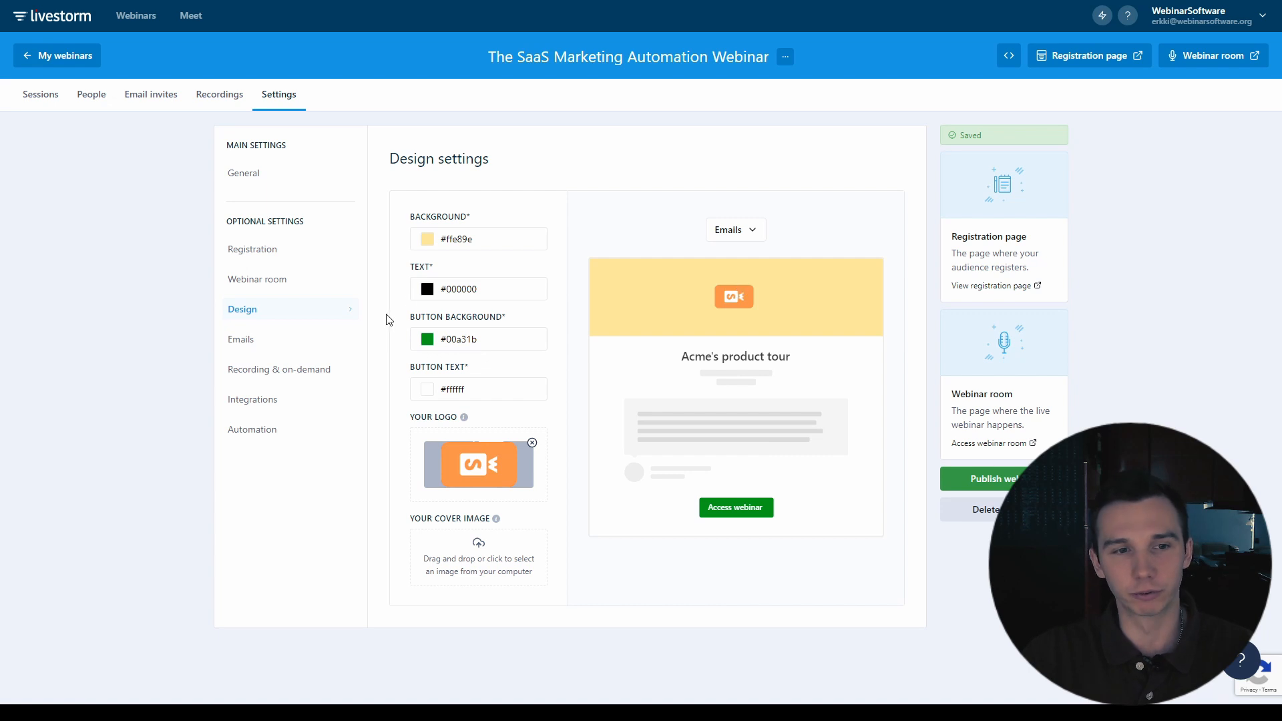
mouse_move(286, 350)
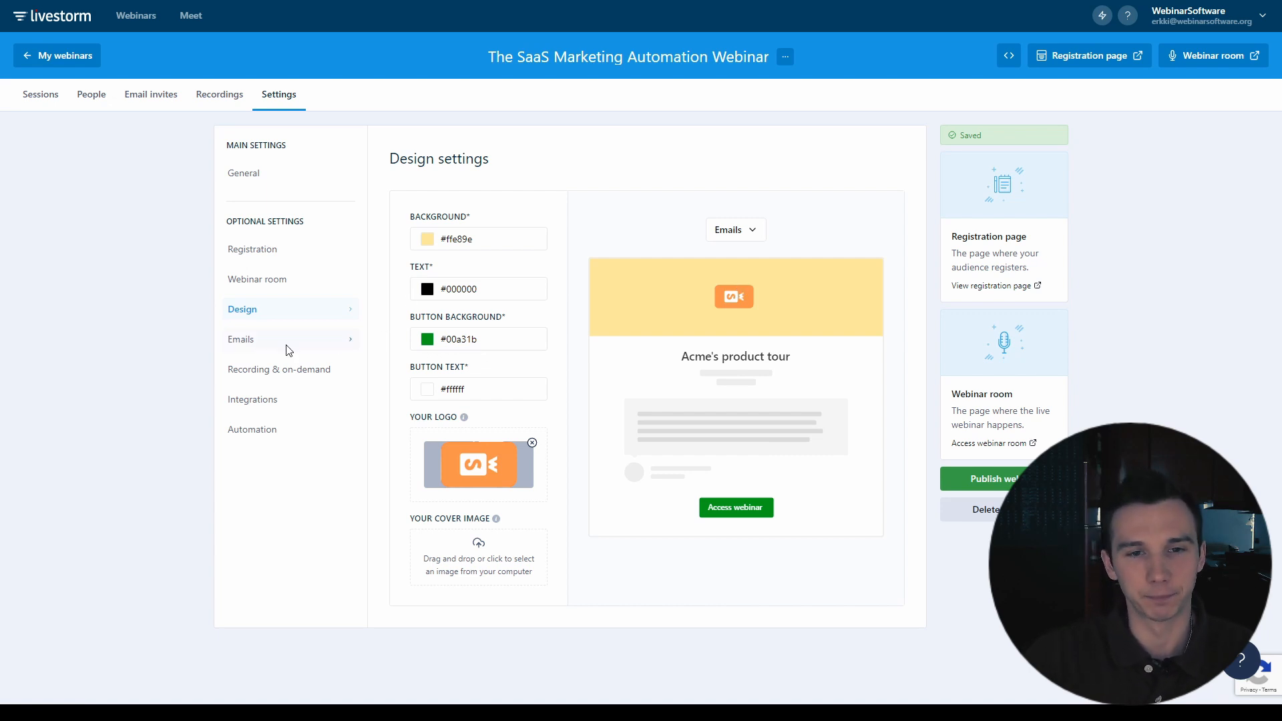
left_click(242, 338)
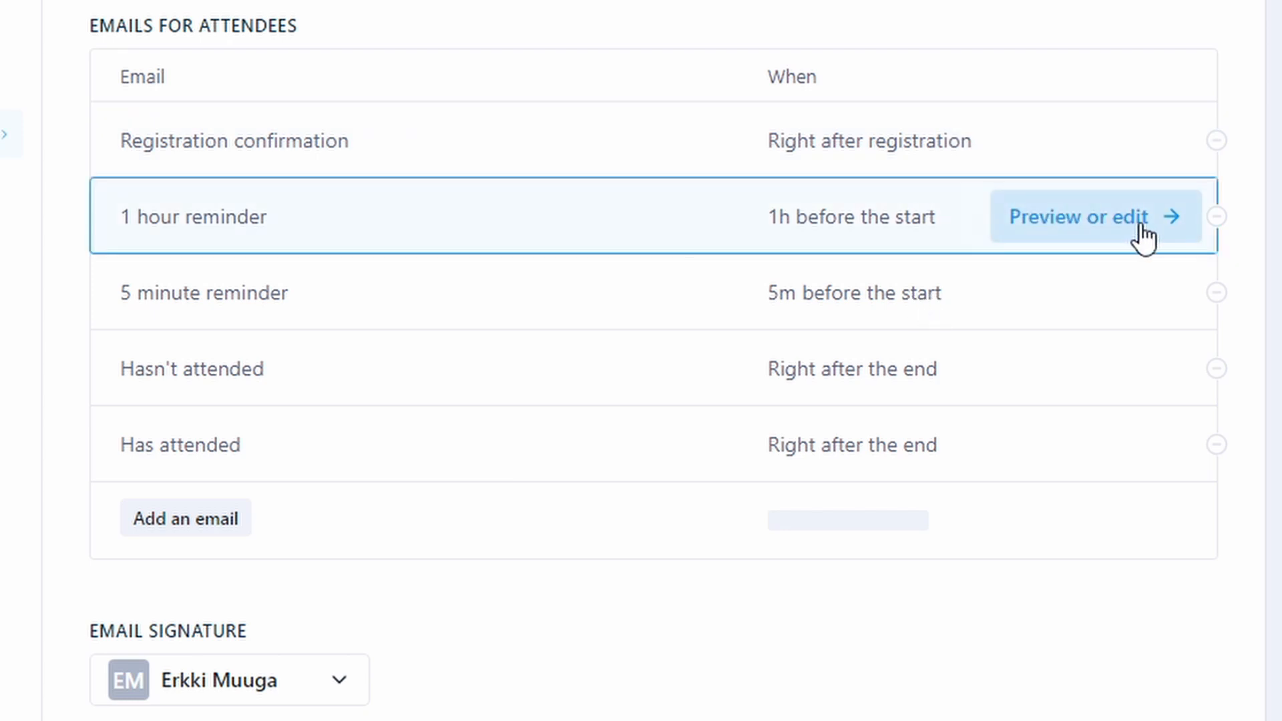
mouse_move(1036, 305)
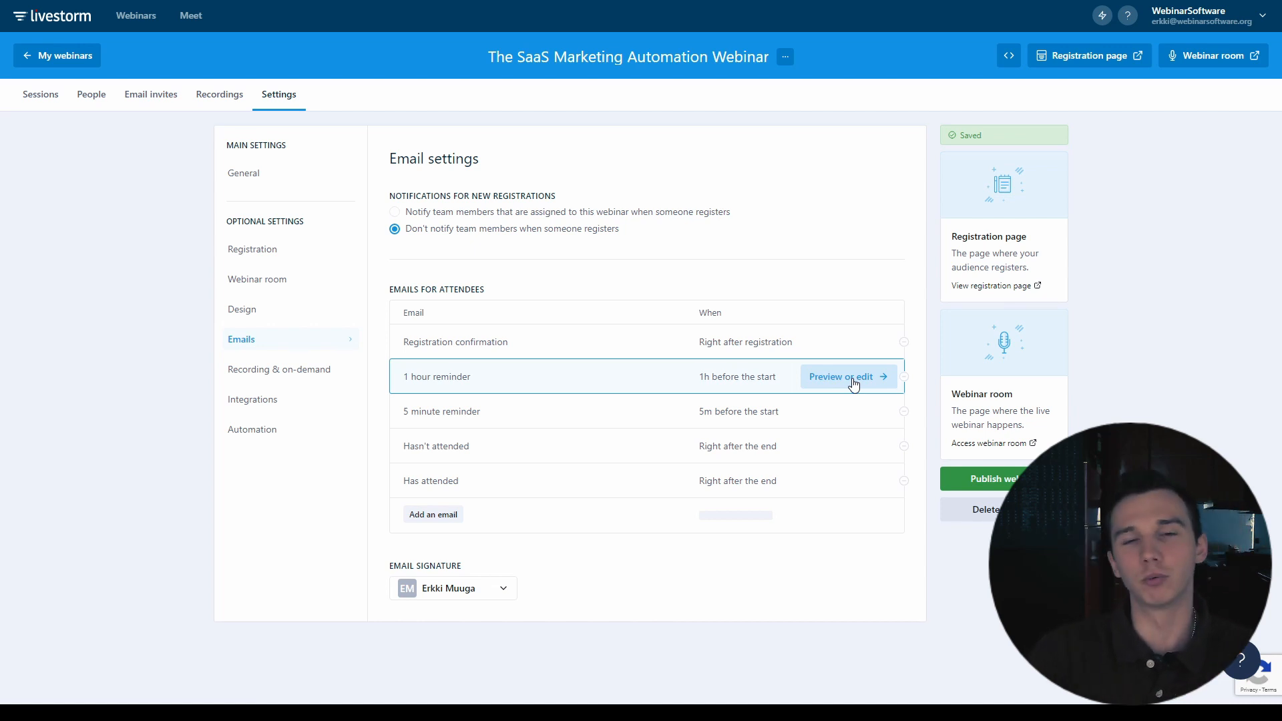
Preview the 1 hour reminder email and close the preview panel
left_click(843, 376)
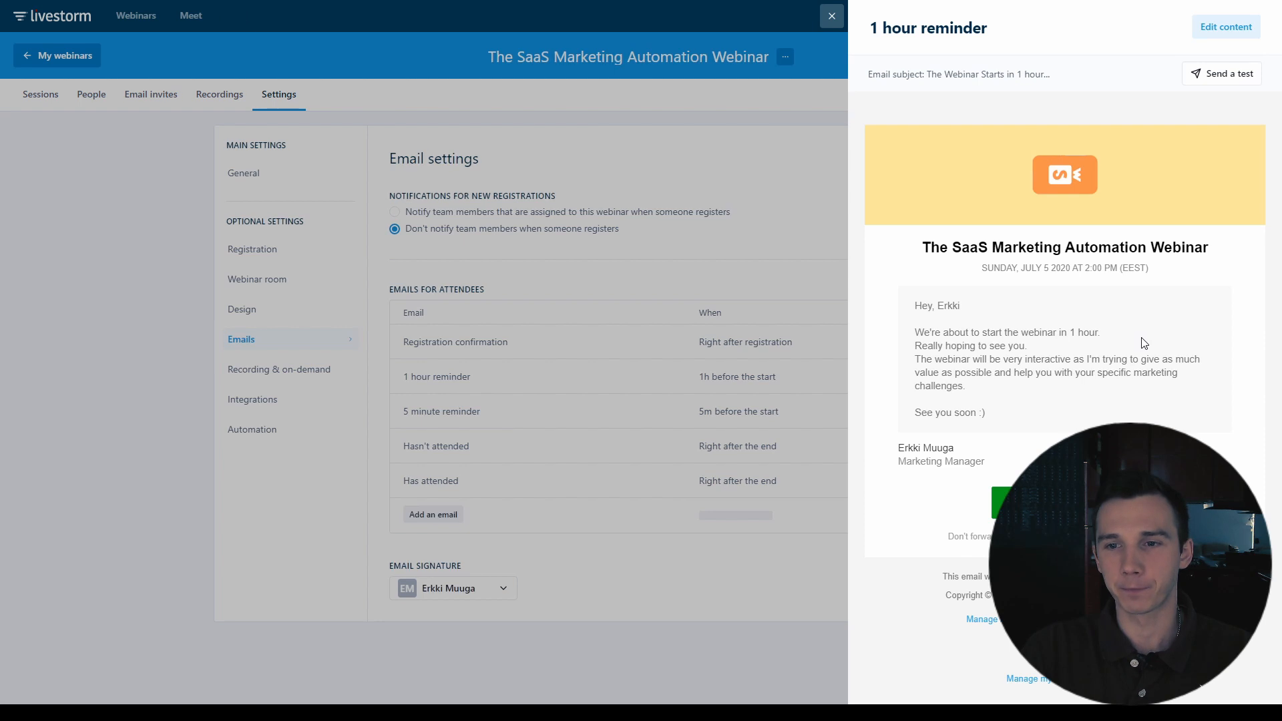
mouse_move(1148, 57)
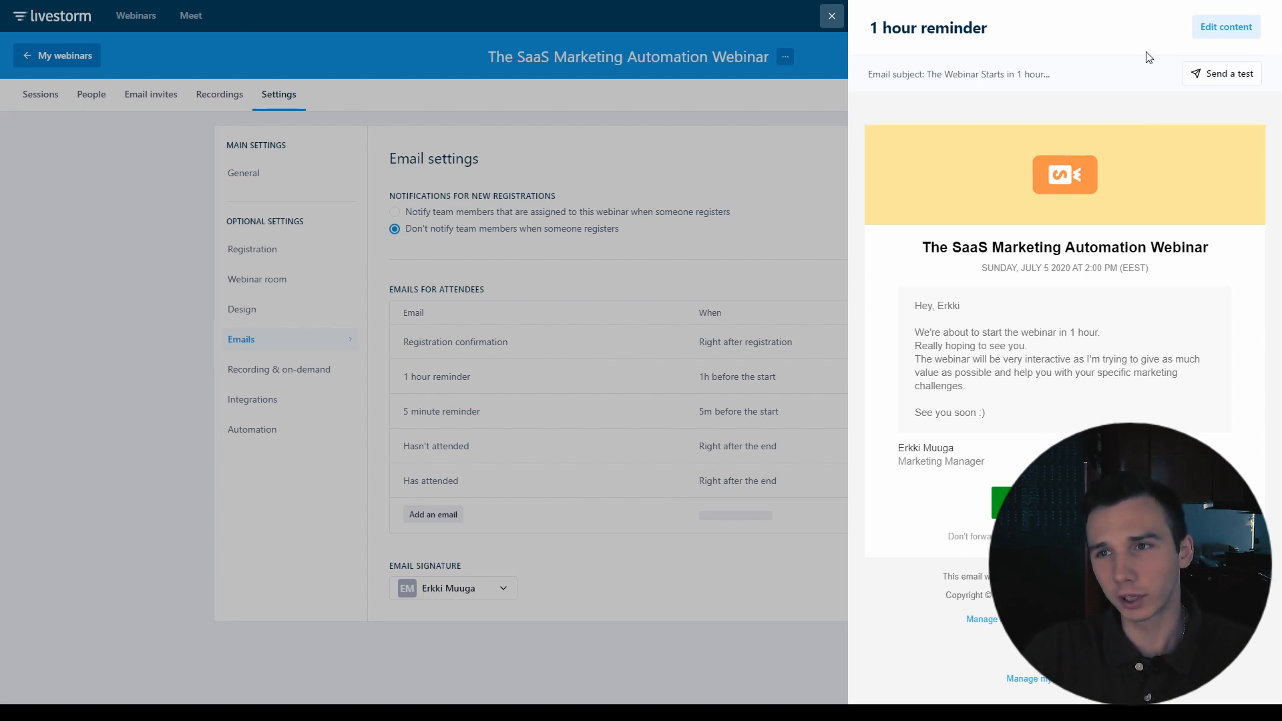
left_click(1225, 27)
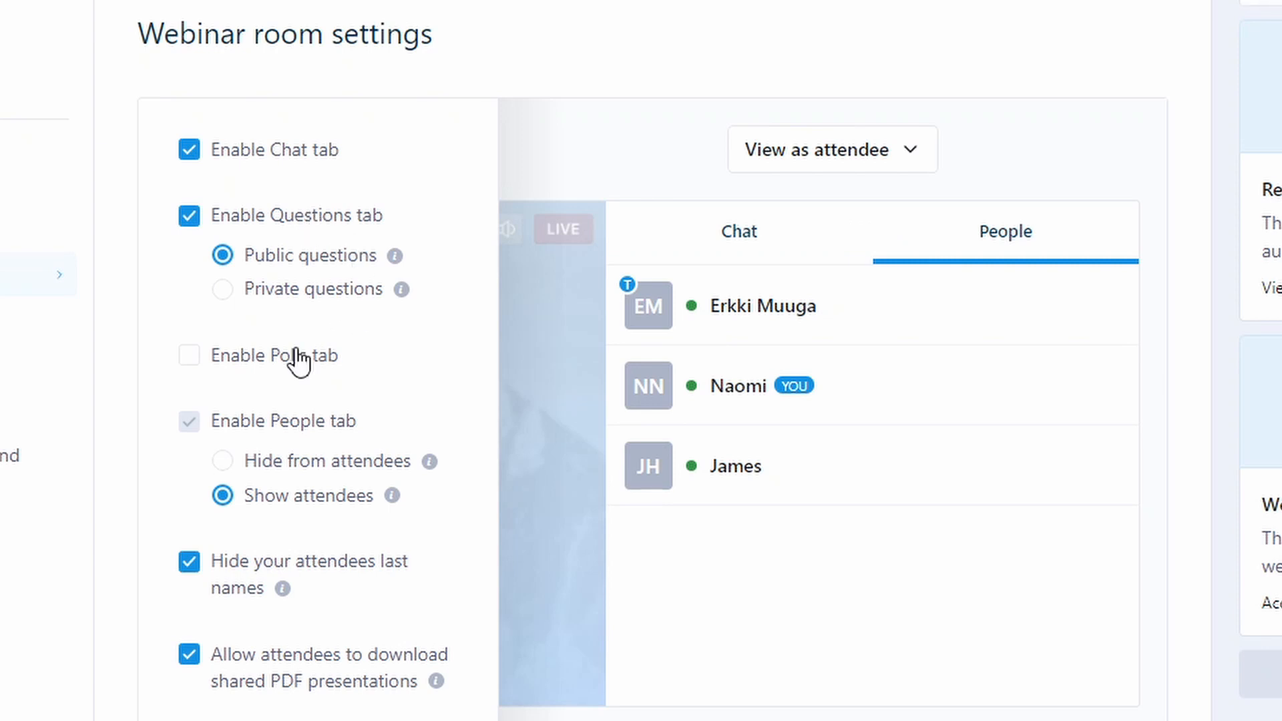
Enable the Polls tab for the webinar room
left_click(188, 355)
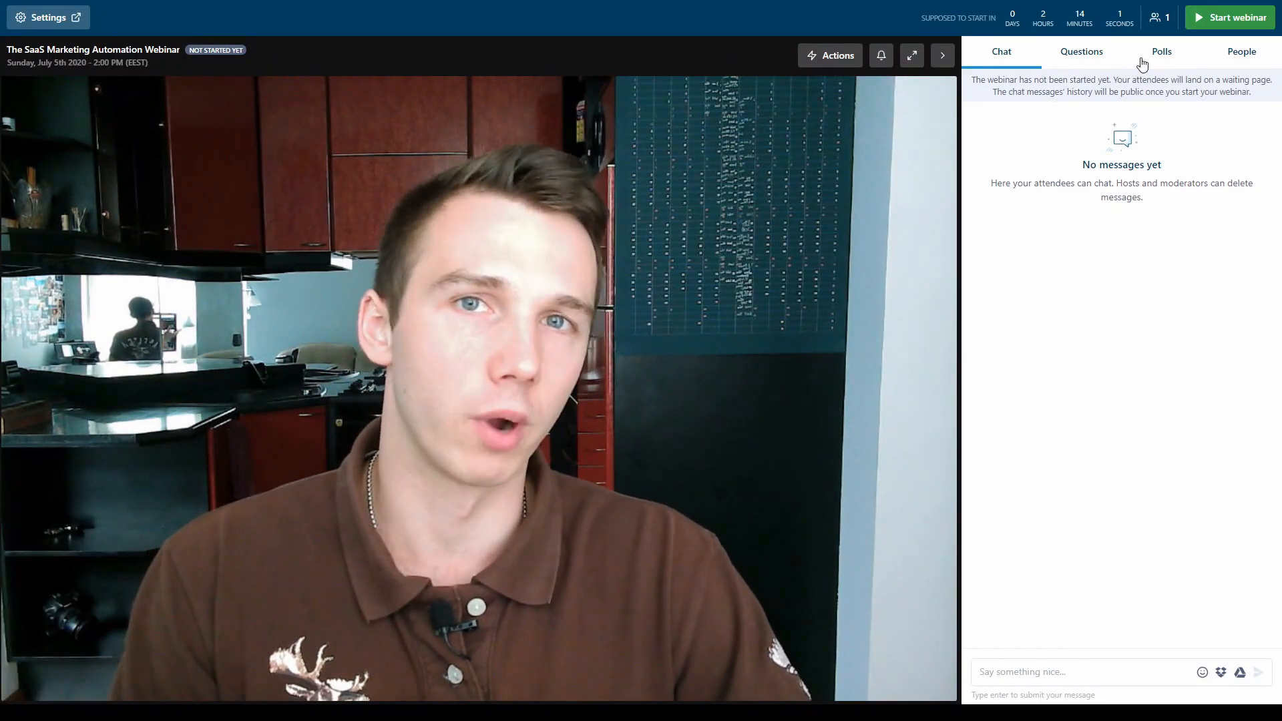
Join the webinar room on camera and start the SaaS Marketing Automation webinar
left_click(1161, 53)
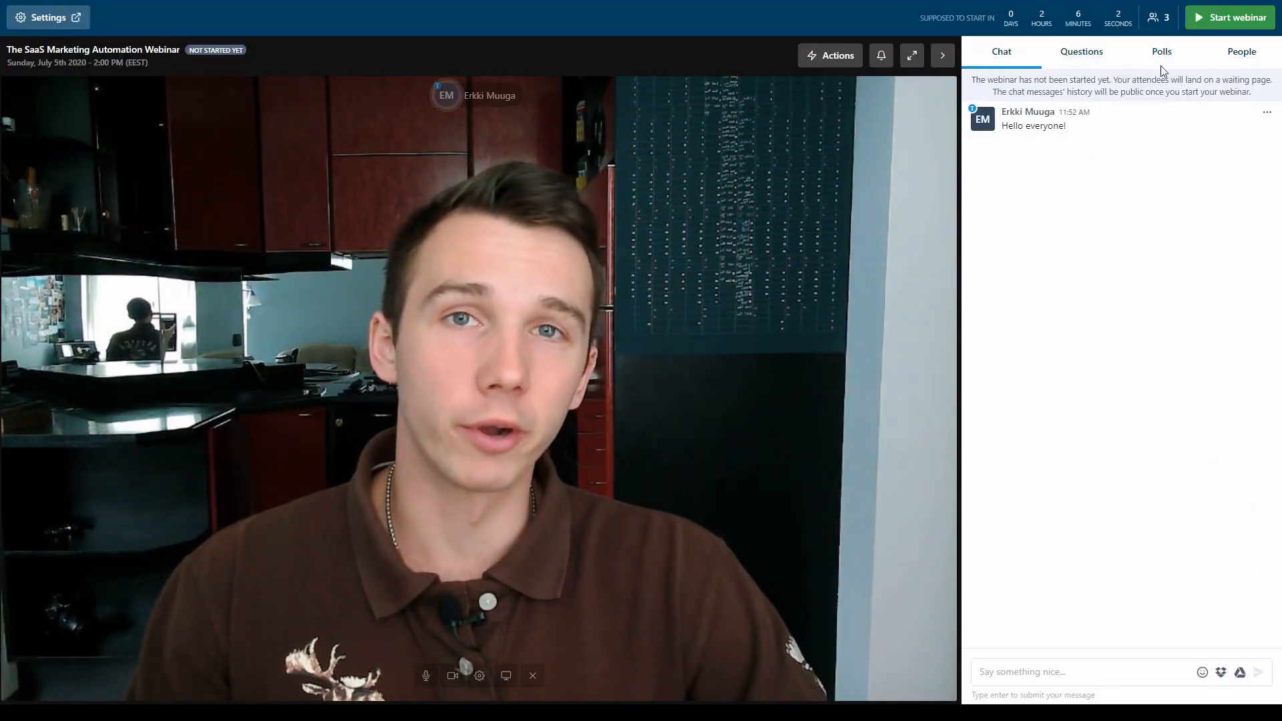
left_click(1229, 16)
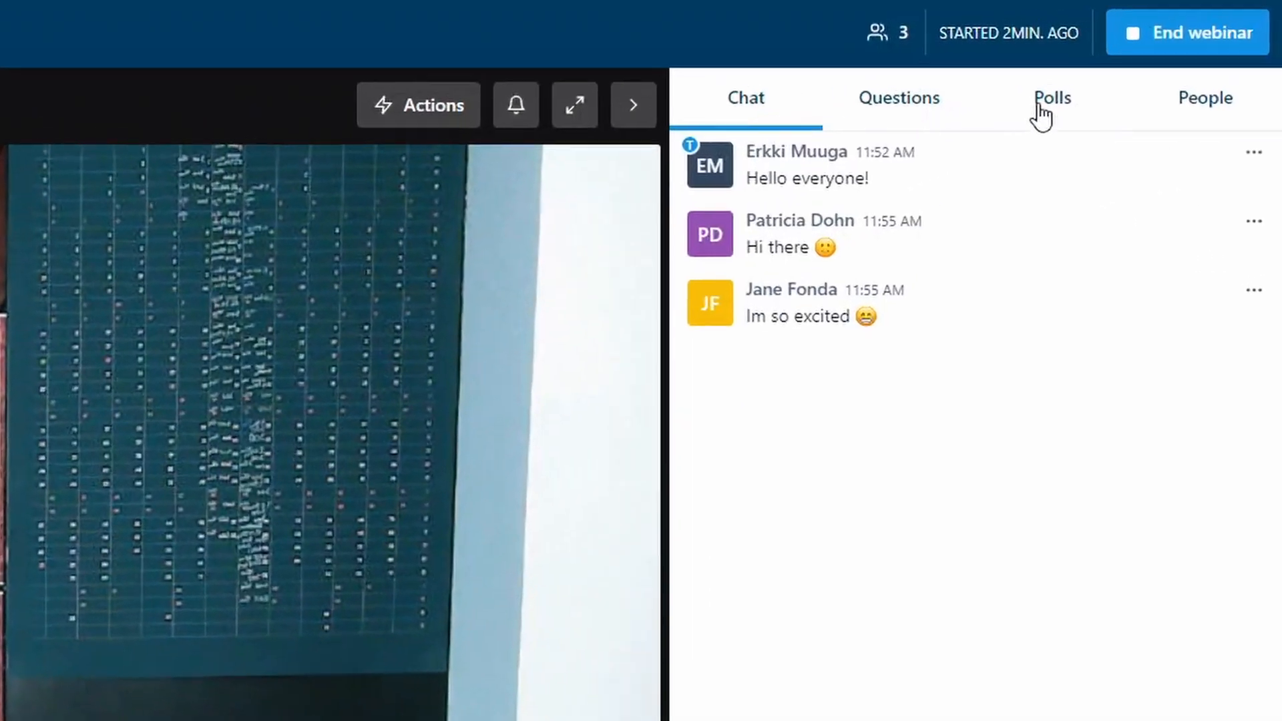
Publish the draft marketing-challenge poll from the Polls panel so attendees can vote
left_click(1051, 97)
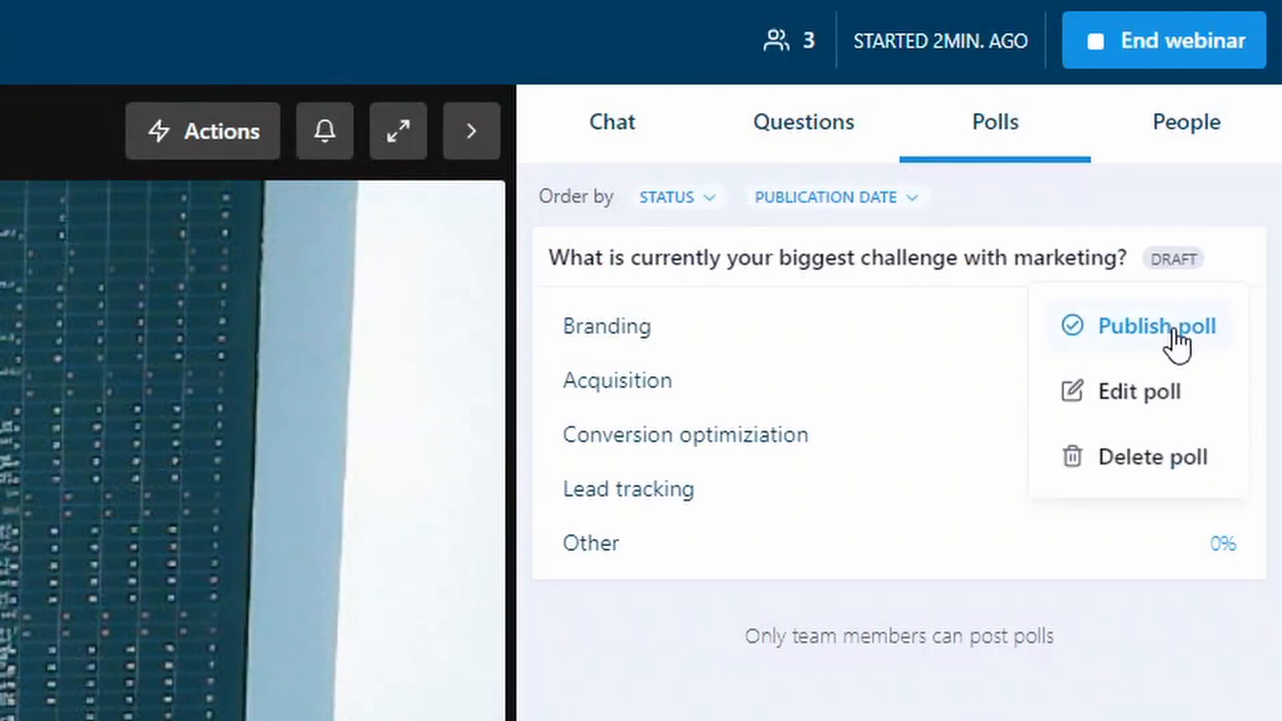
left_click(1154, 326)
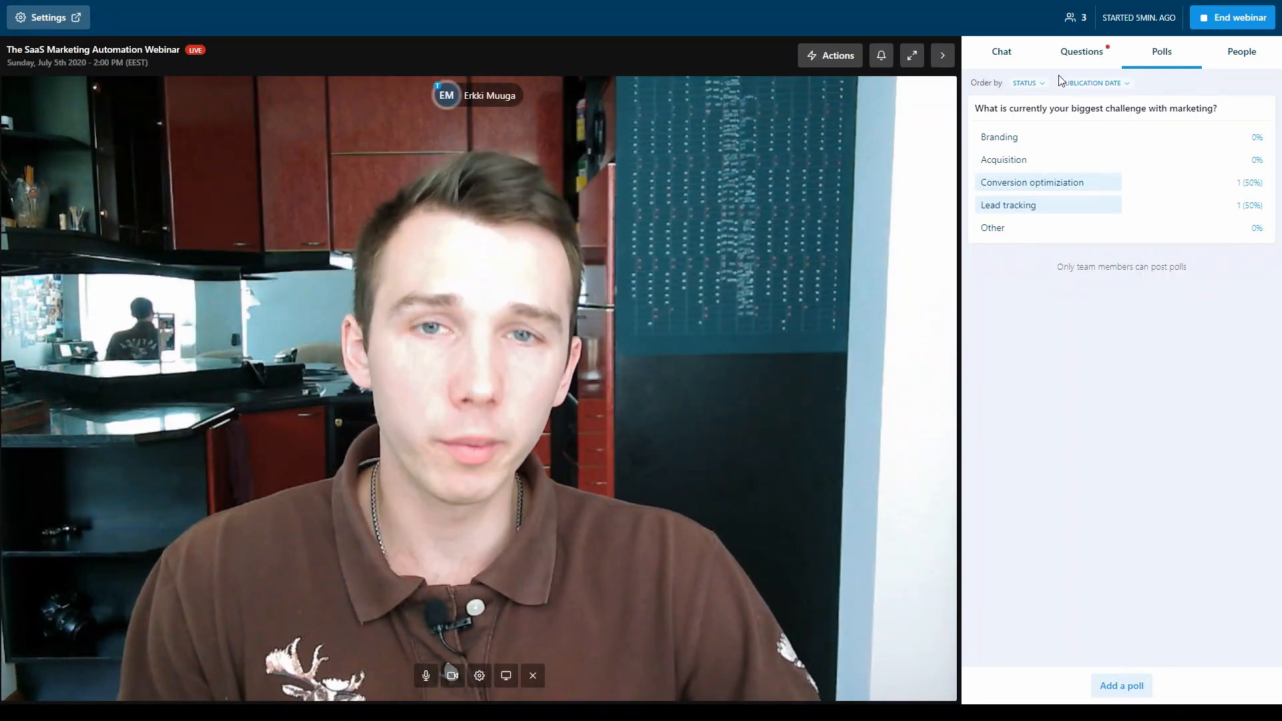
Check the connected attendees under People, then switch to the attendee Questions list
left_click(1240, 52)
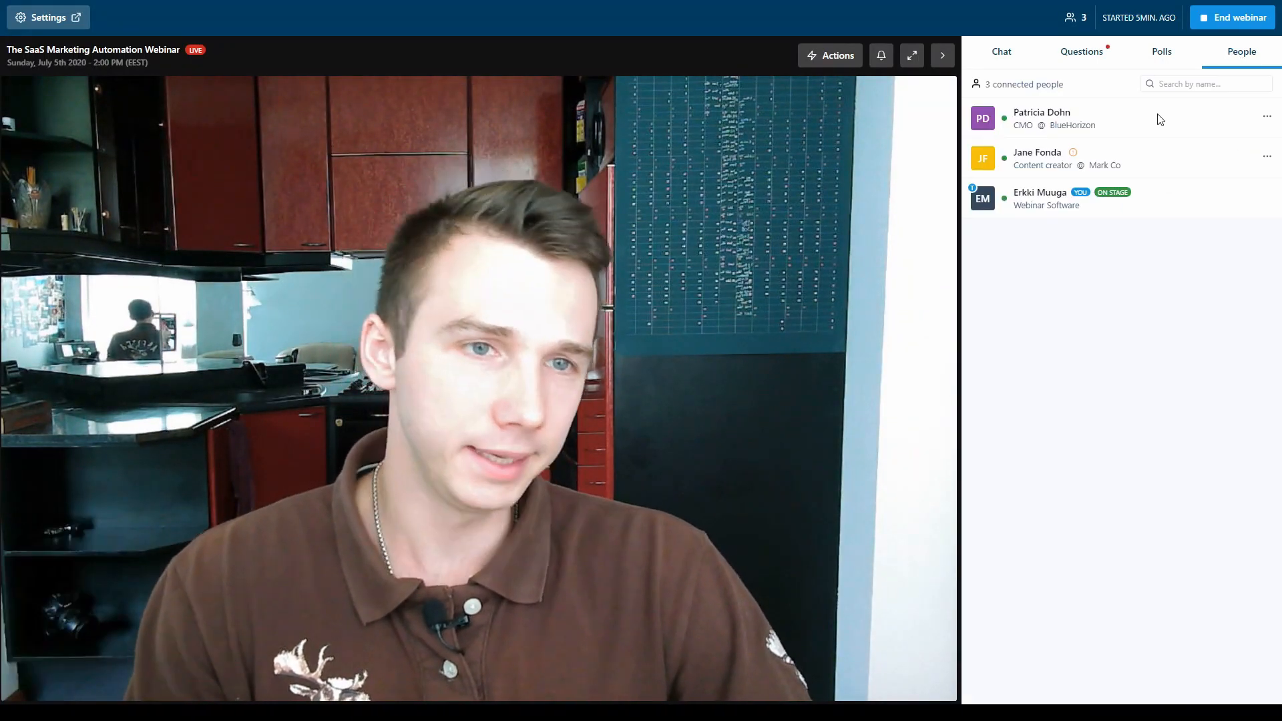
mouse_move(1122, 123)
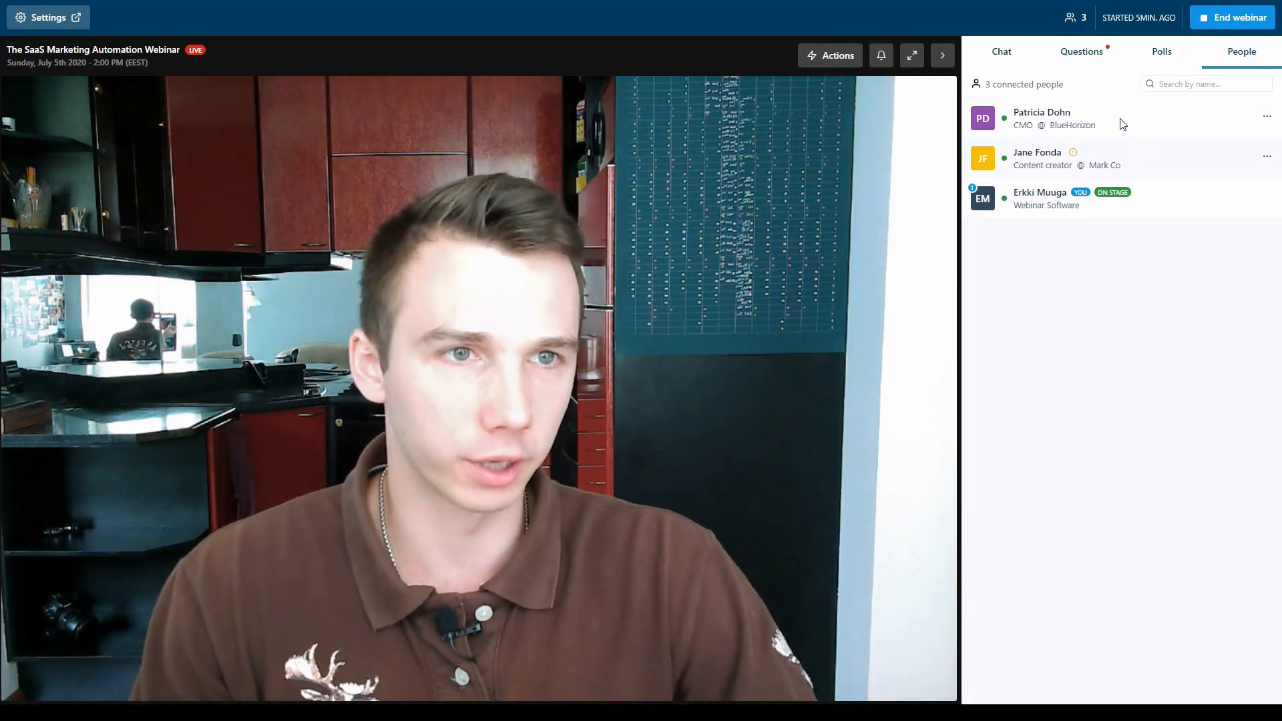
left_click(1080, 51)
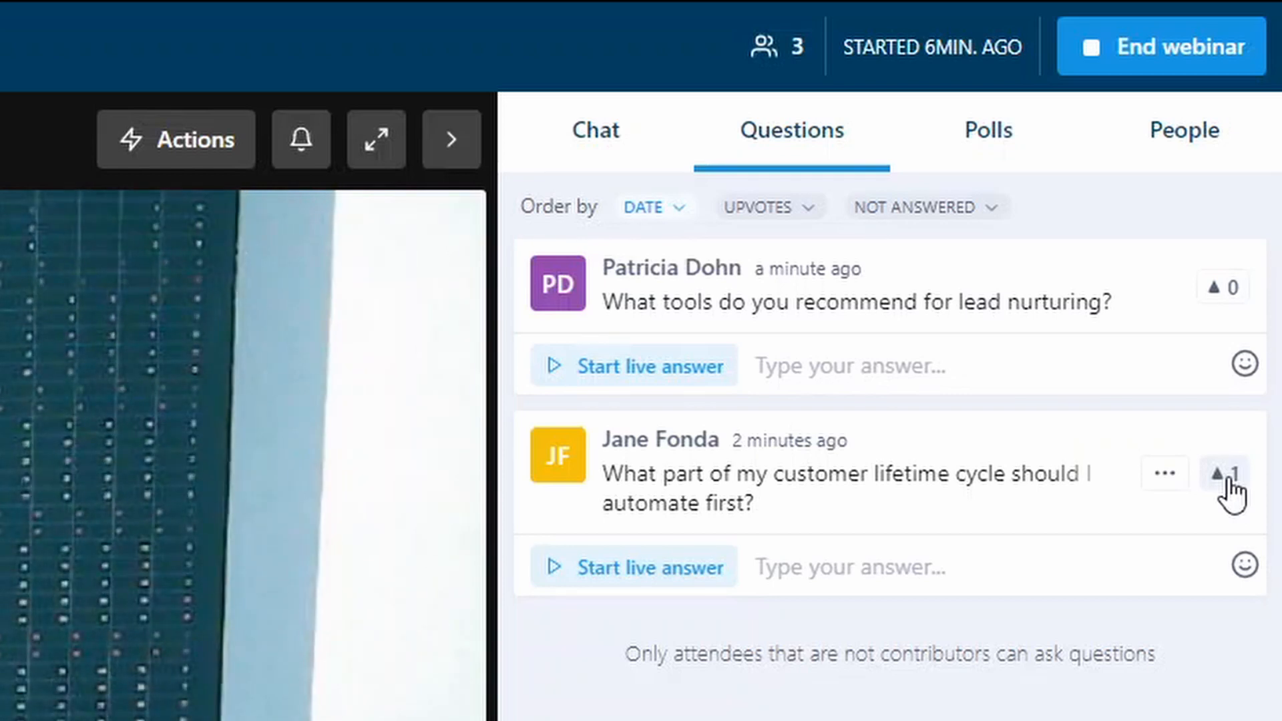
Upvote Jane Fonda's lifecycle automation question, answer it live and mark it done
left_click(1224, 474)
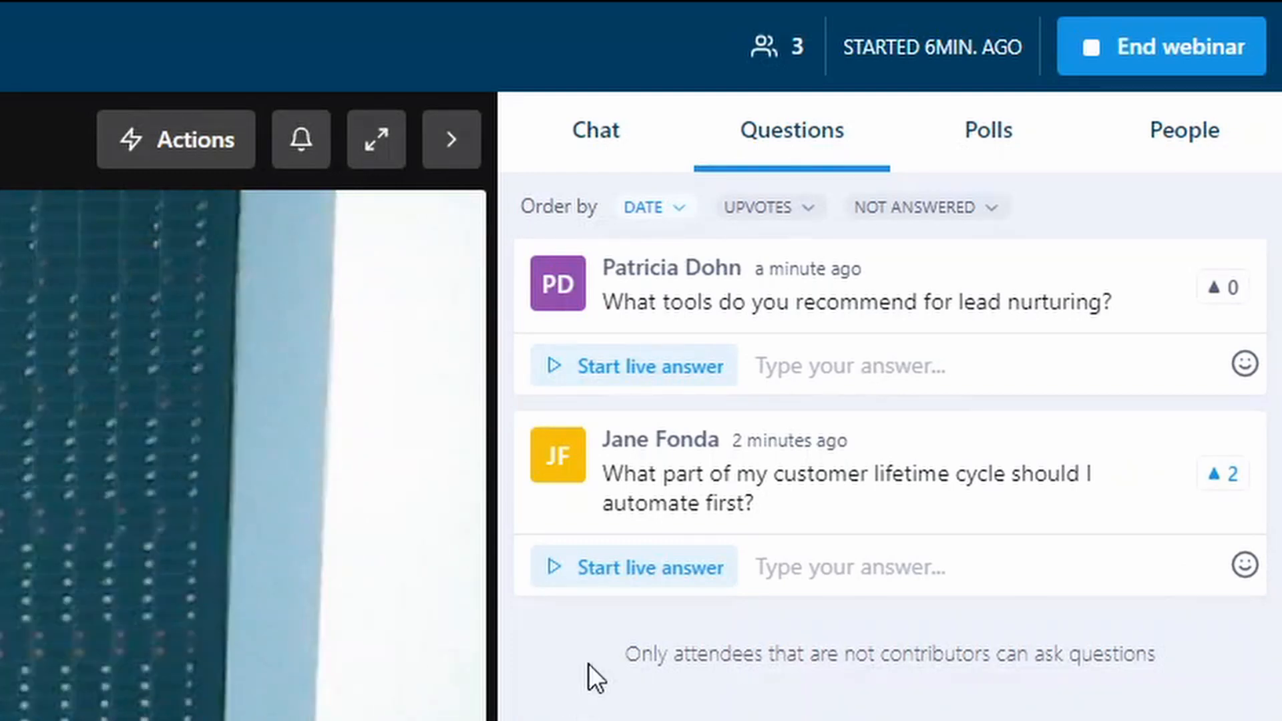
left_click(651, 566)
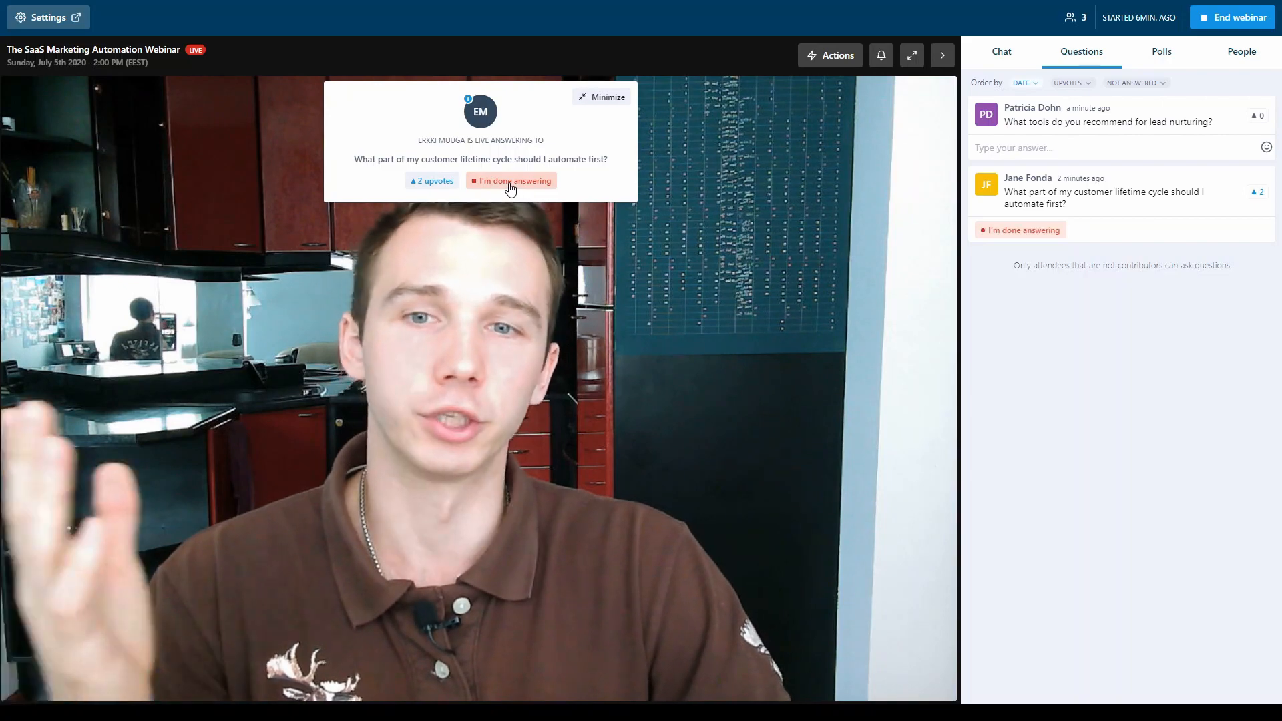
left_click(512, 180)
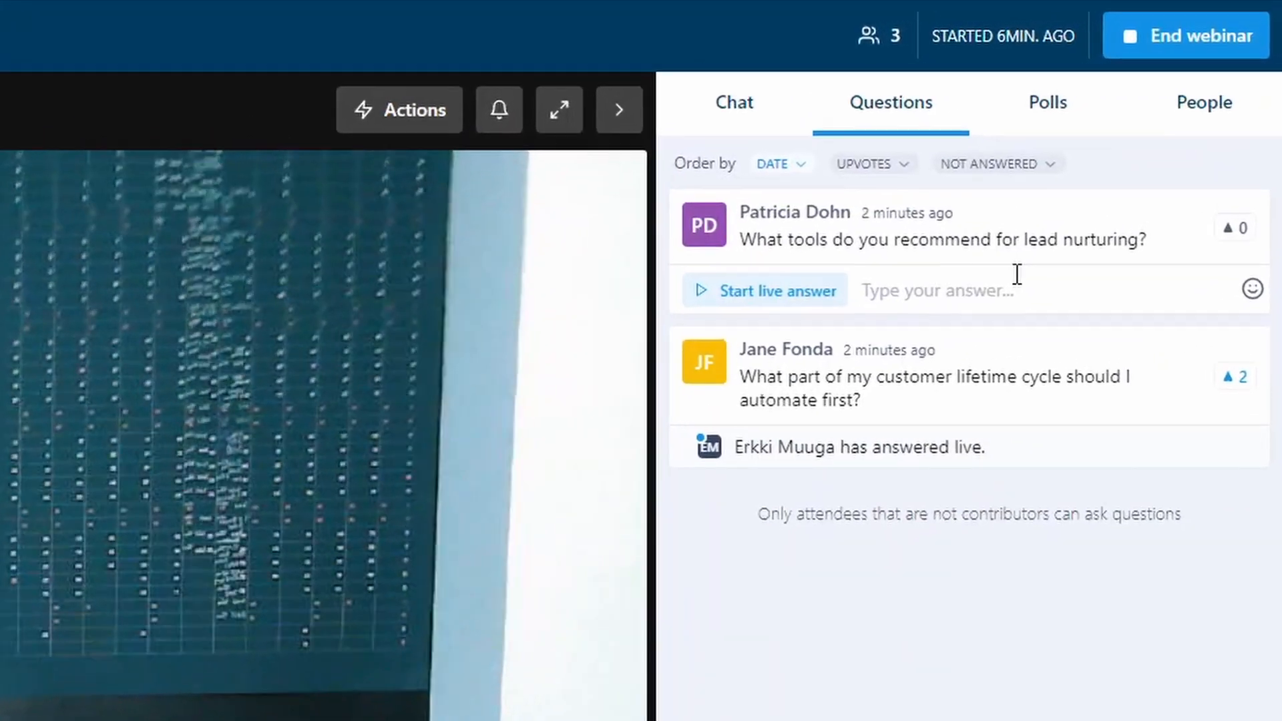
Expand the written-answer box under the lead nurturing tools question
left_click(764, 290)
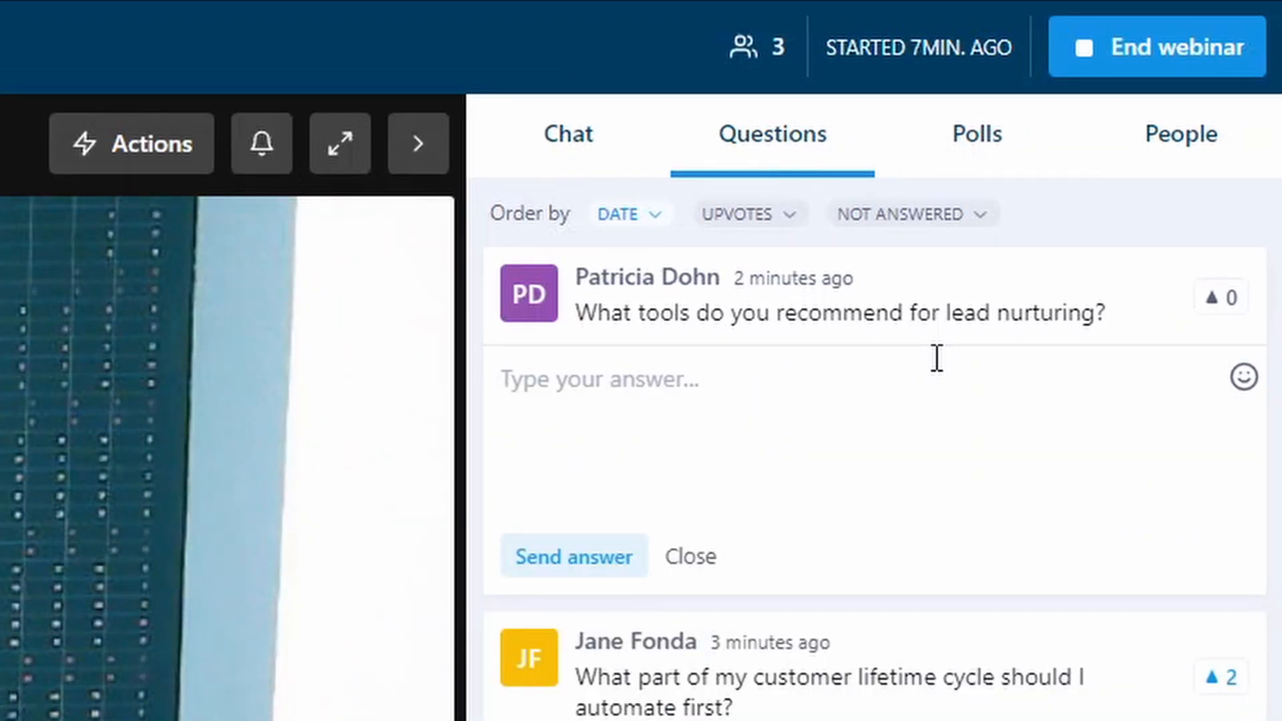
left_click(597, 378)
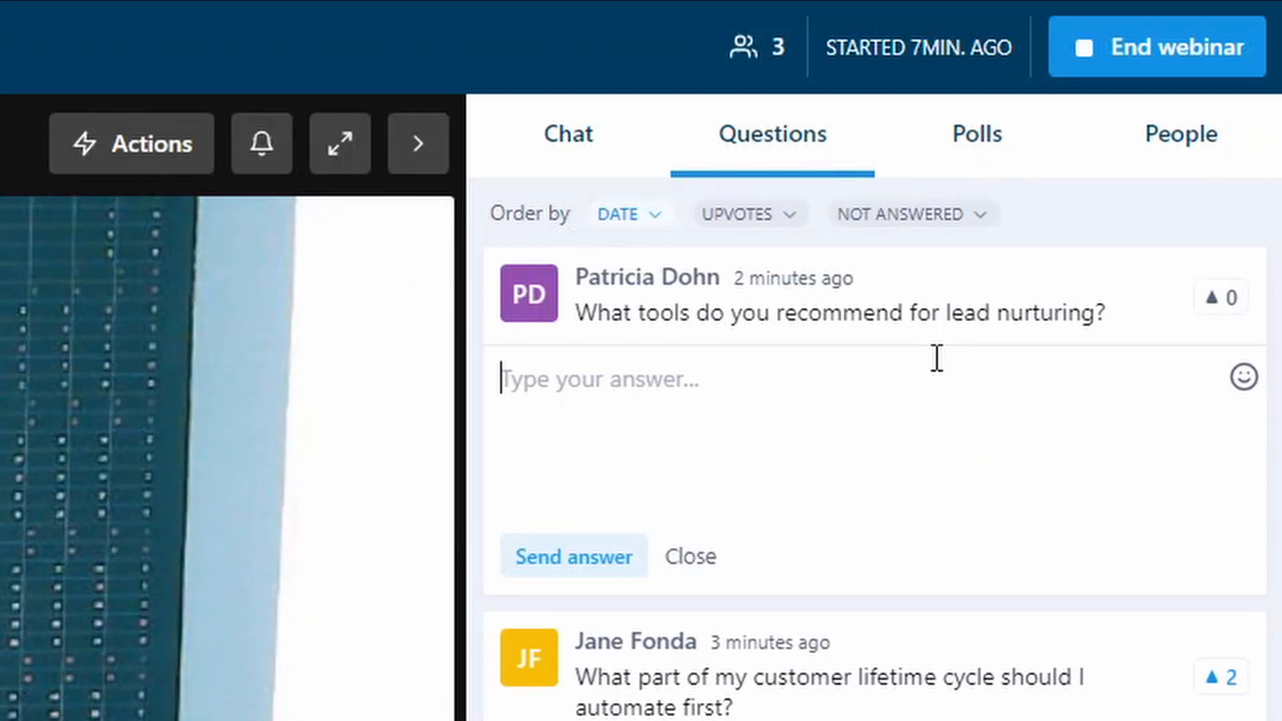
left_click(574, 556)
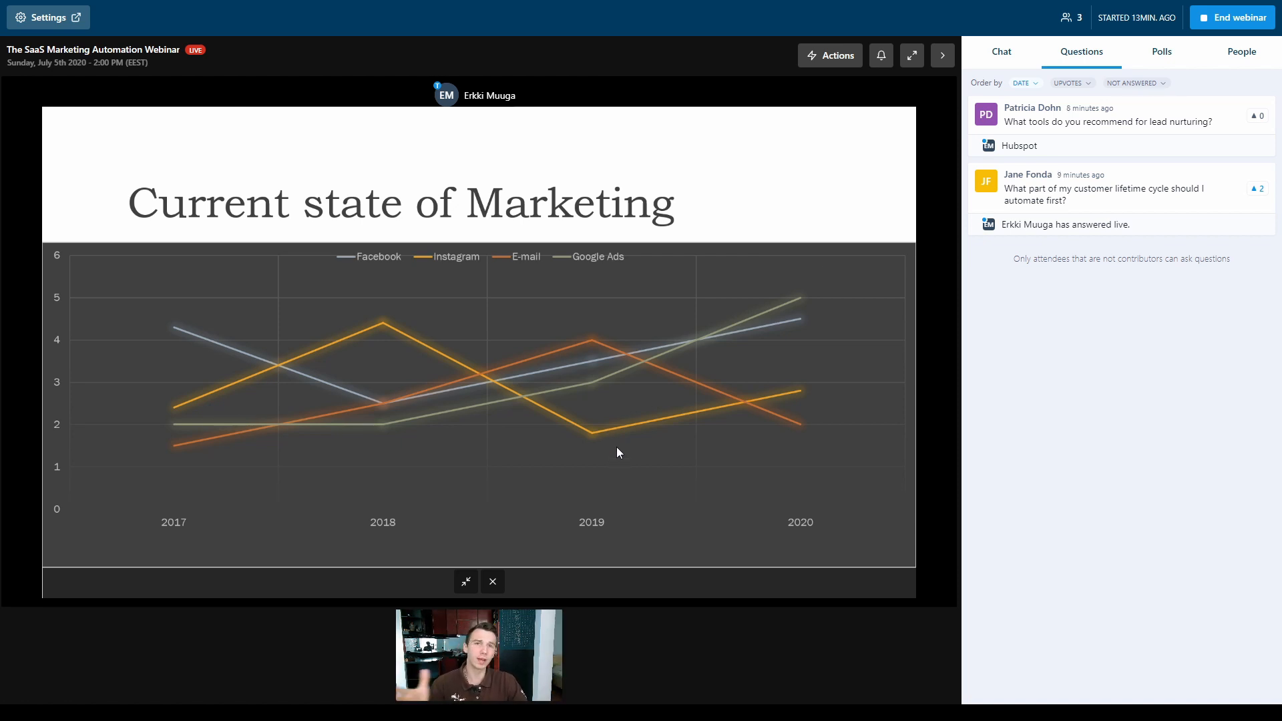
mouse_move(532, 647)
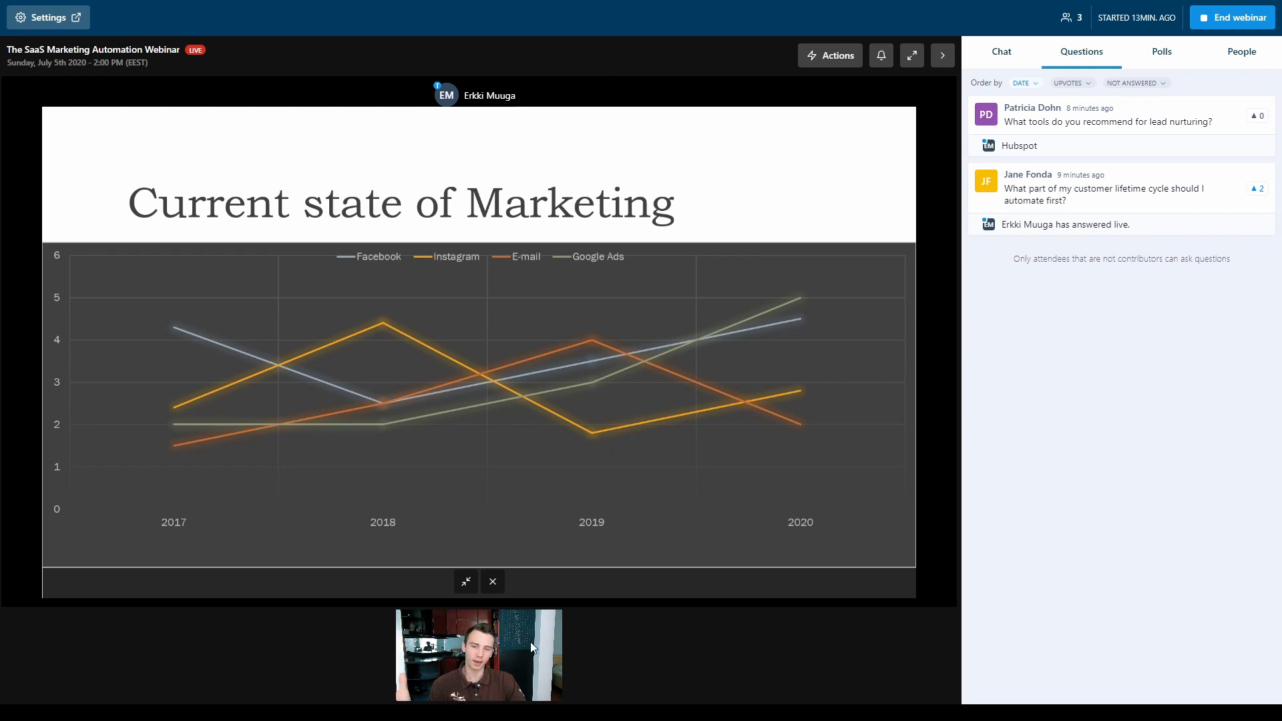
mouse_move(520, 689)
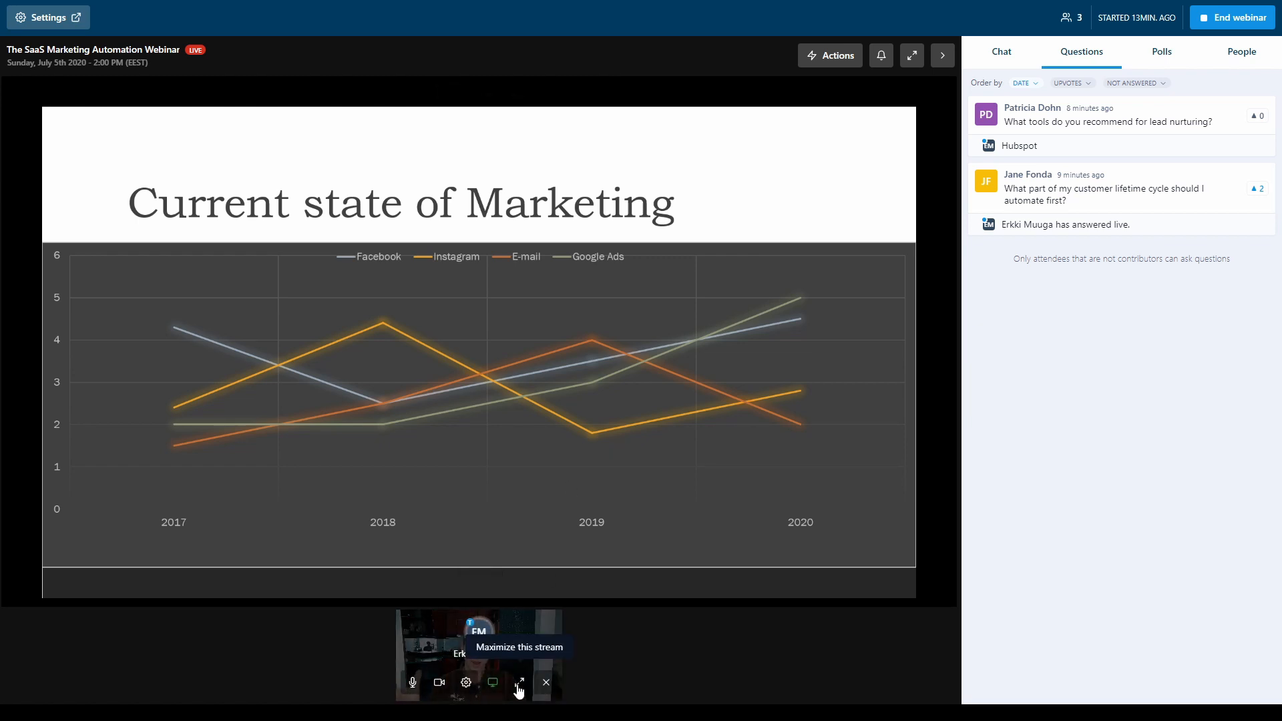
Maximize the presenter camera as the main stream, then bring the Current state of Marketing chart back
left_click(518, 682)
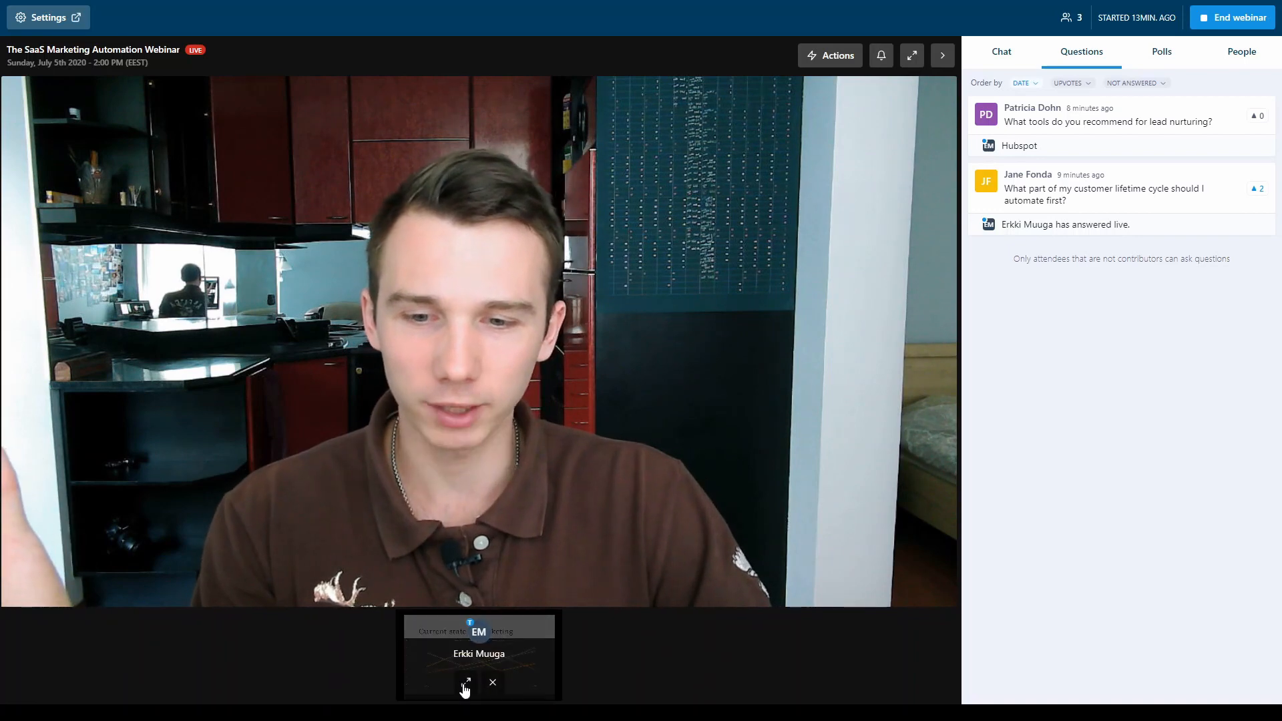
left_click(465, 683)
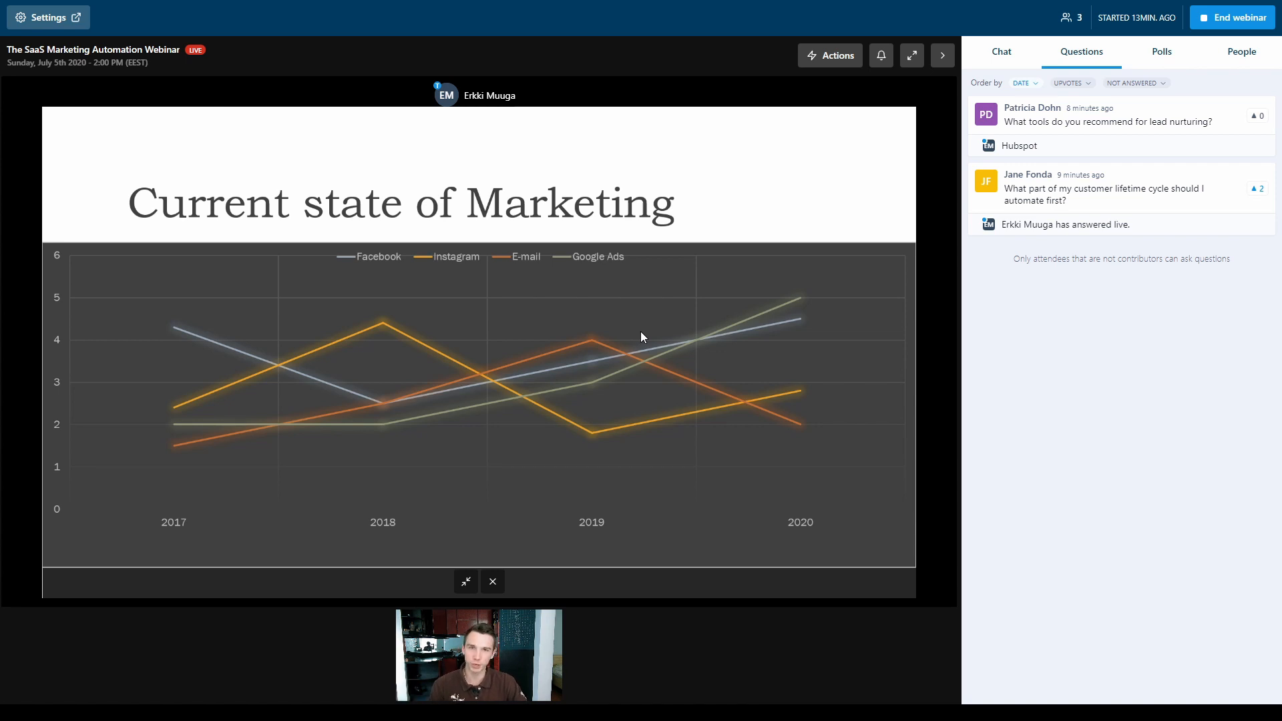
mouse_move(730, 275)
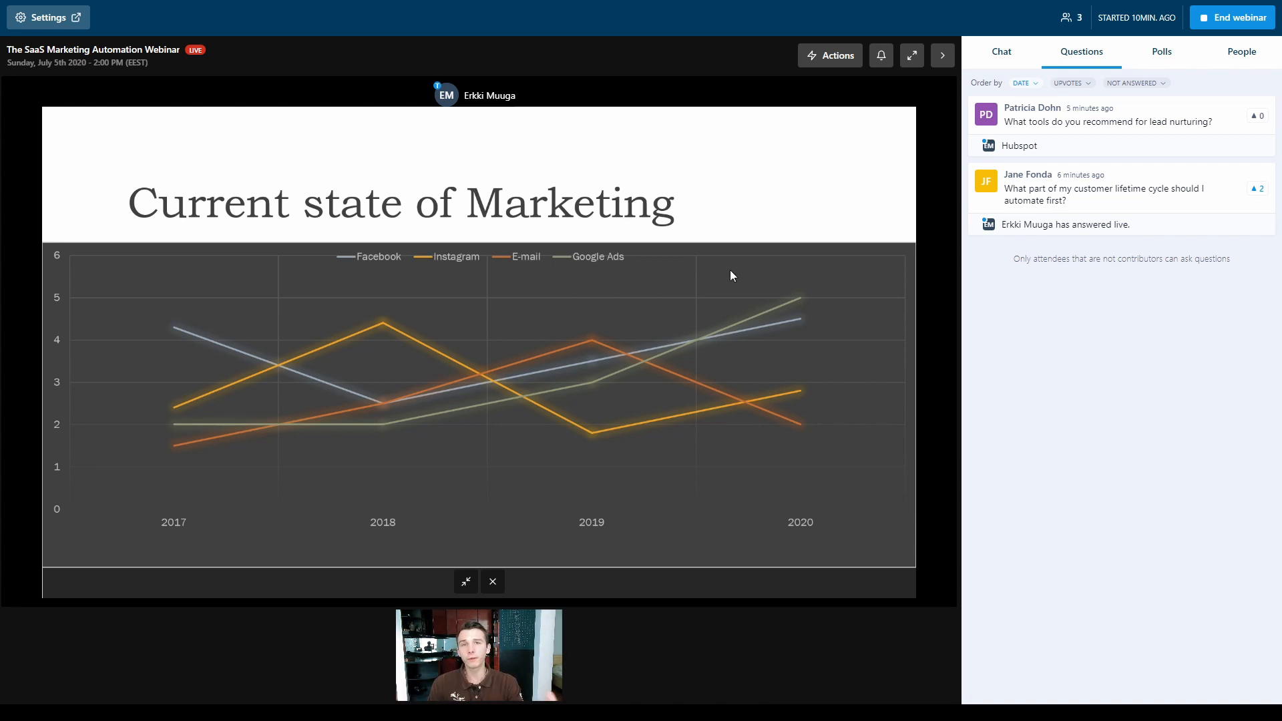
mouse_move(822, 98)
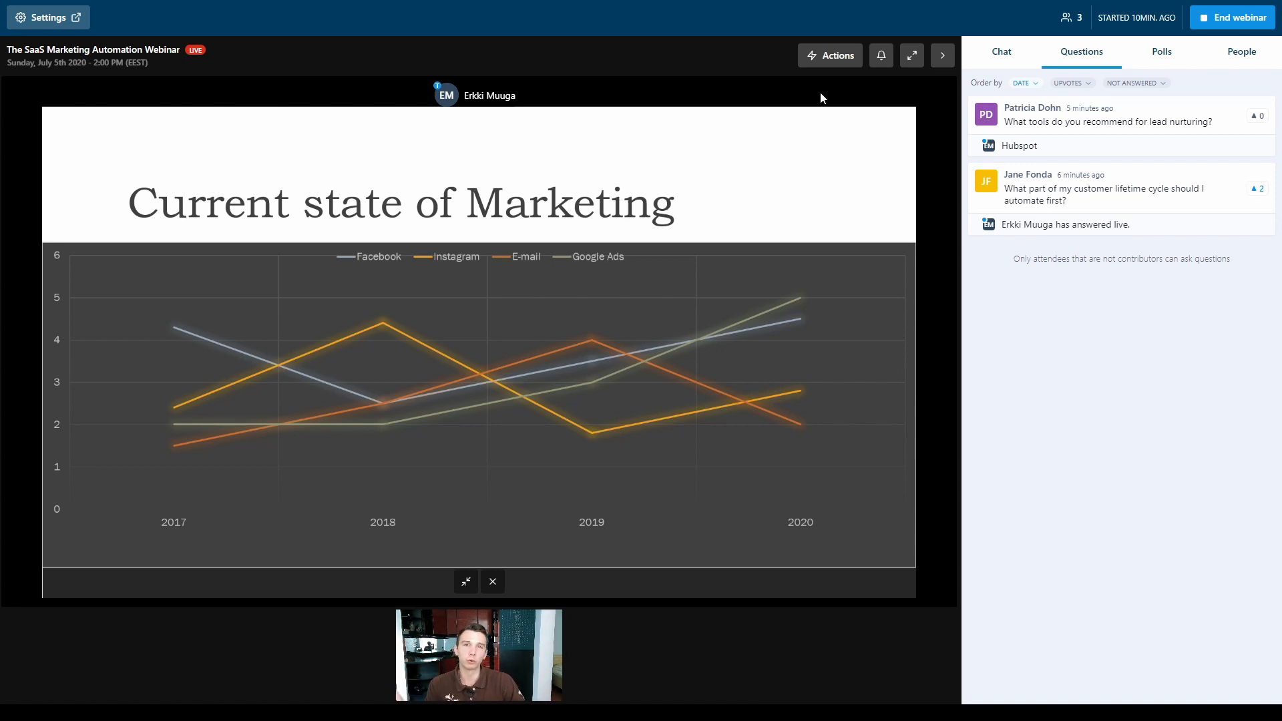
left_click(829, 56)
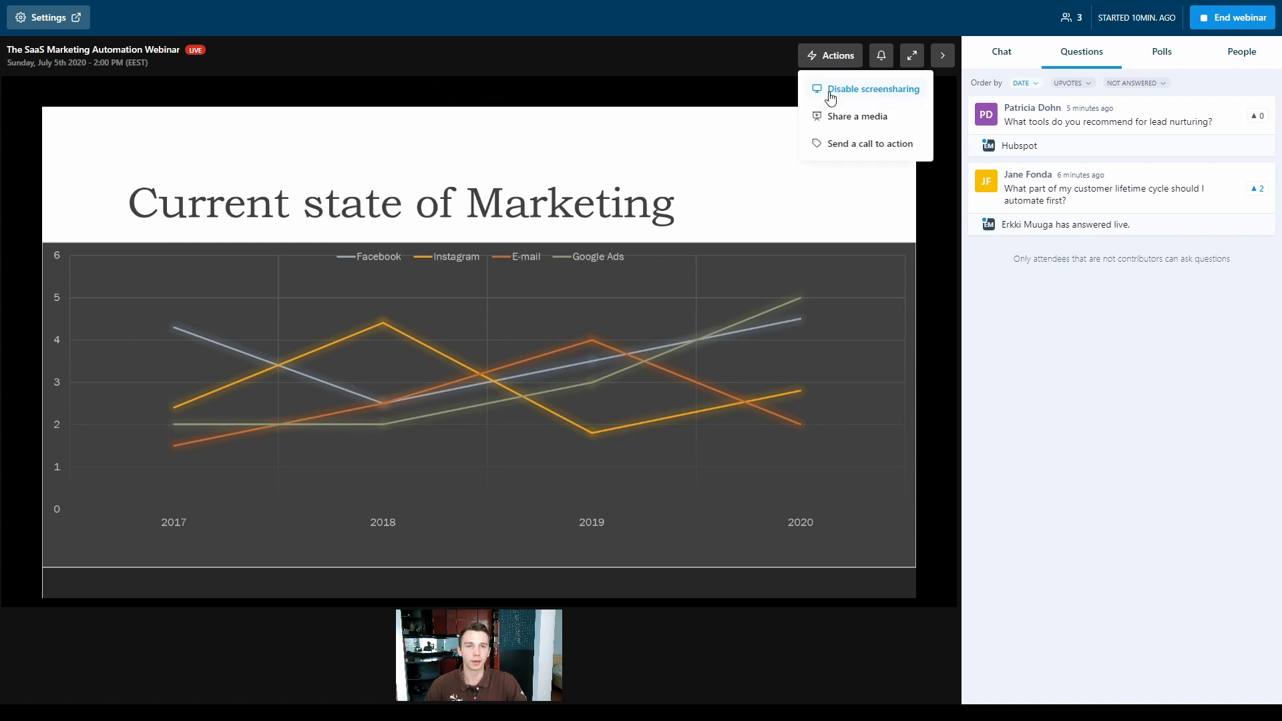
left_click(857, 115)
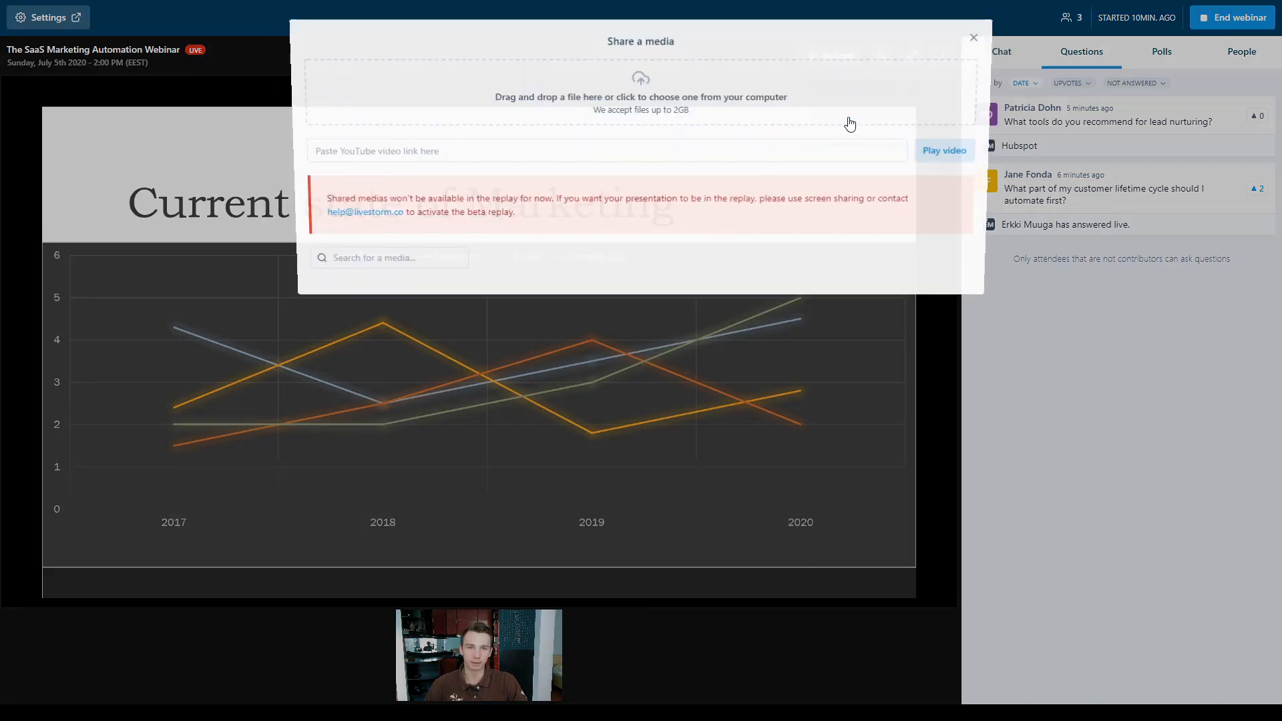
type("https://www.youtube.com/watch?v=tJ0vrtvM4hg")
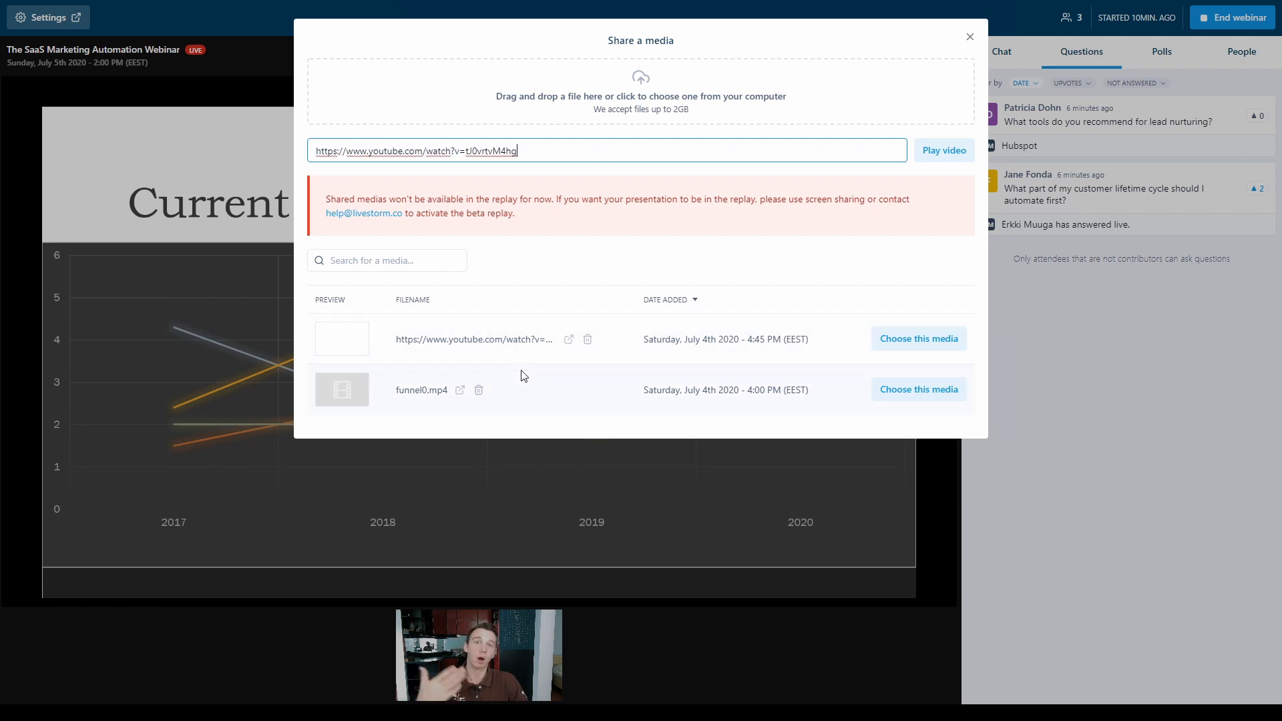
left_click(969, 38)
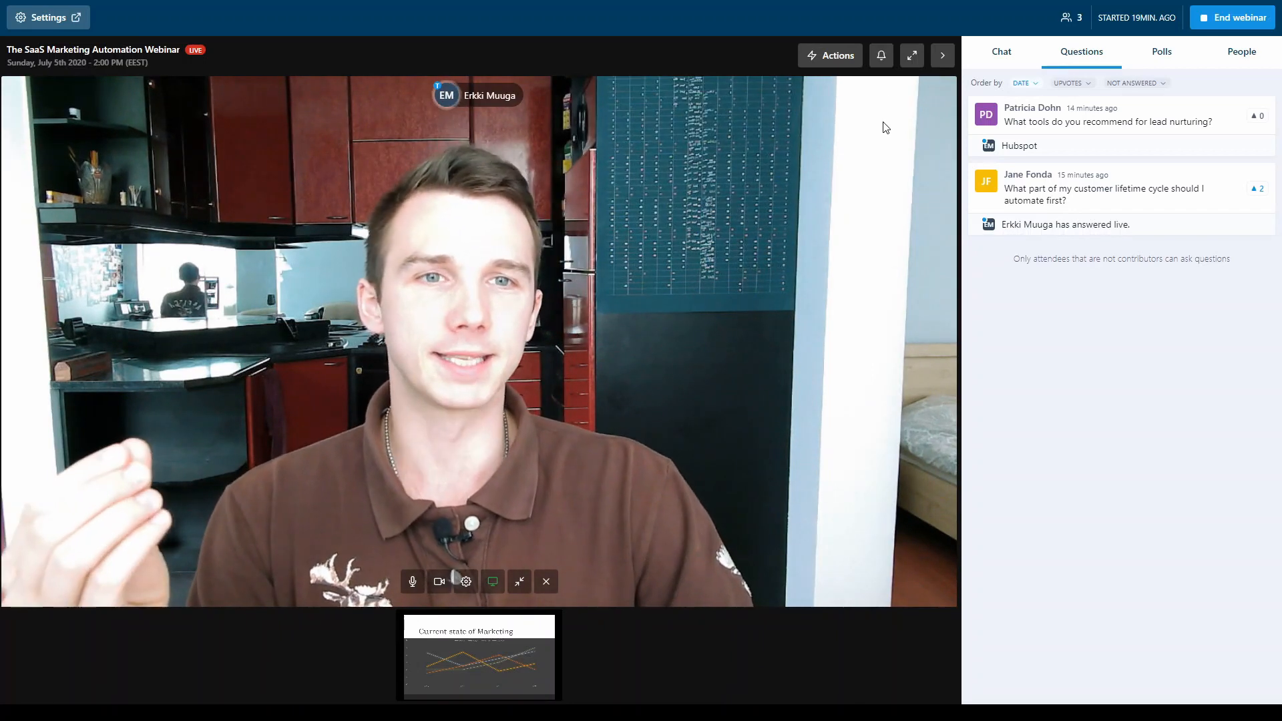
mouse_move(882, 55)
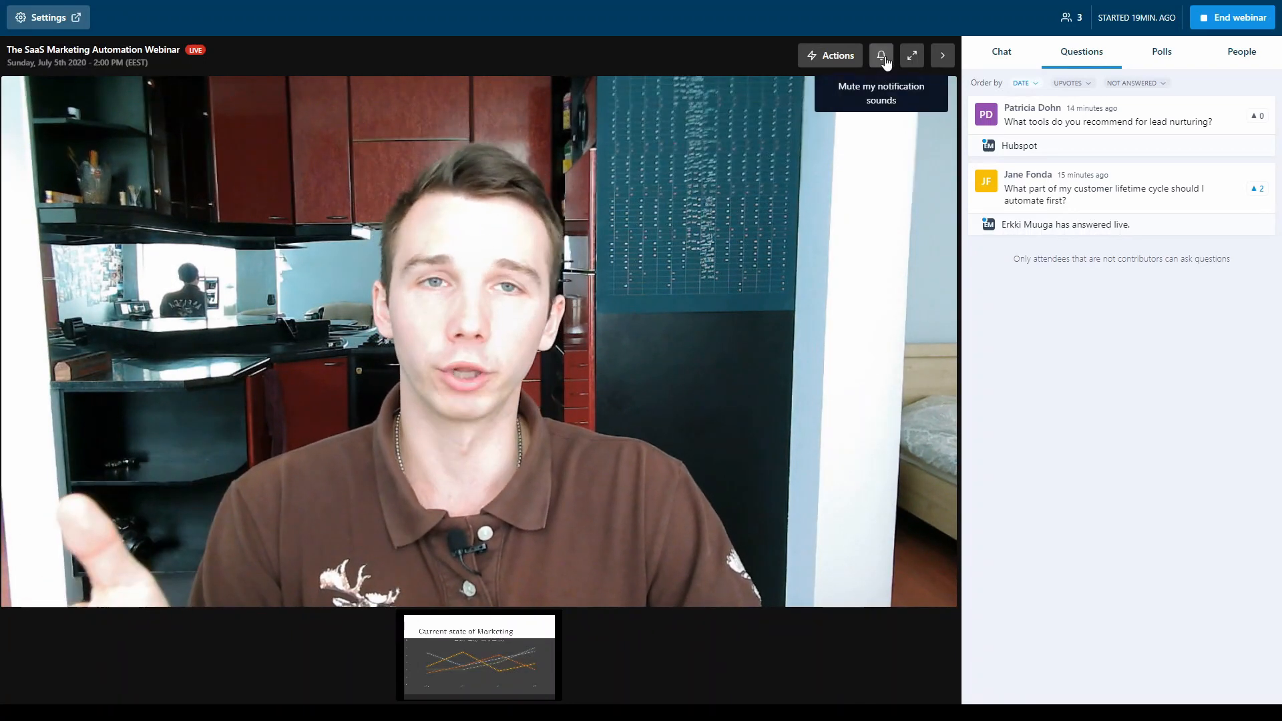
left_click(880, 55)
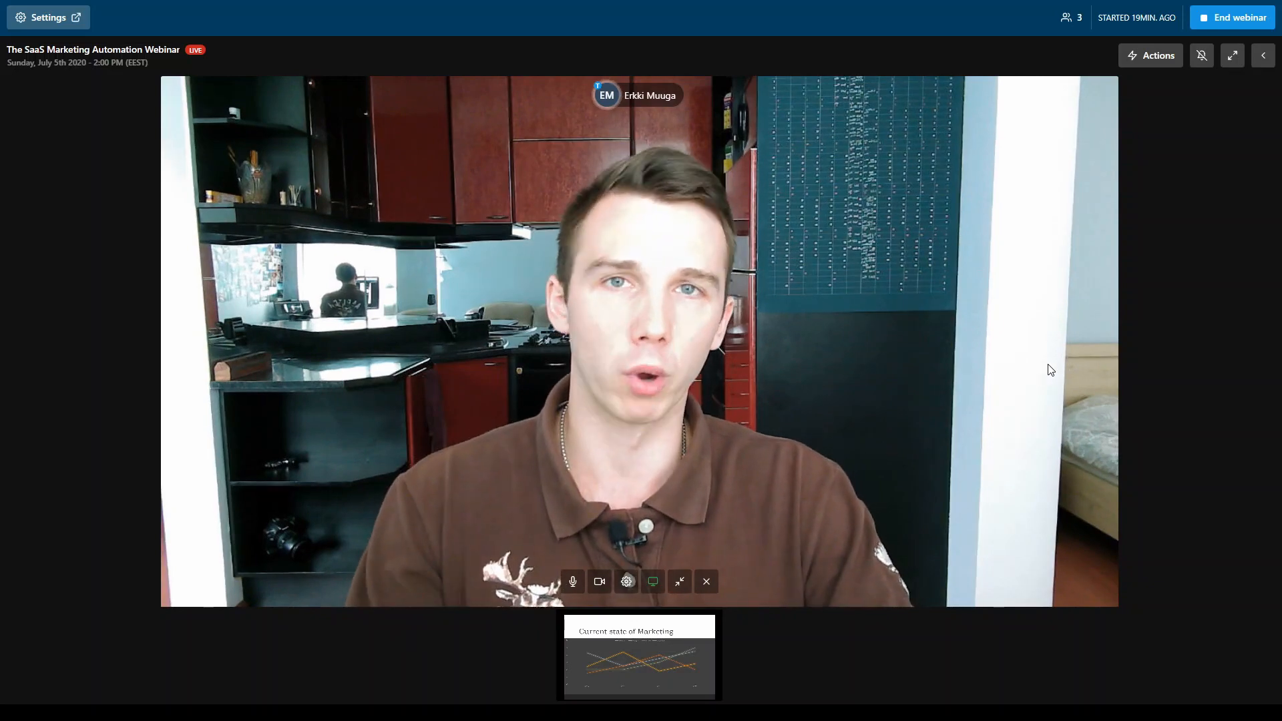
left_click(1262, 54)
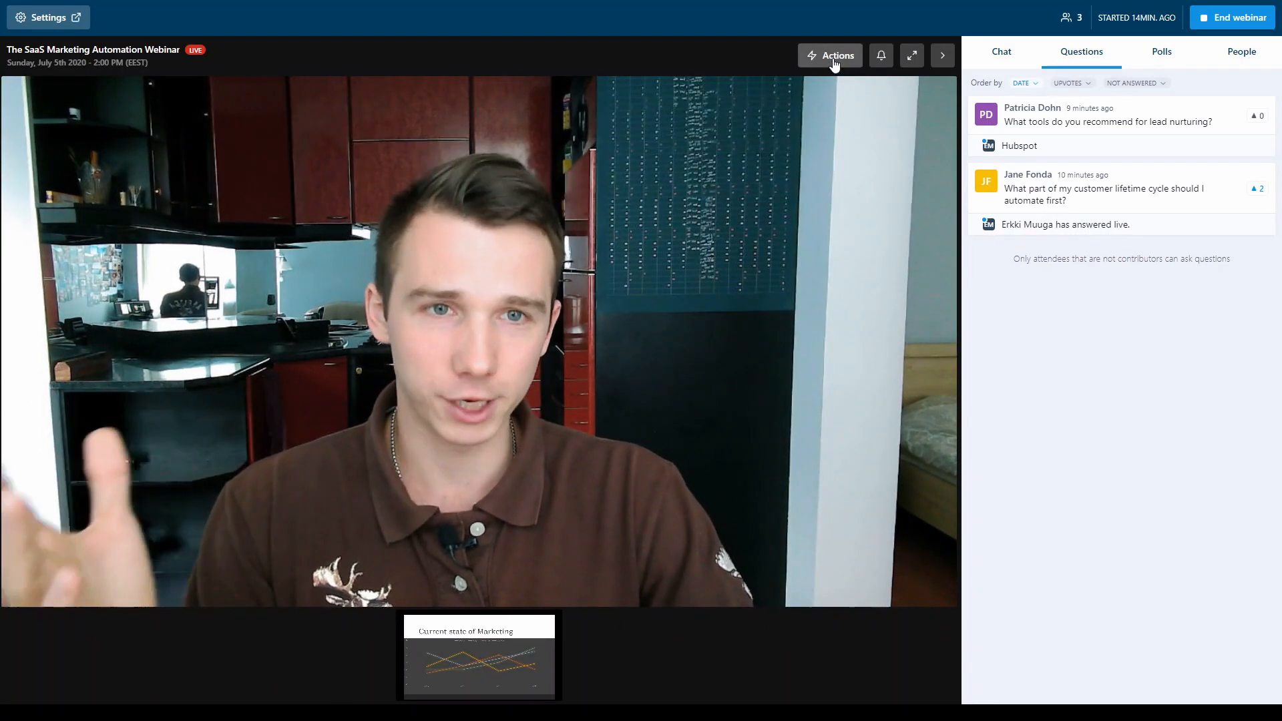
Send the 'Buy my Marketing Automation book' call to action with the 'Get the Book -40%' button
left_click(830, 56)
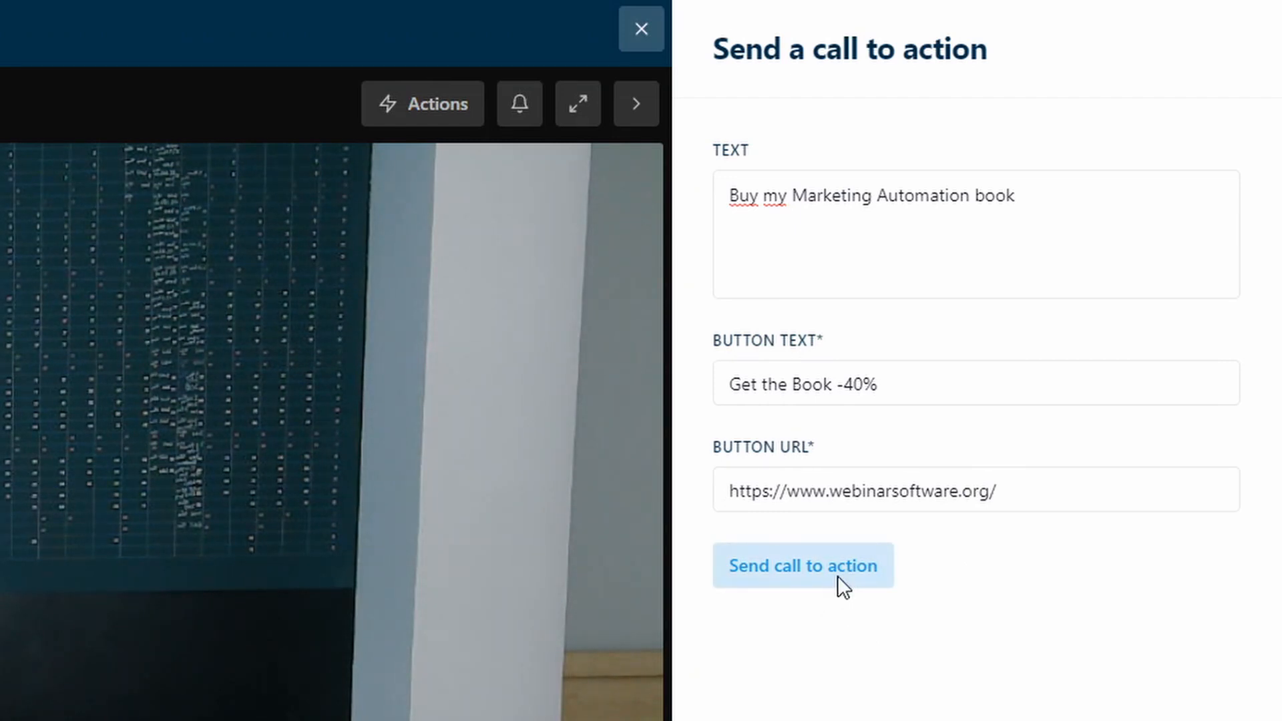
left_click(803, 563)
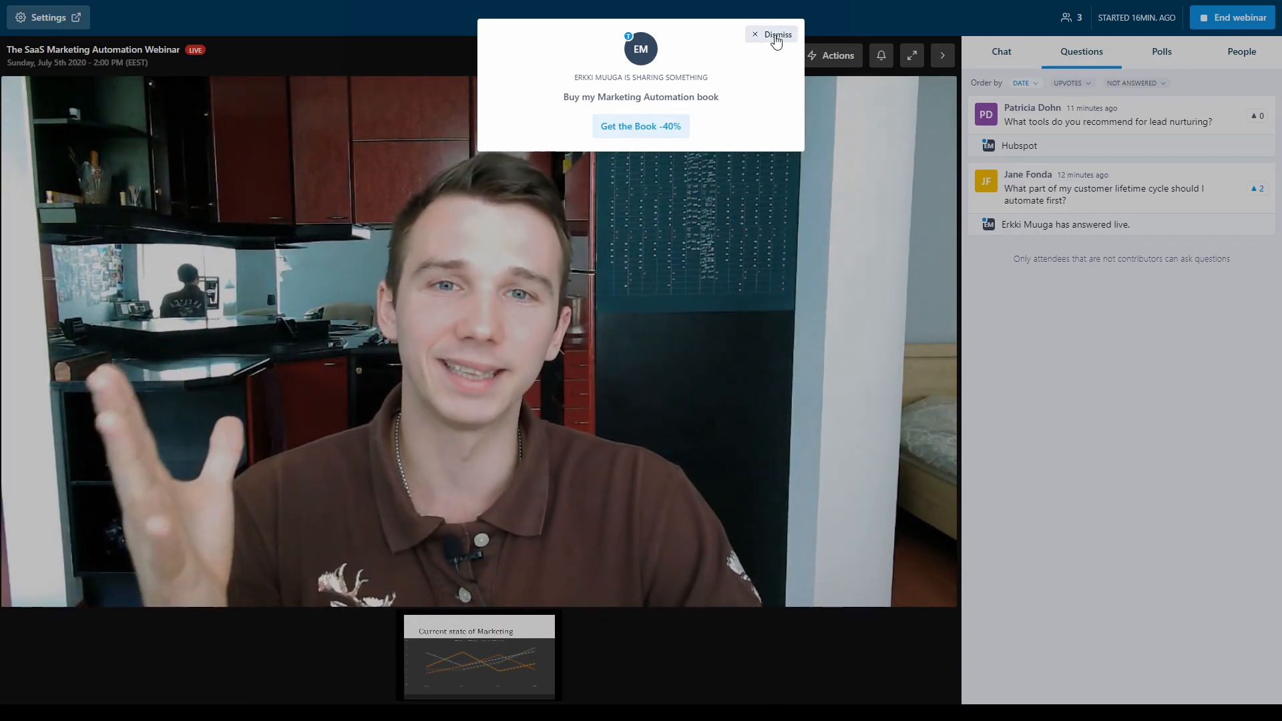
left_click(770, 35)
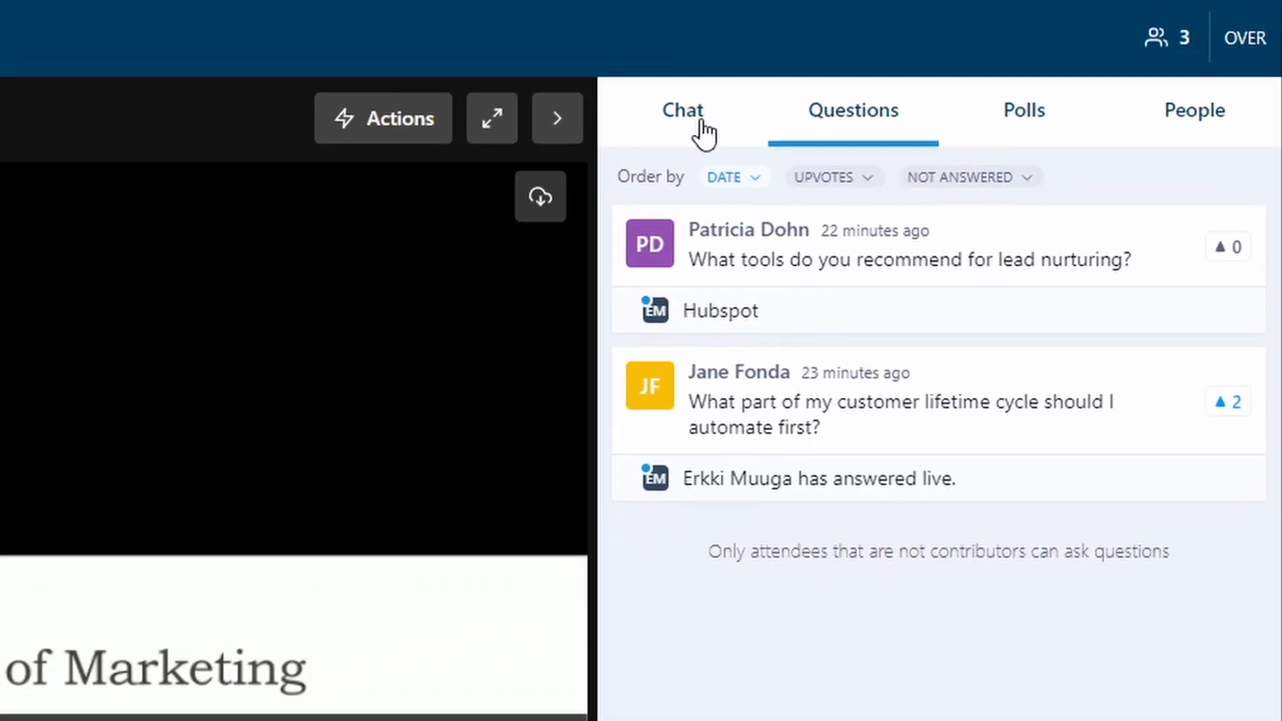
left_click(683, 109)
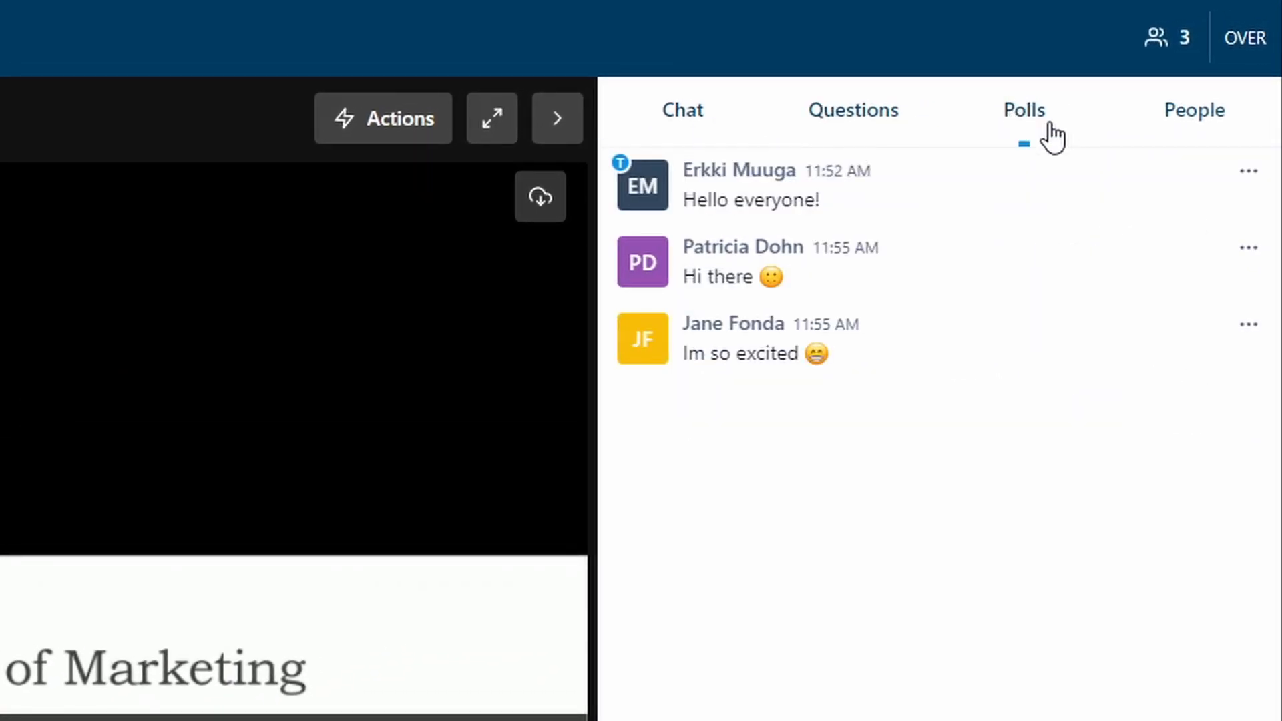
left_click(1194, 111)
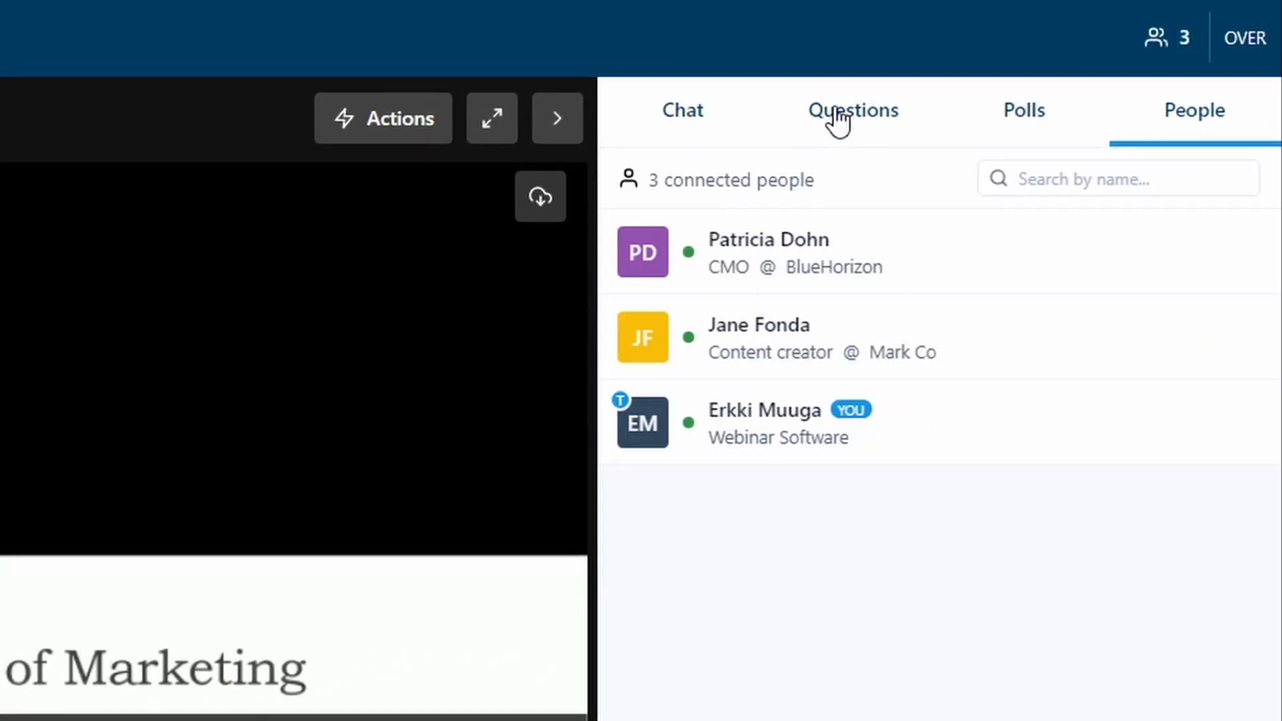
left_click(853, 109)
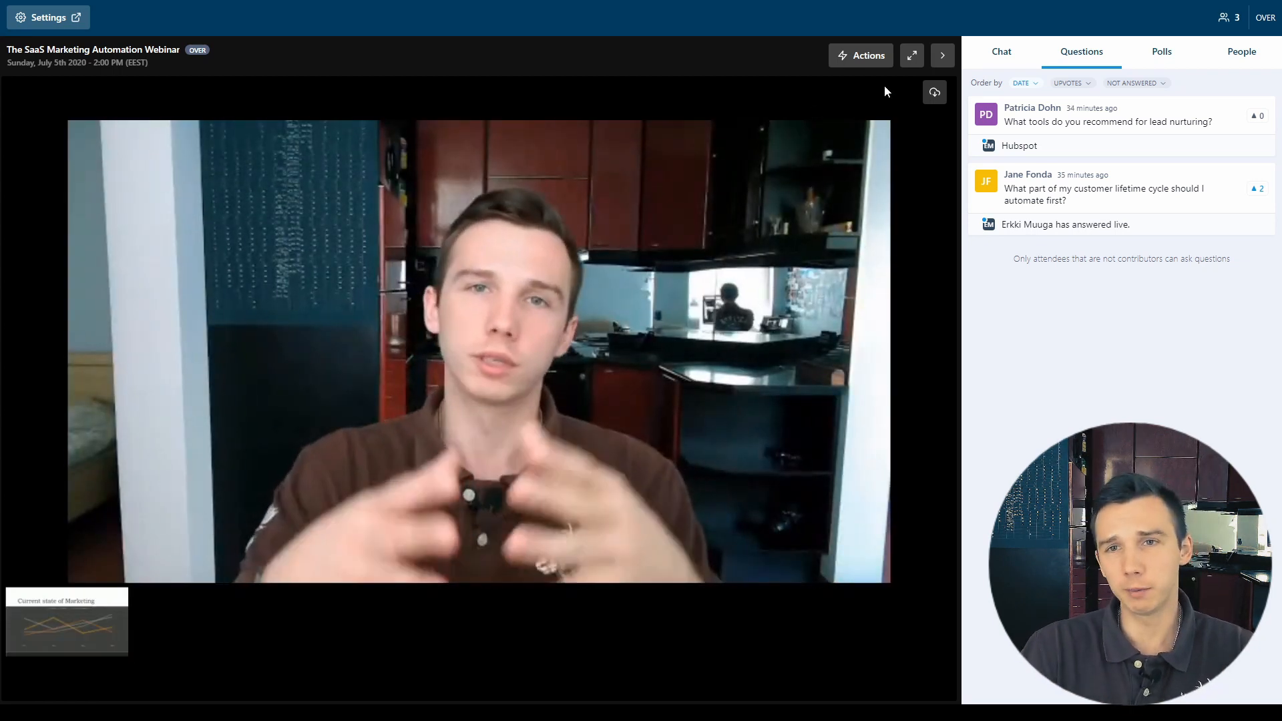
Send the book discount call to action during the replay, then go to the webinar's People analytics
left_click(860, 55)
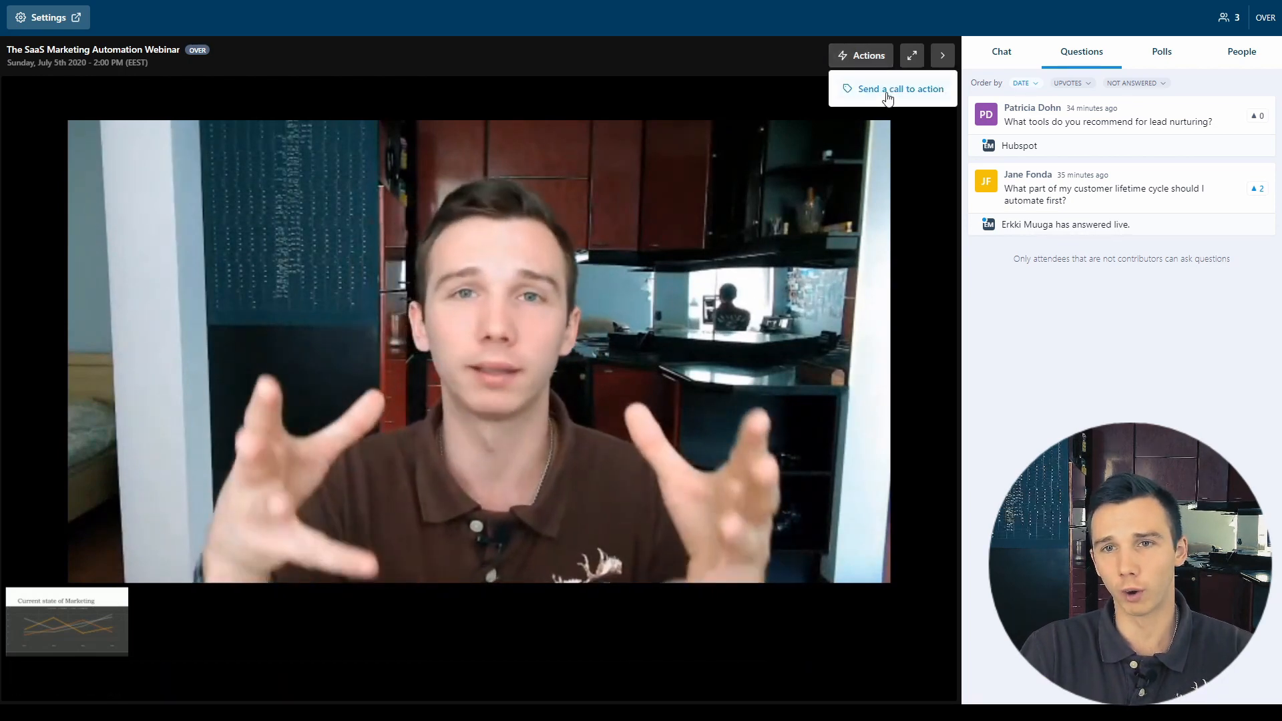
left_click(899, 88)
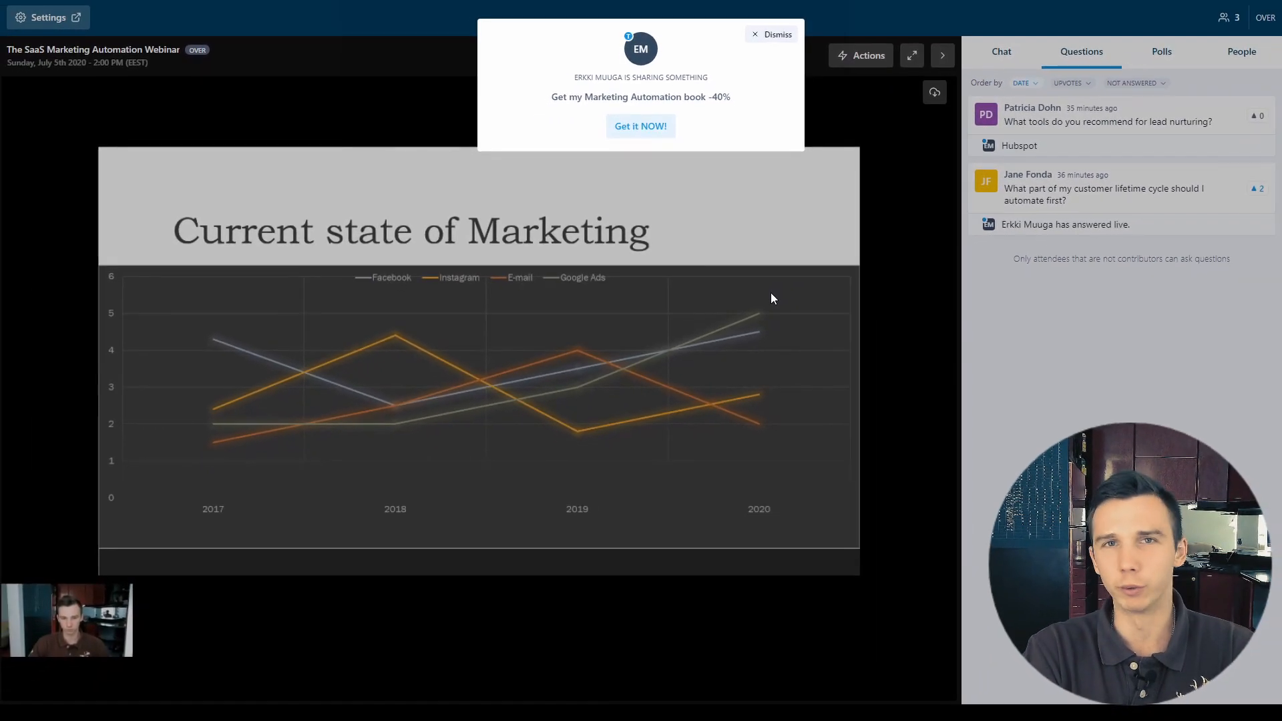
left_click(769, 35)
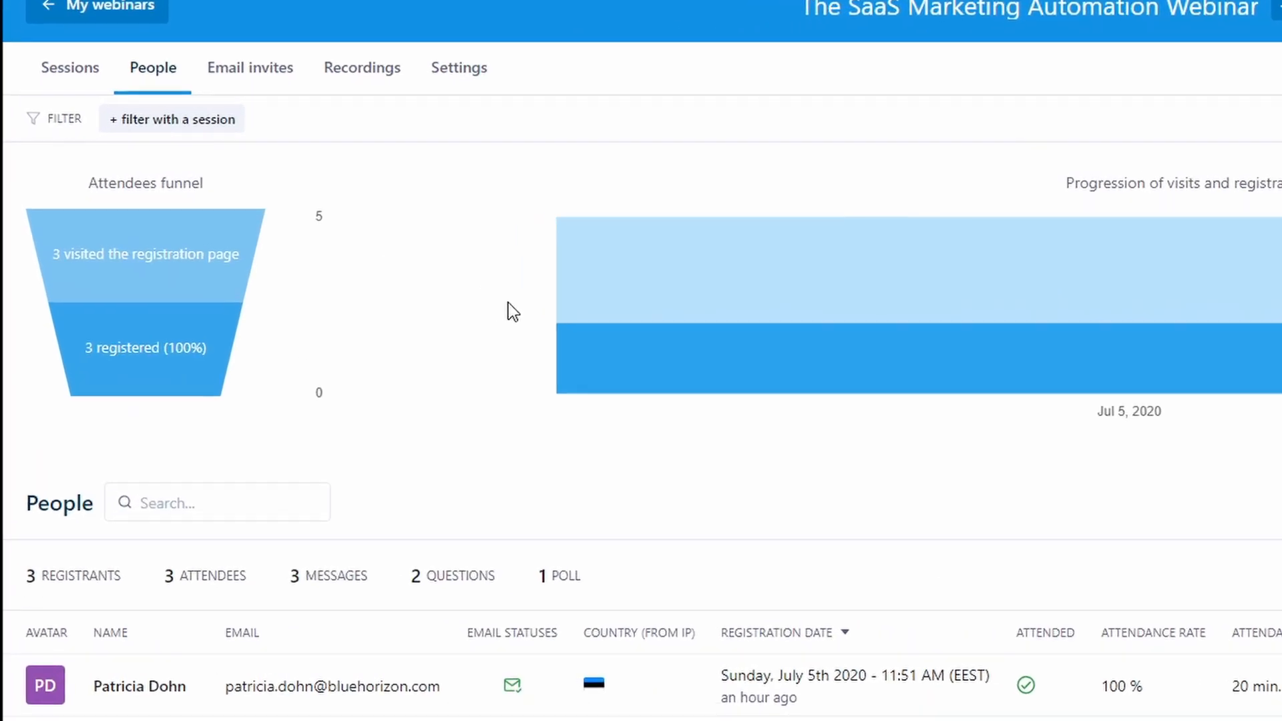
Adjust the People table's active columns to drop Attendance duration for the July 5th 2:00 PM session
scroll("down", 3)
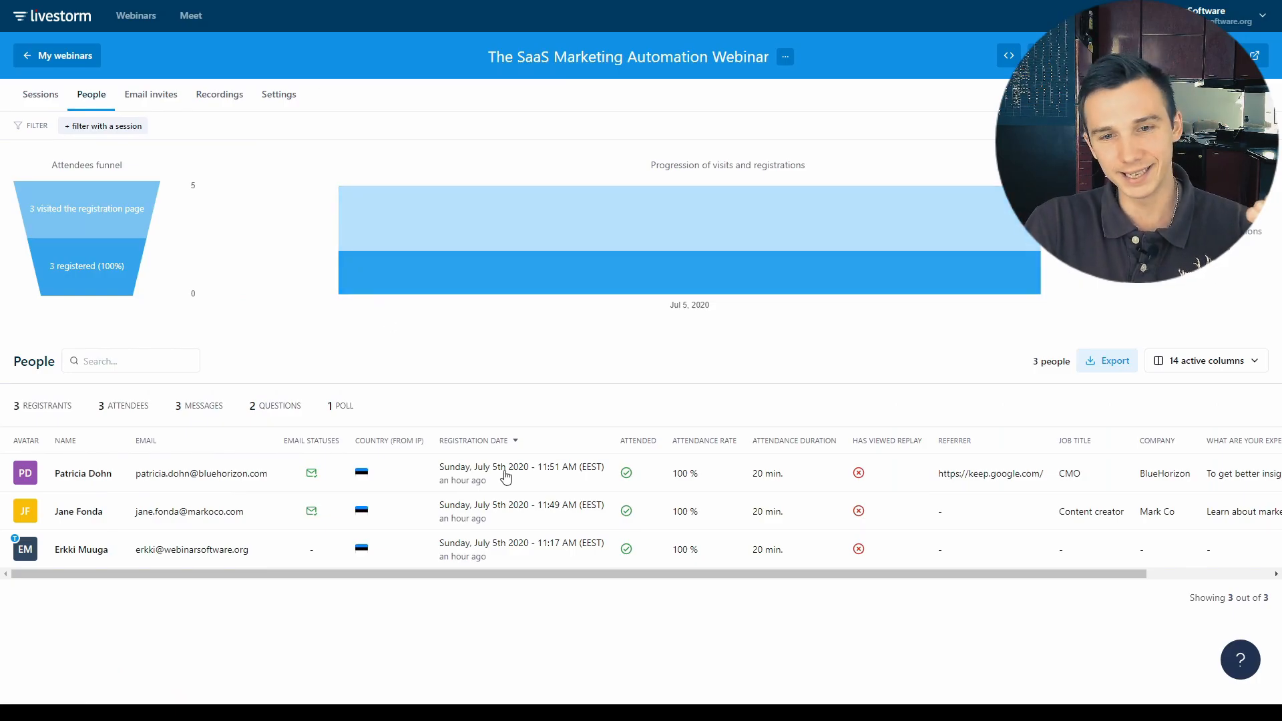
mouse_move(618, 564)
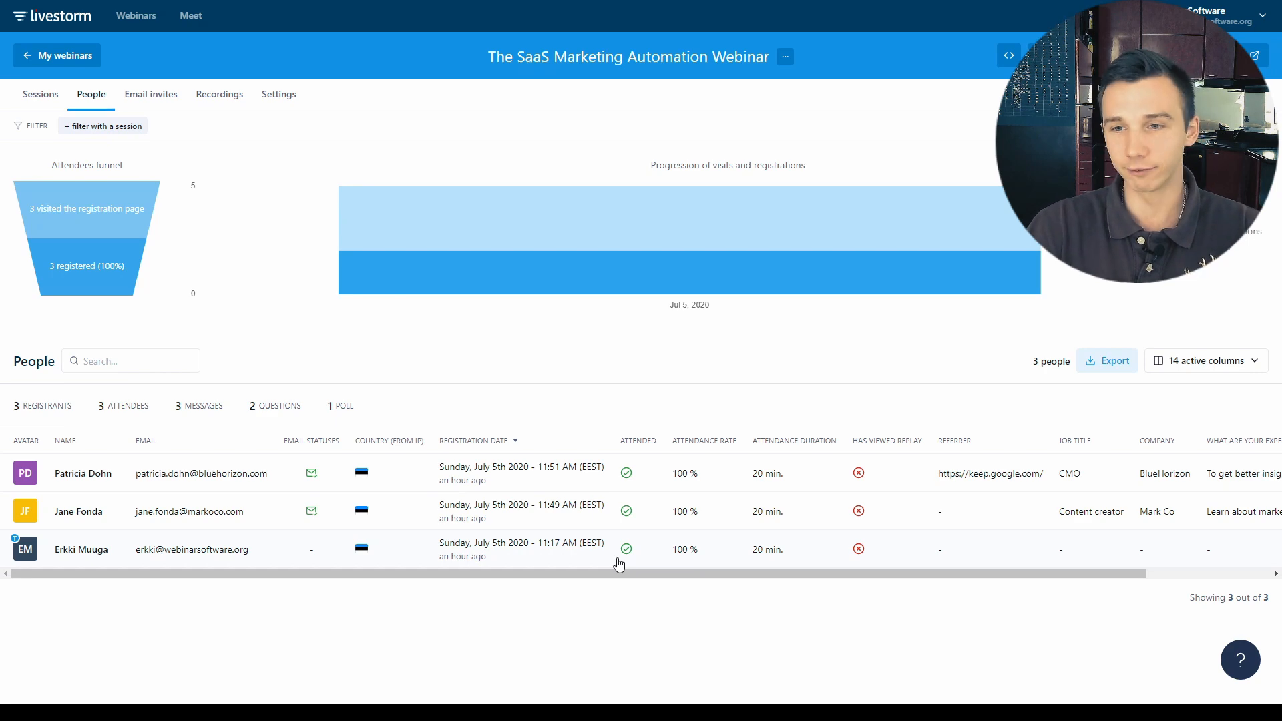
scroll("right", 3)
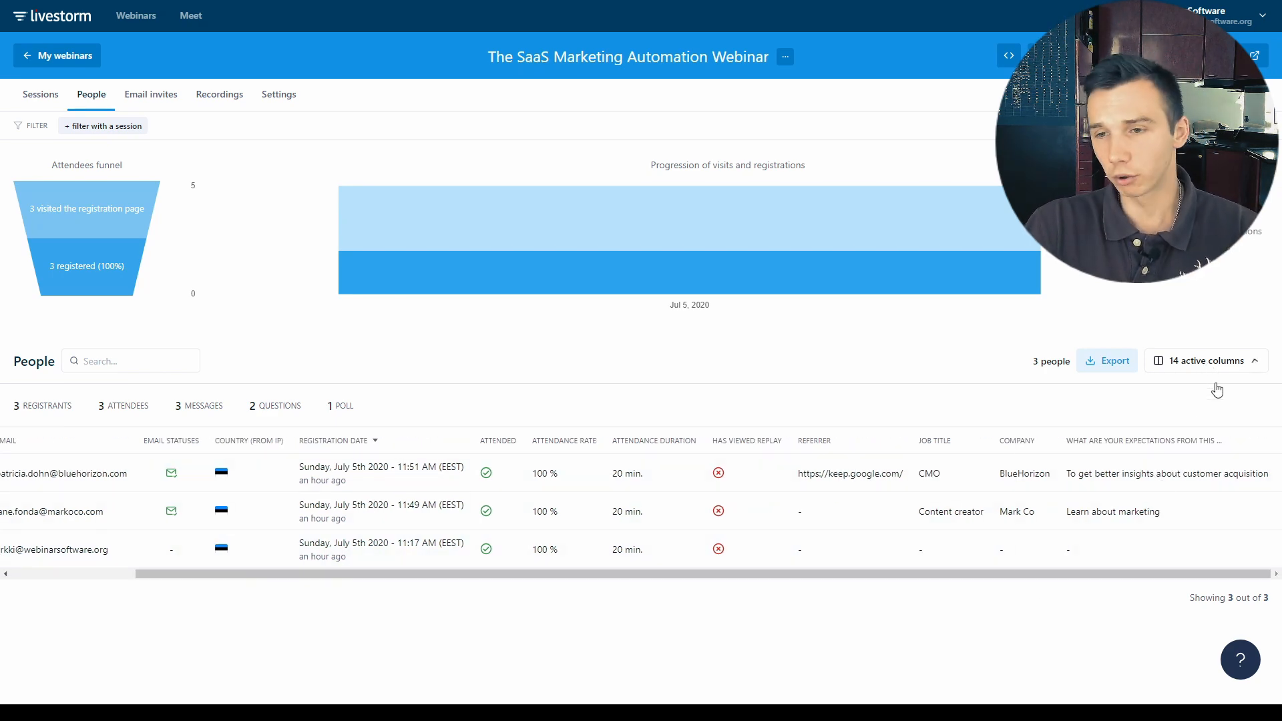
left_click(1209, 360)
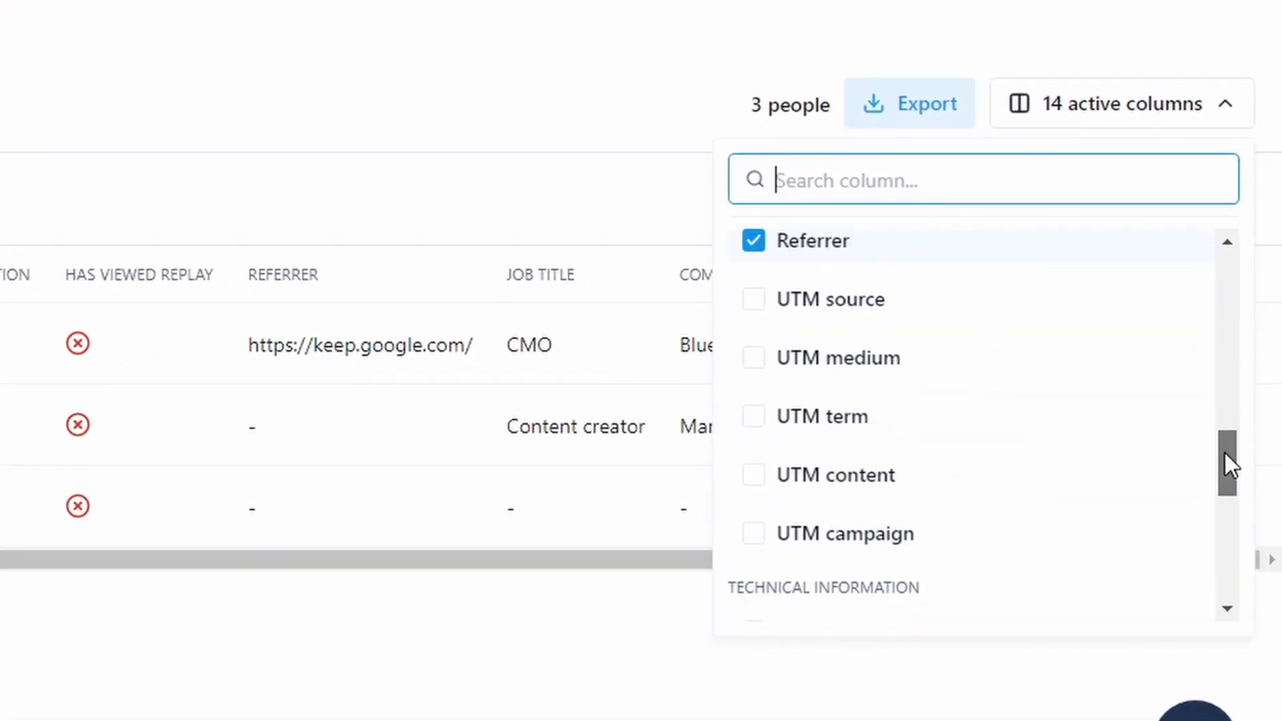
scroll("down", 3)
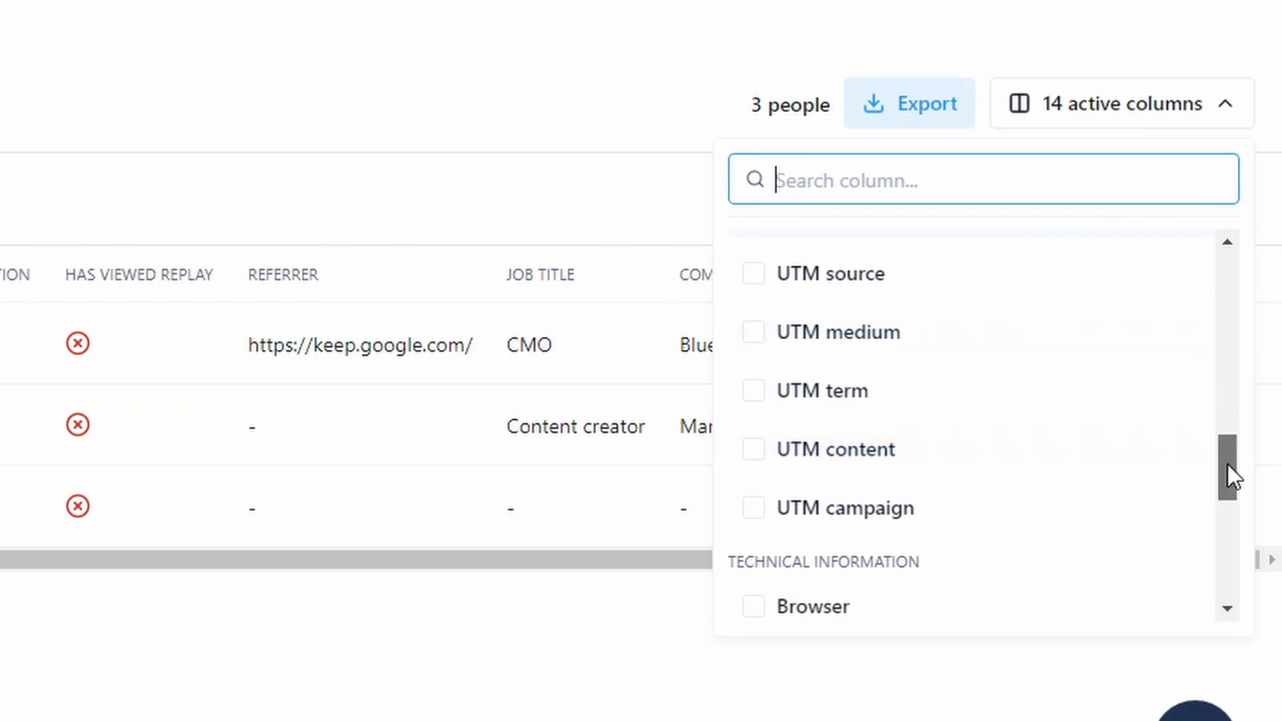
scroll("down", 3)
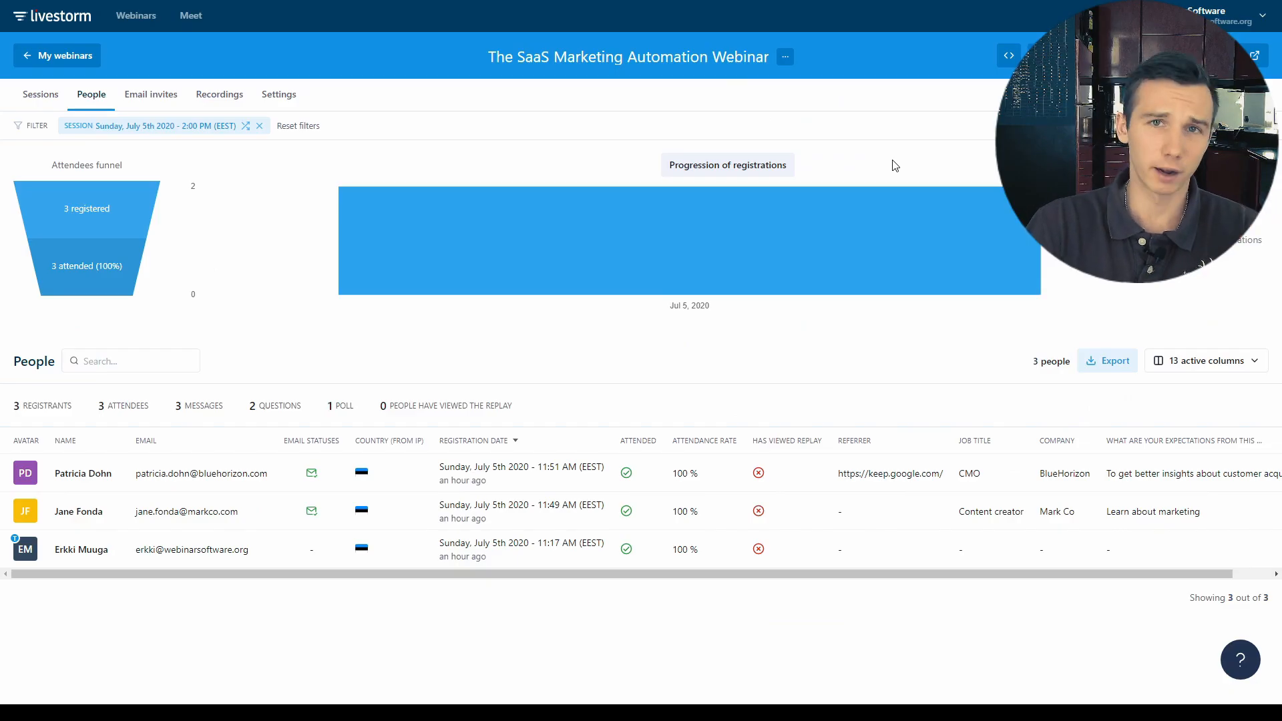
Switch the analytics chart to the progression of connected attendees during the webinar
left_click(726, 164)
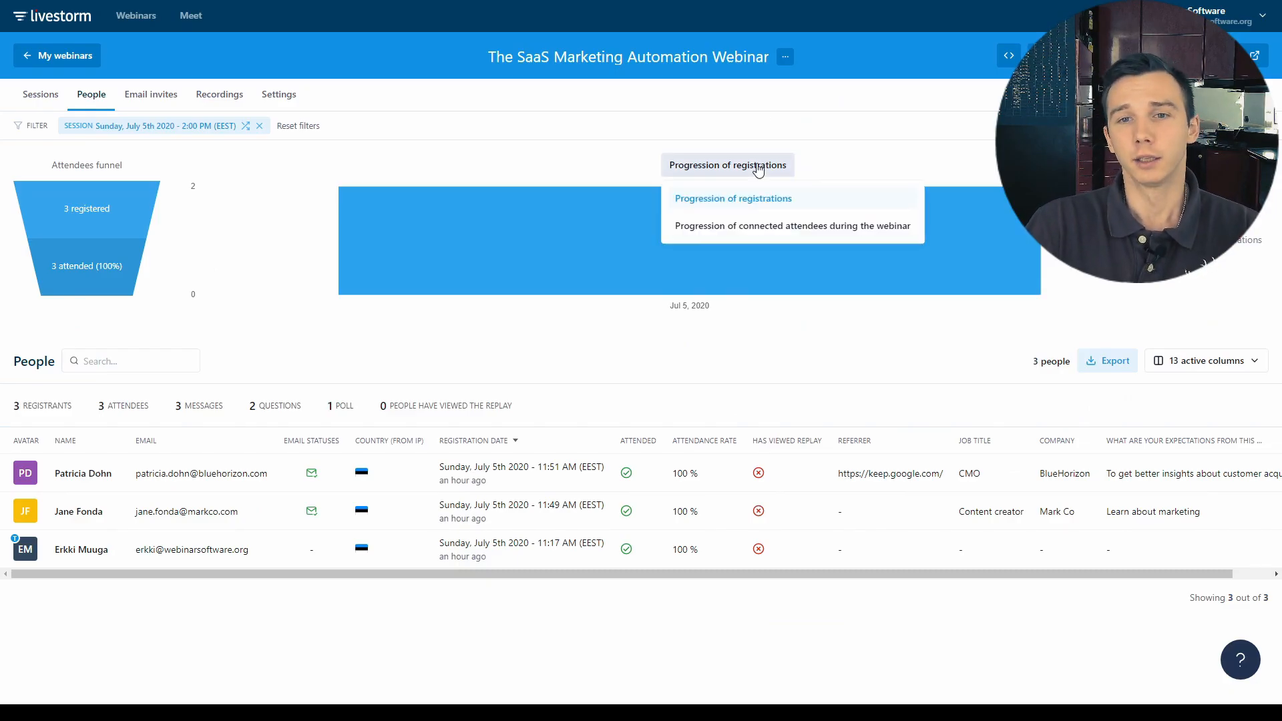
mouse_move(751, 231)
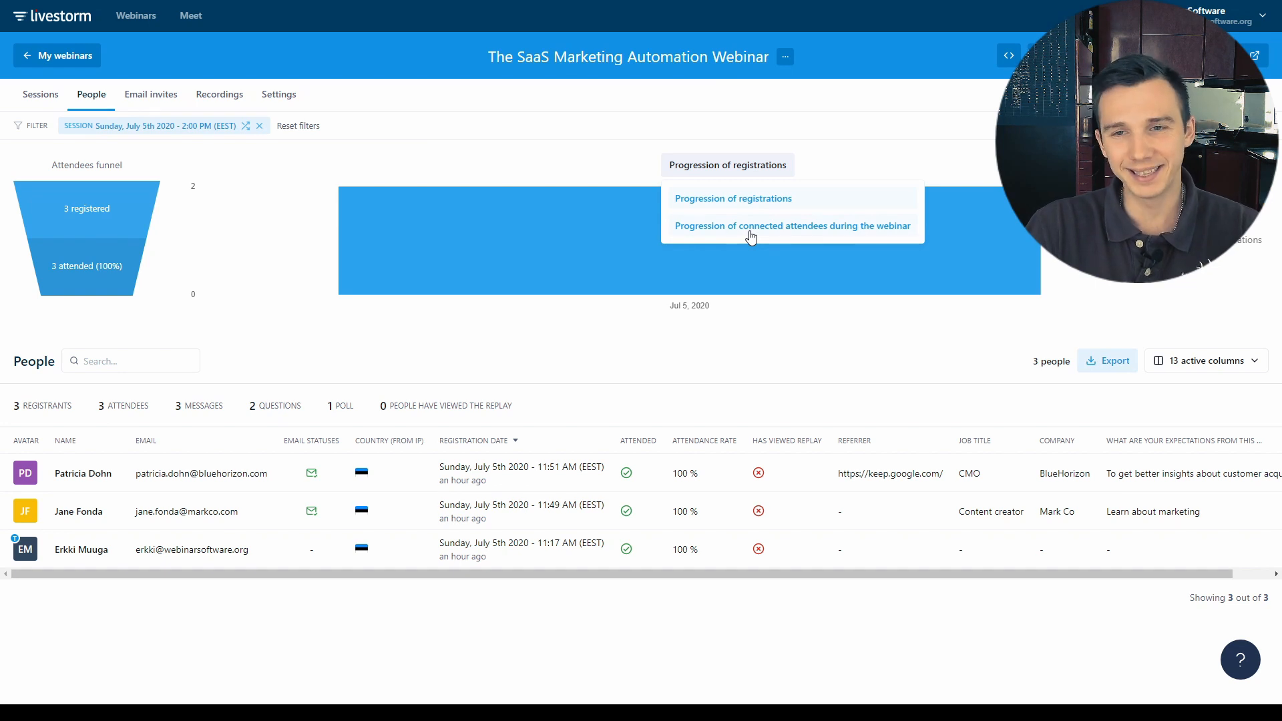
left_click(792, 226)
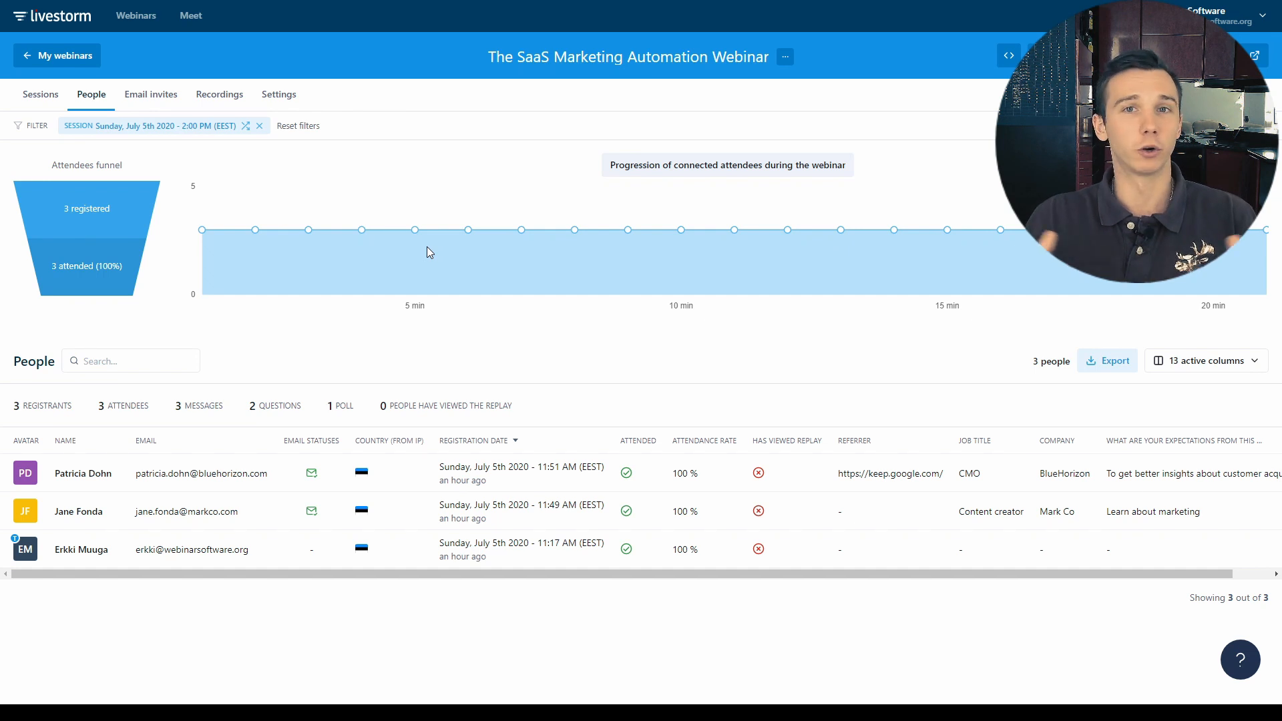
mouse_move(513, 243)
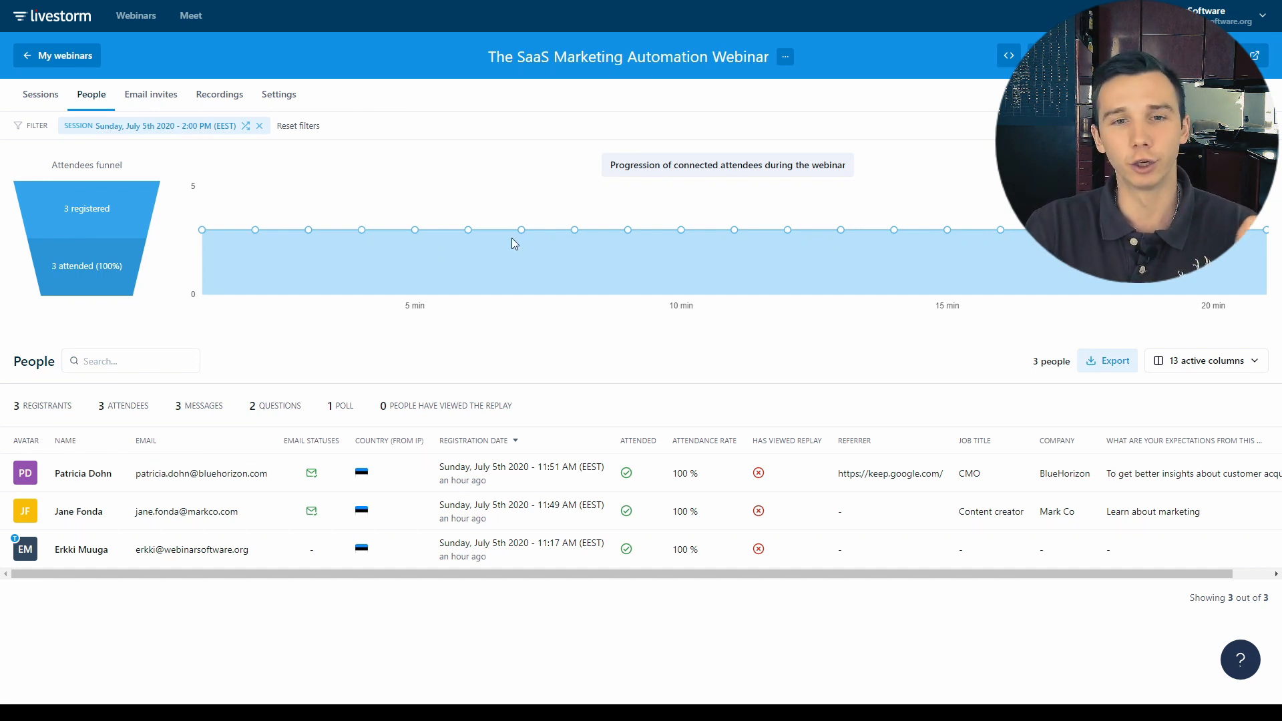
mouse_move(671, 241)
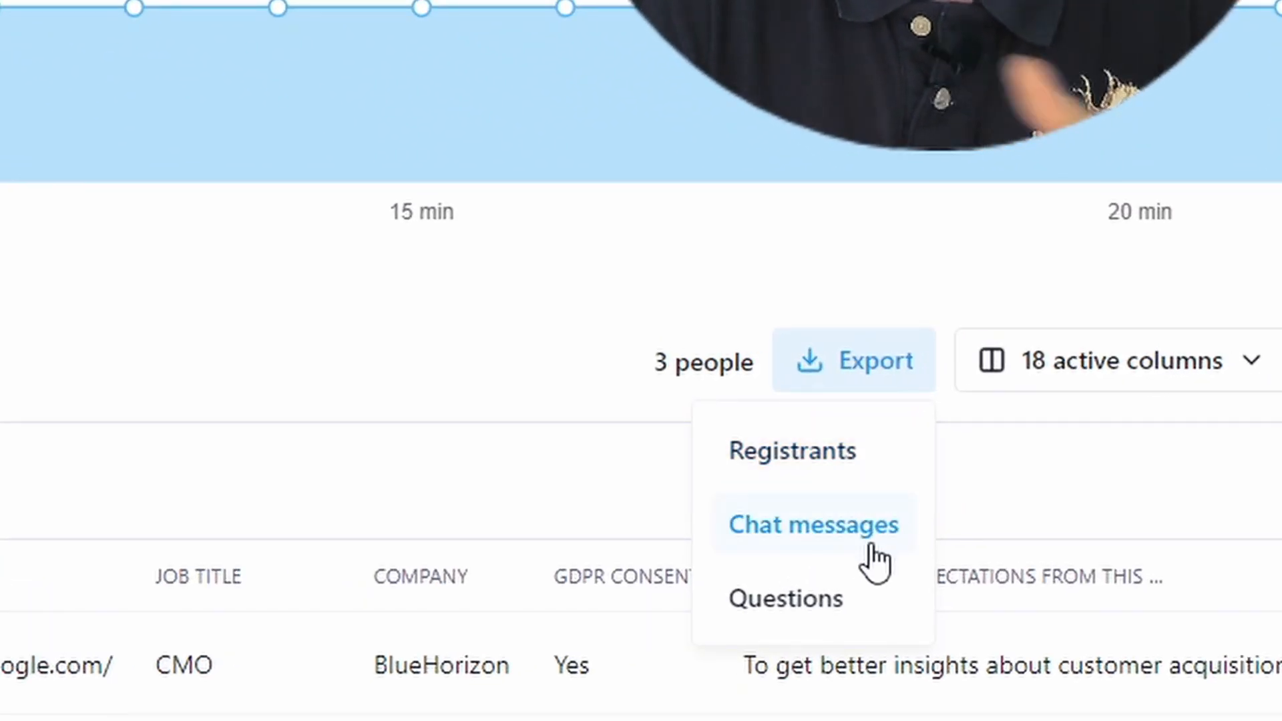
mouse_move(858, 581)
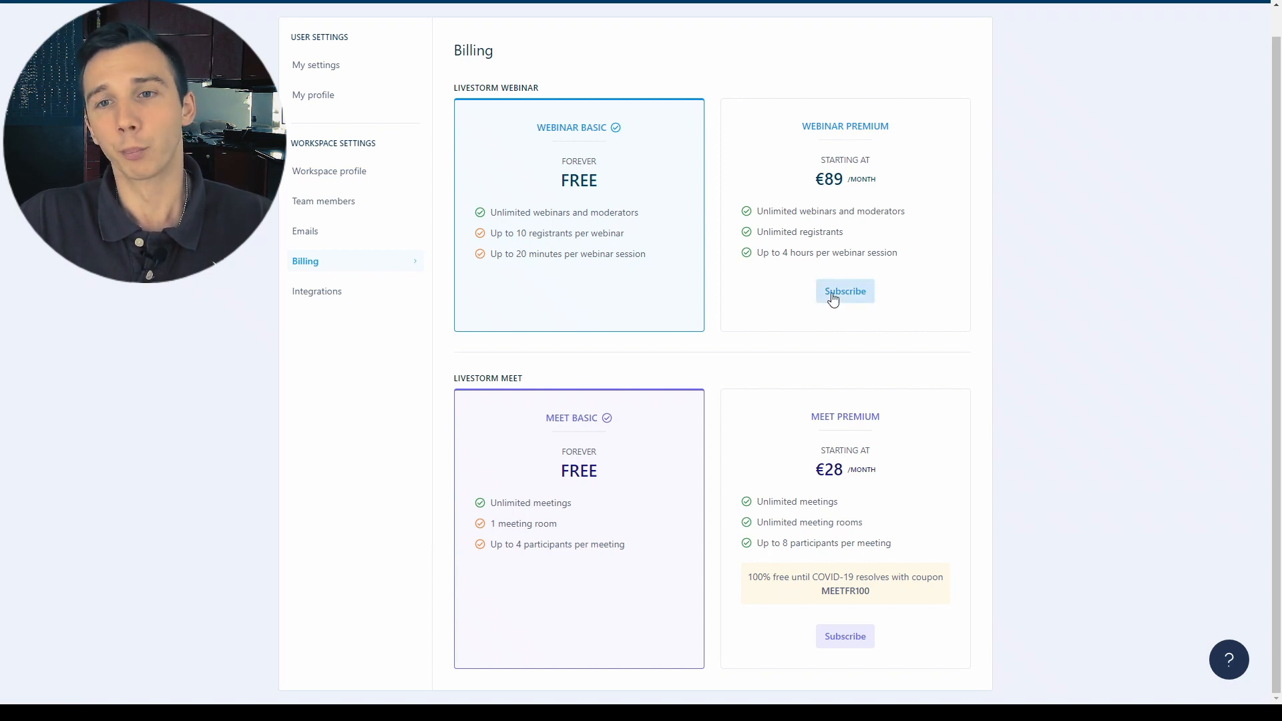
Begin a Webinar Premium subscription from the billing plans page
left_click(844, 291)
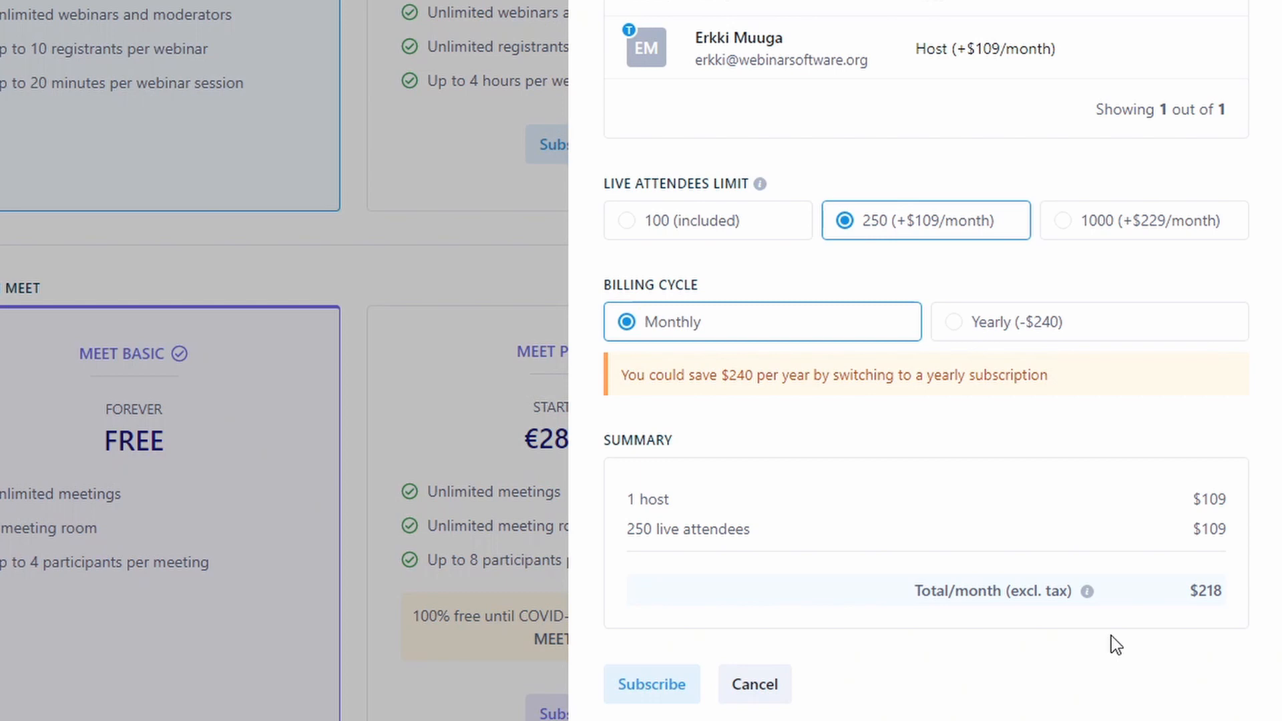
mouse_move(1128, 235)
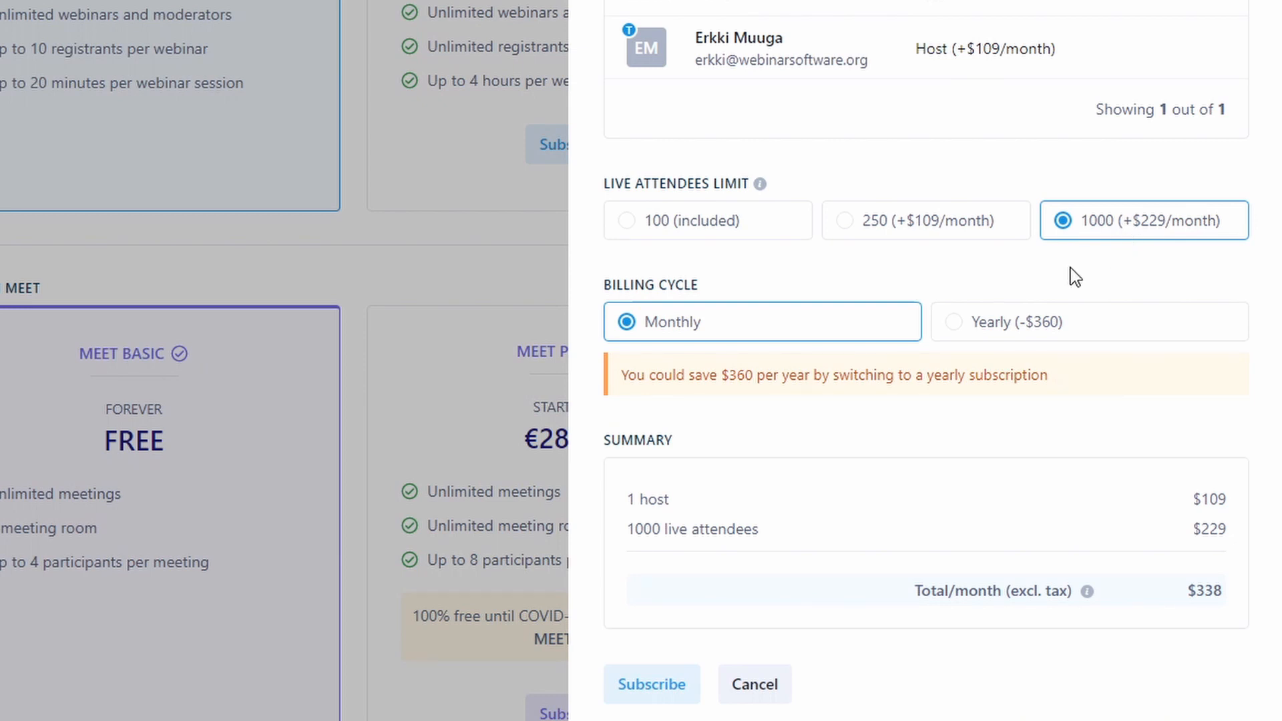
mouse_move(1003, 335)
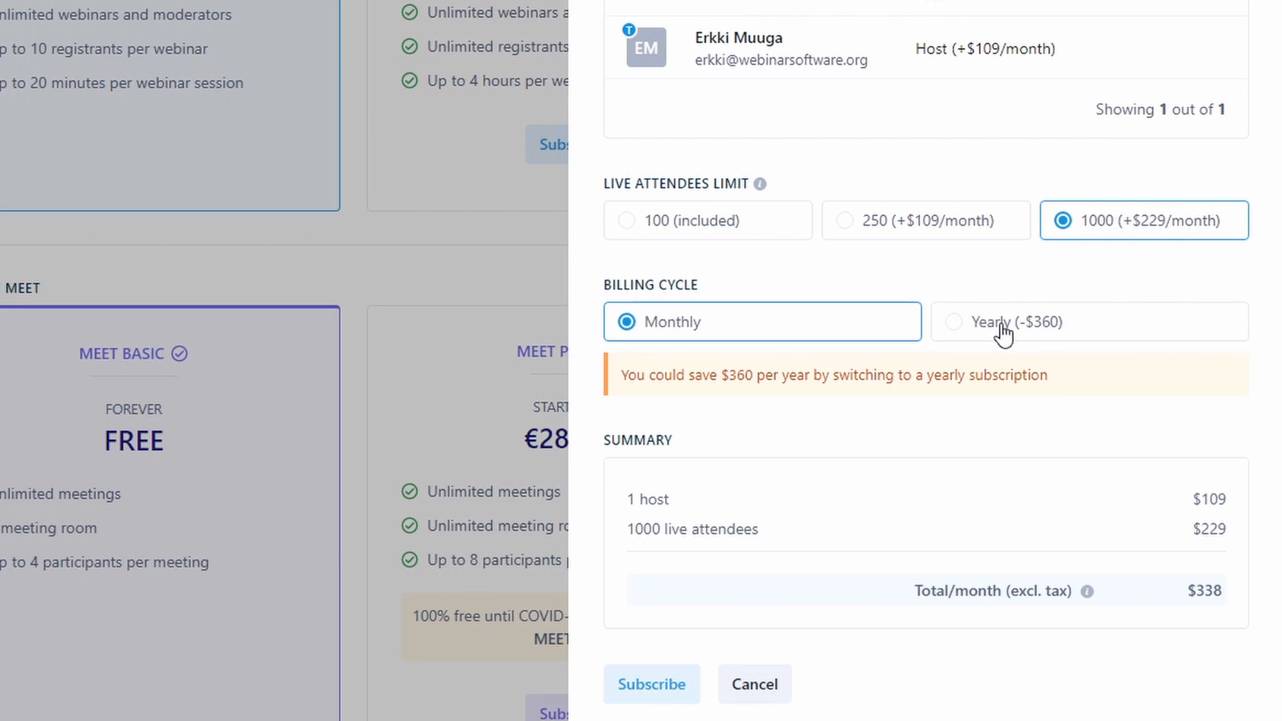